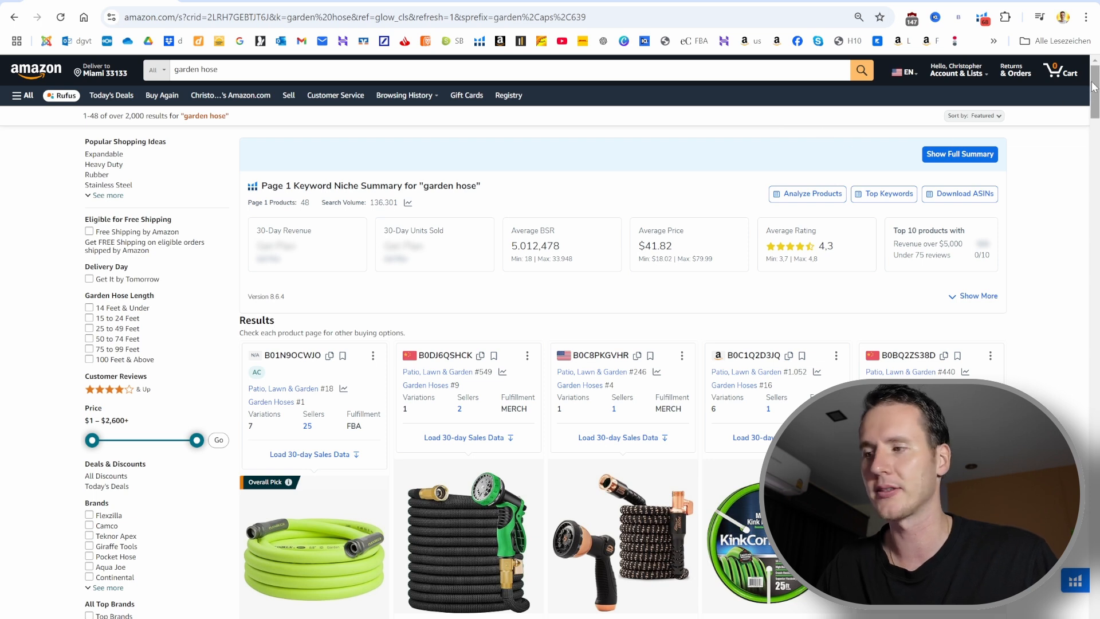
Scroll through the Amazon garden hose results and open them in Xray.
scroll(down, 3)
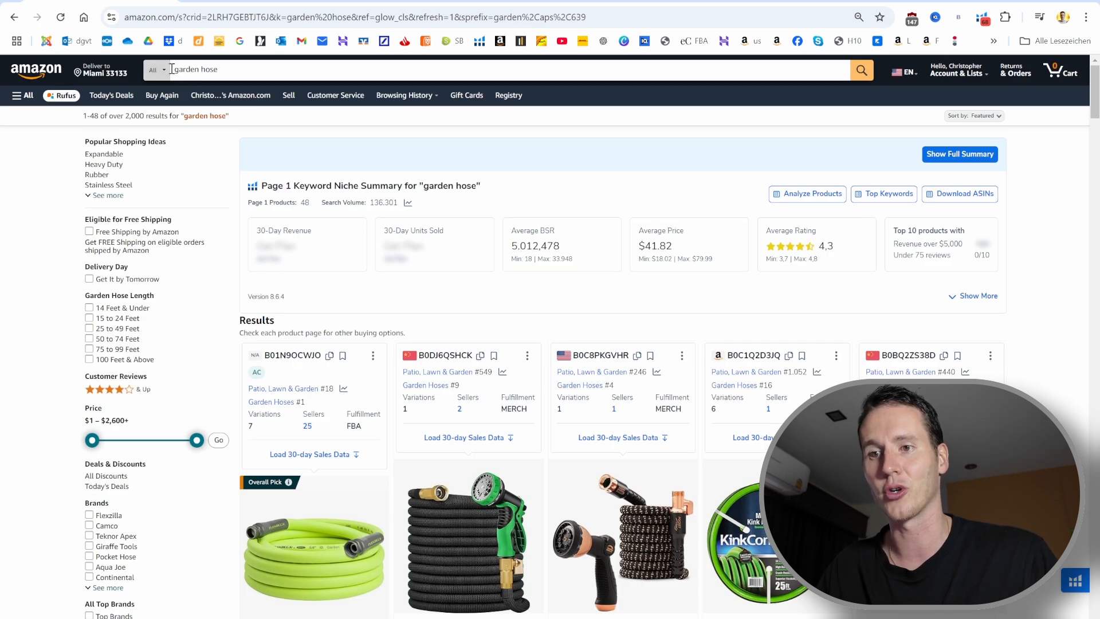
scroll(down, 3)
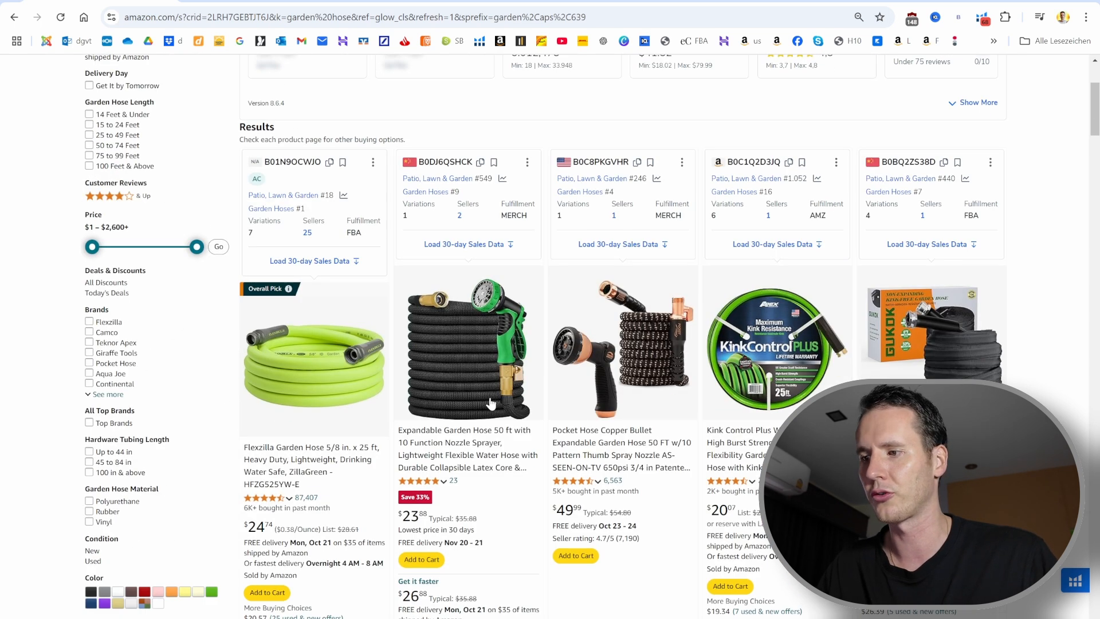
scroll(down, 3)
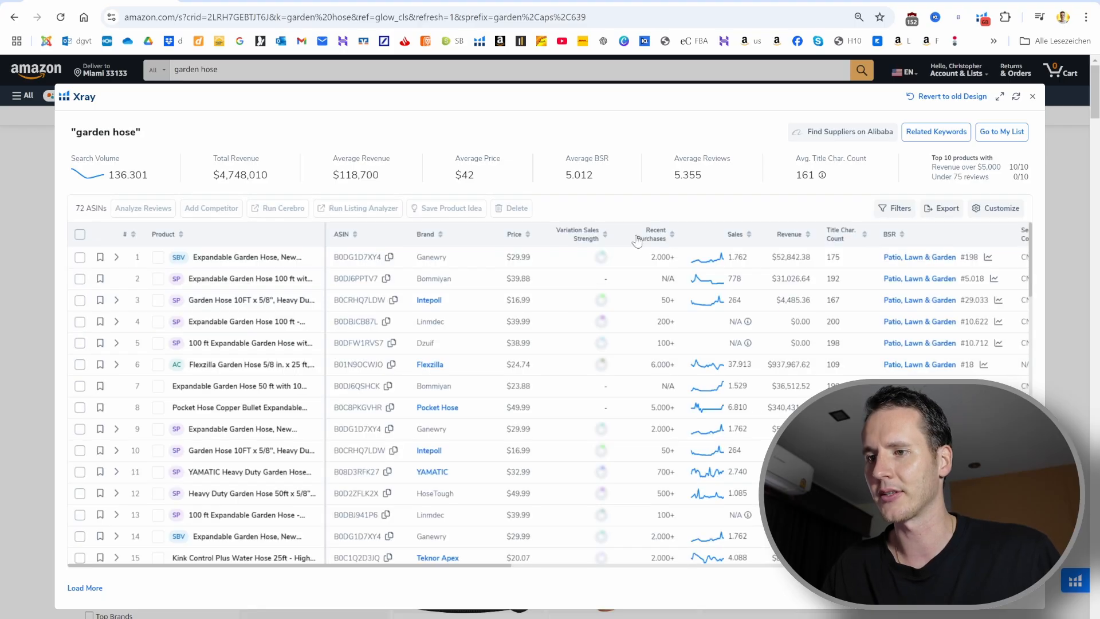
Sort Xray by revenue and mark competitors, including the Giraffe Tools hose.
click(788, 234)
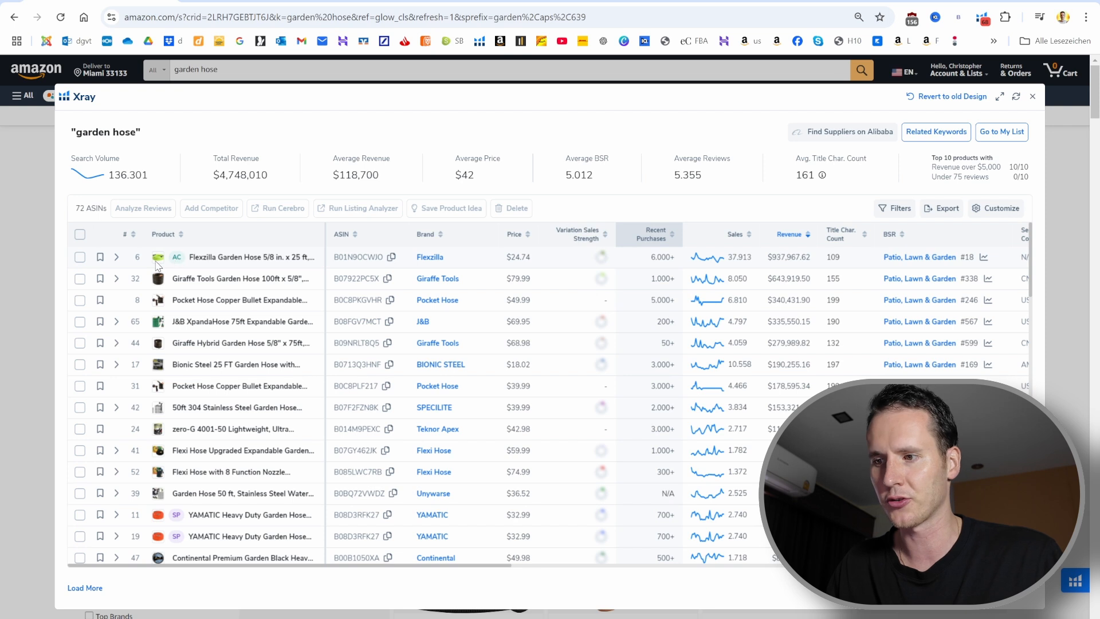
mouse_move(157, 257)
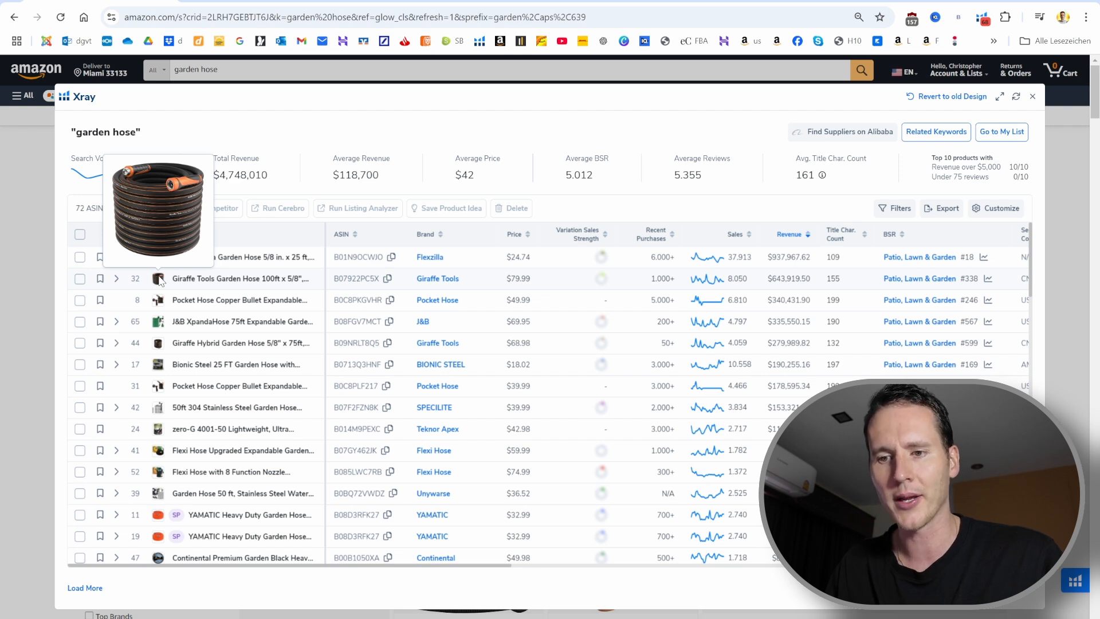
click(79, 278)
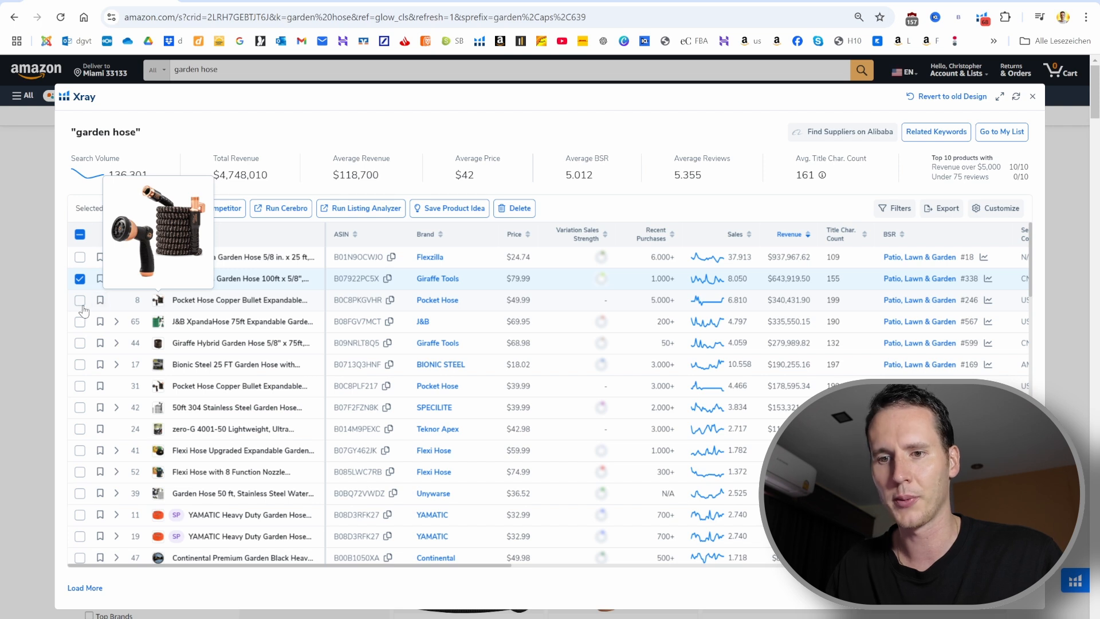
click(79, 300)
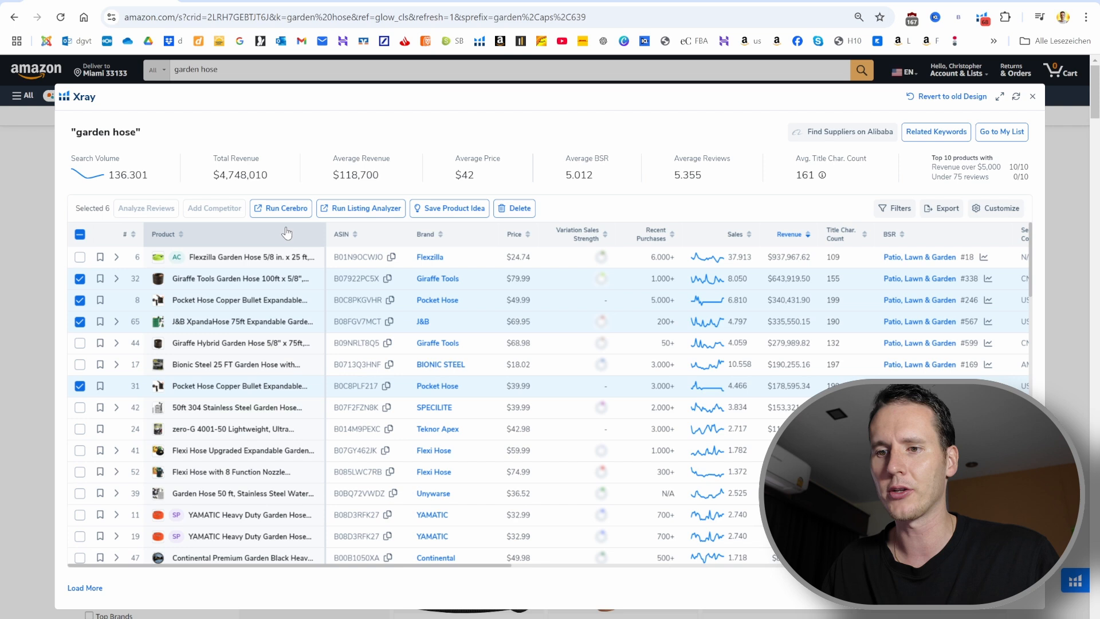
Run Cerebro on the six marked listings and browse the 12,268 returned keywords.
click(281, 207)
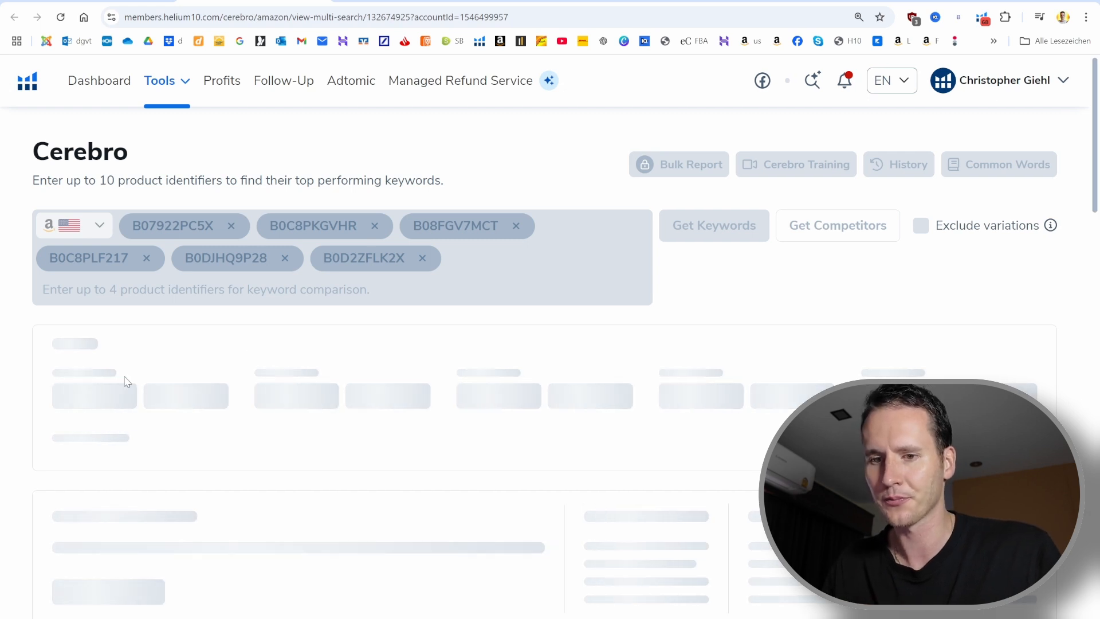
scroll(down, 3)
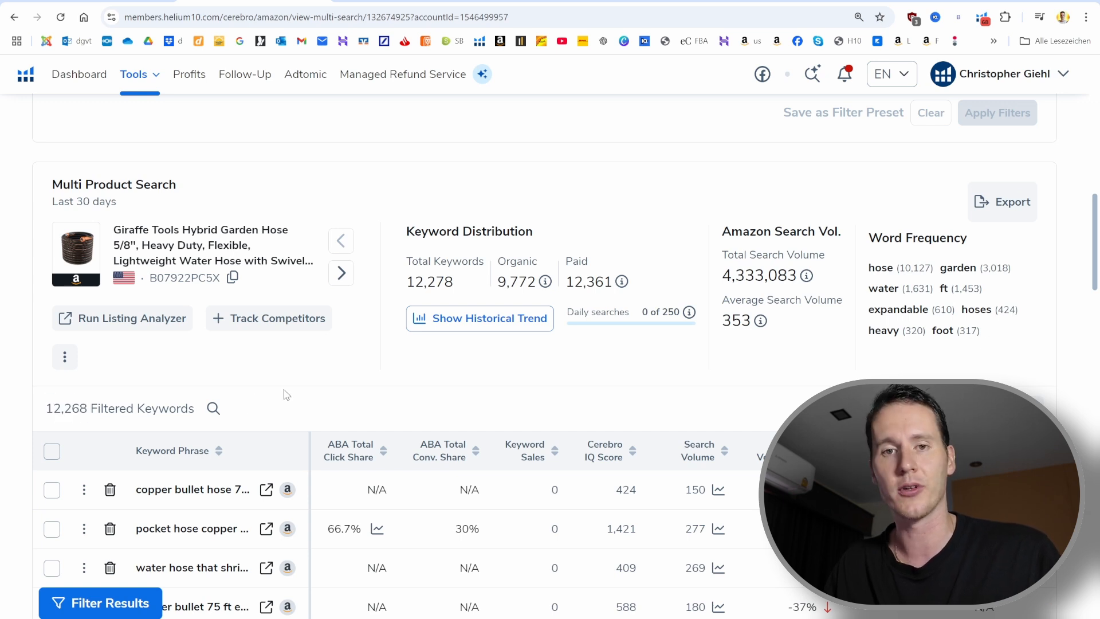
mouse_move(337, 371)
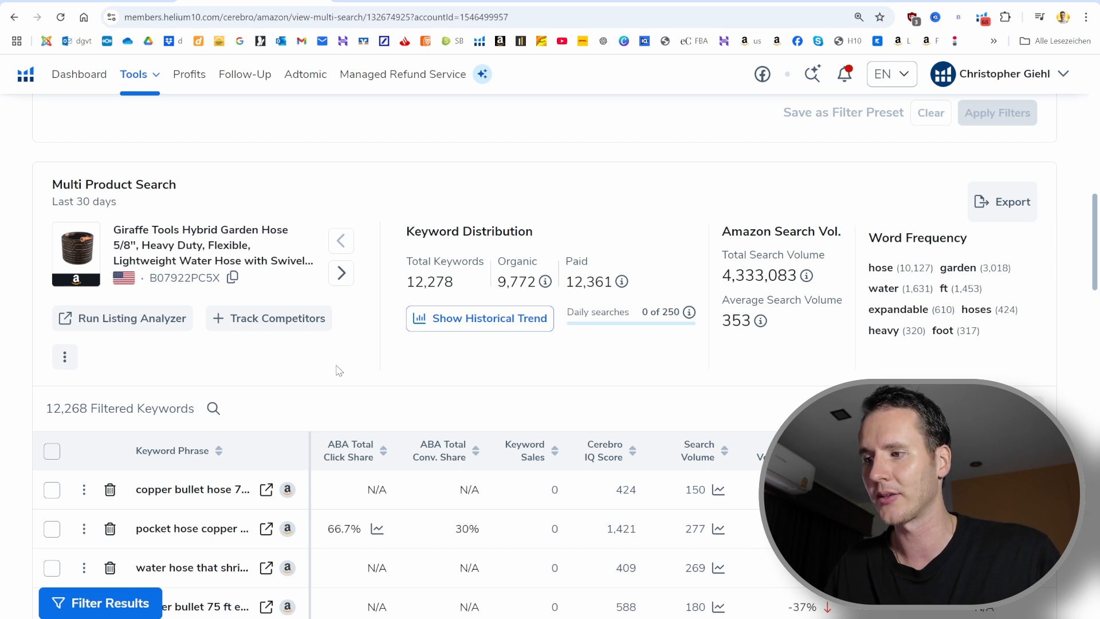
mouse_move(378, 369)
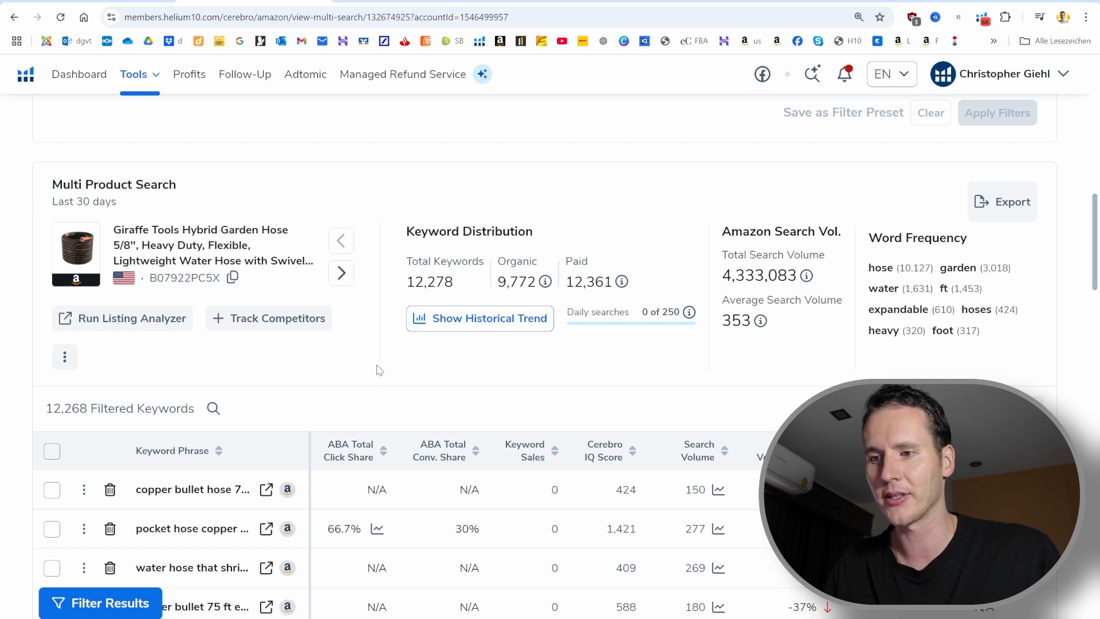
scroll(up, 3)
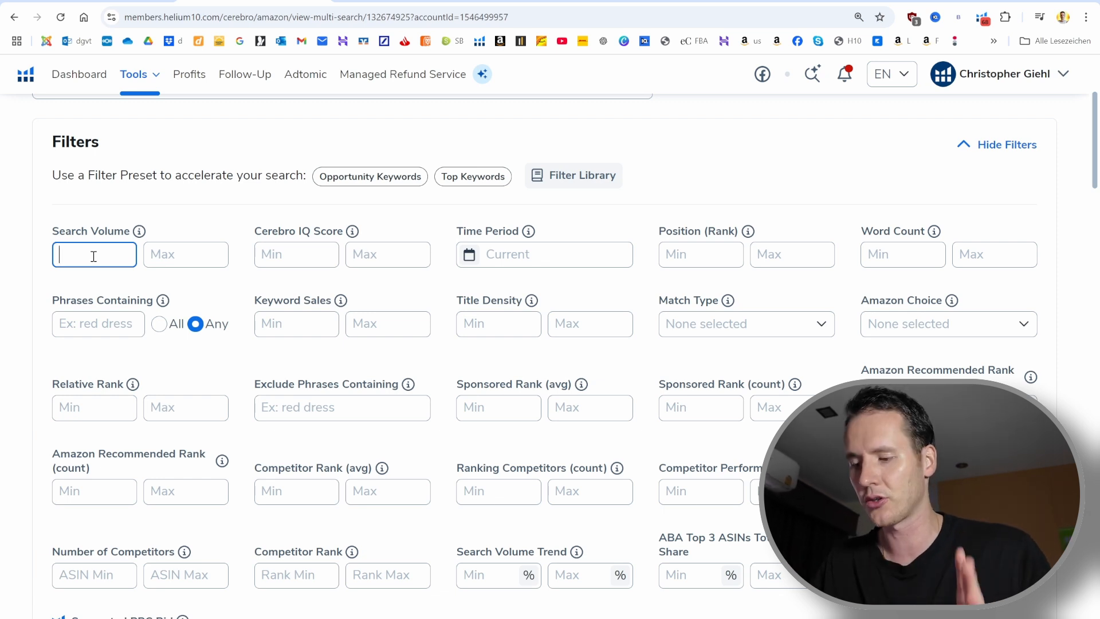
Filter Cerebro to search volume min 2000 and average sponsored rank 1–15.
text(2000)
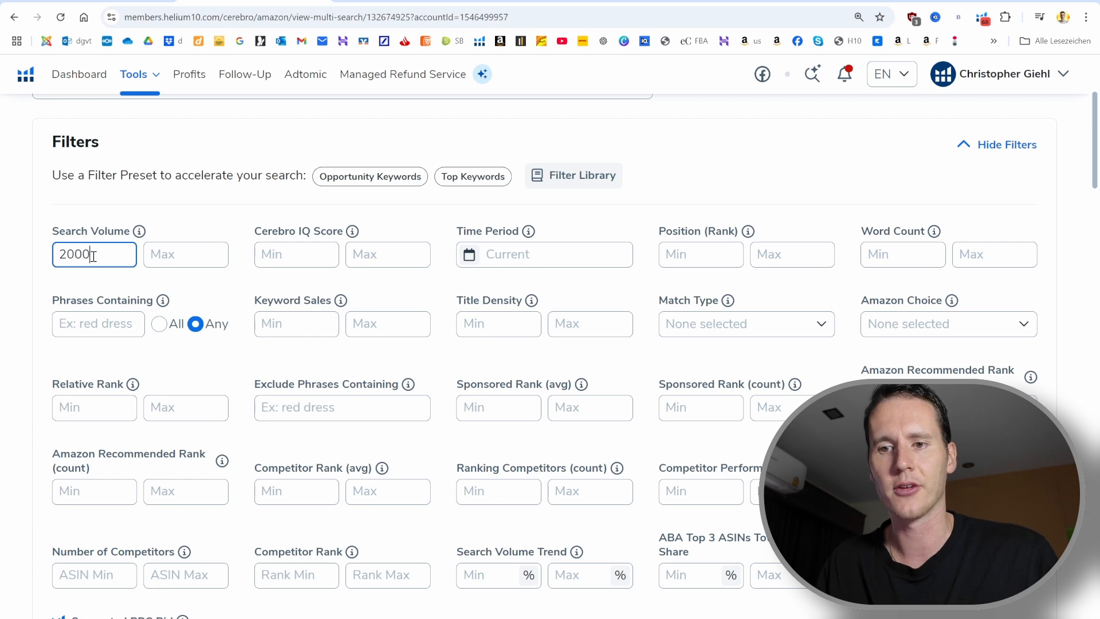
scroll(down, 3)
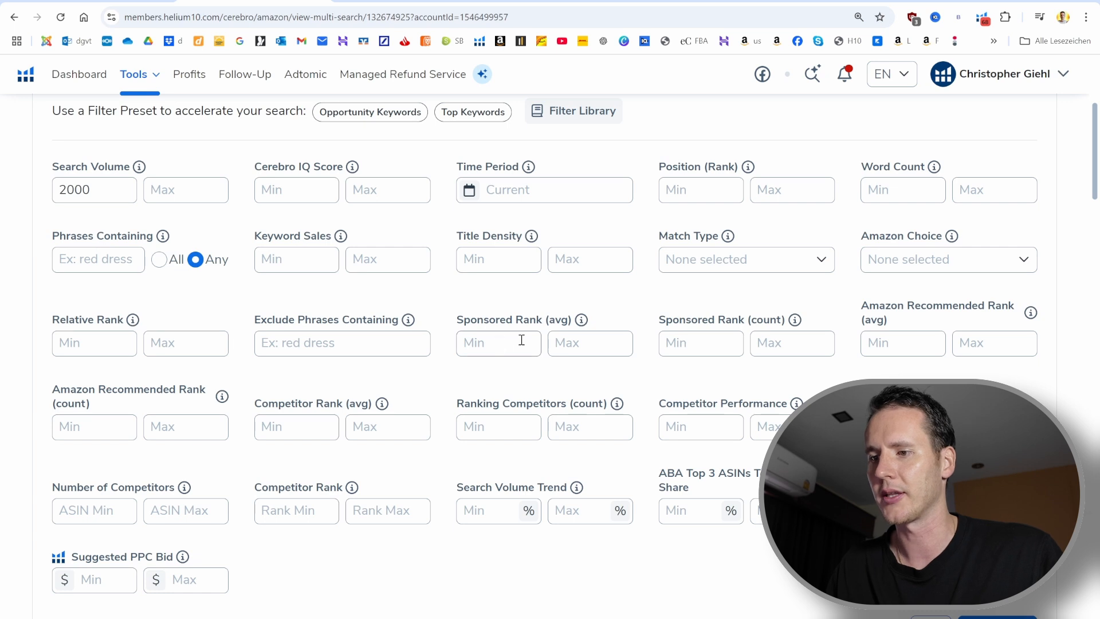
click(497, 343)
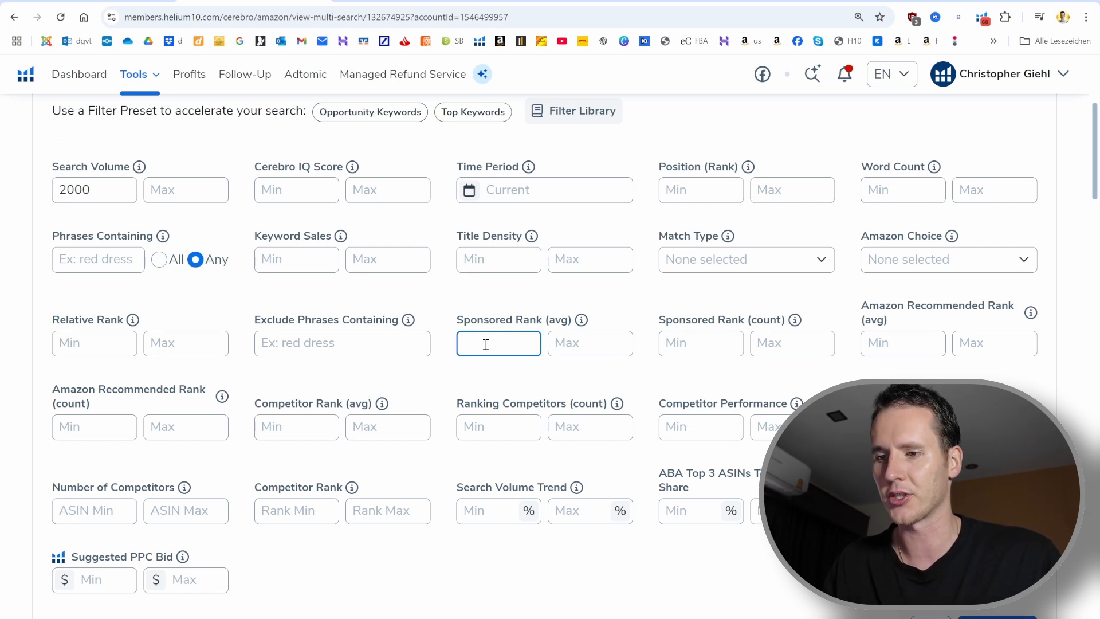
text(1)
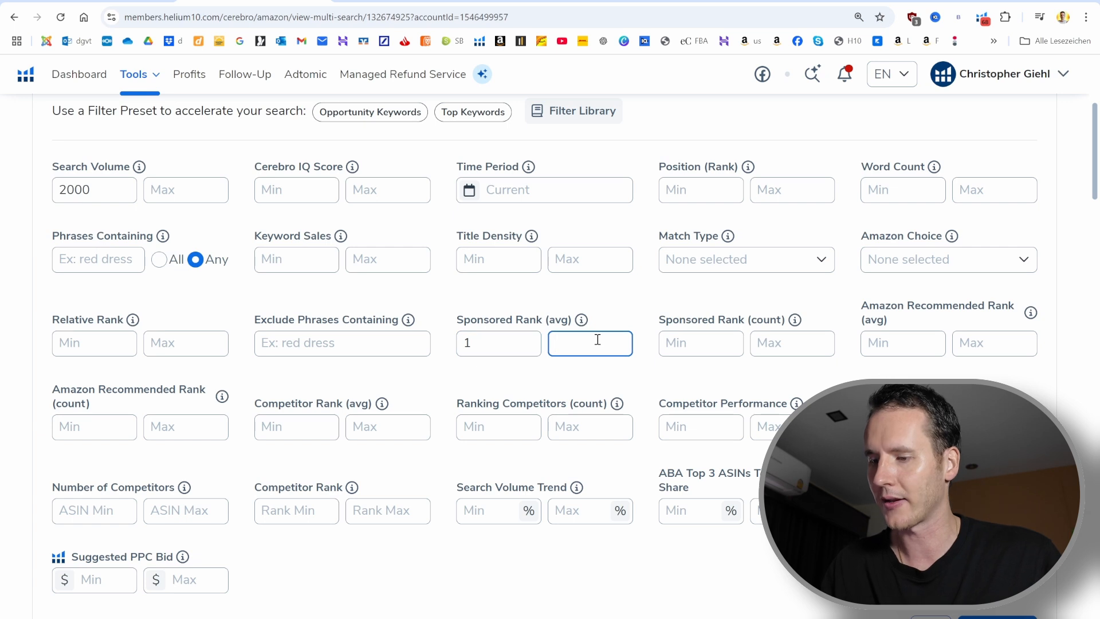
text(15)
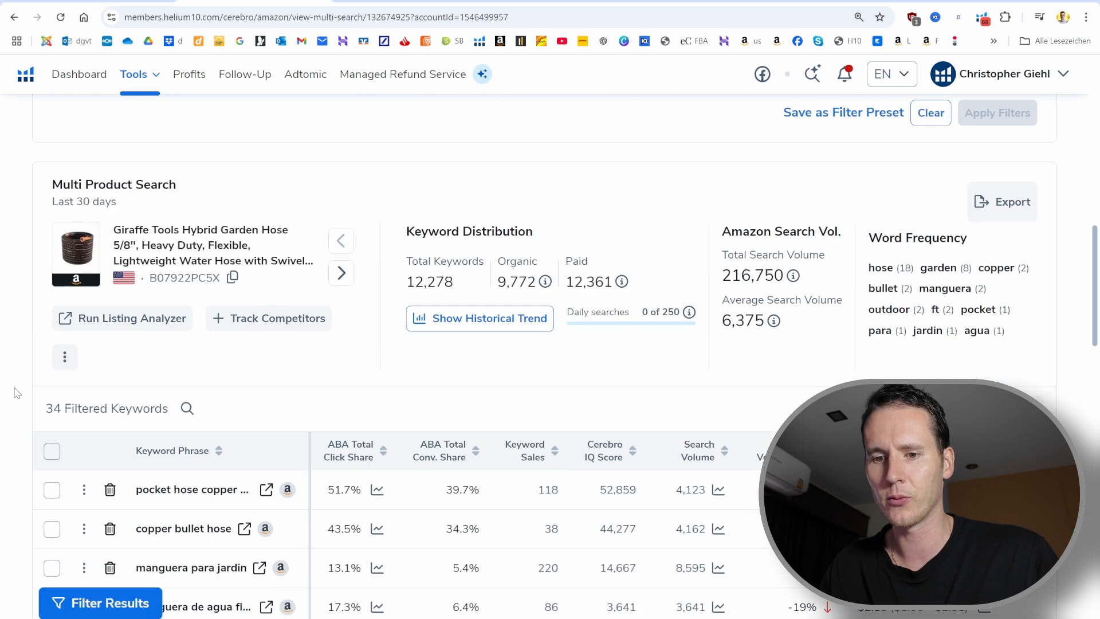
Mark garden hose 100 ft and another high-volume keyword in the sorted list.
scroll(down, 3)
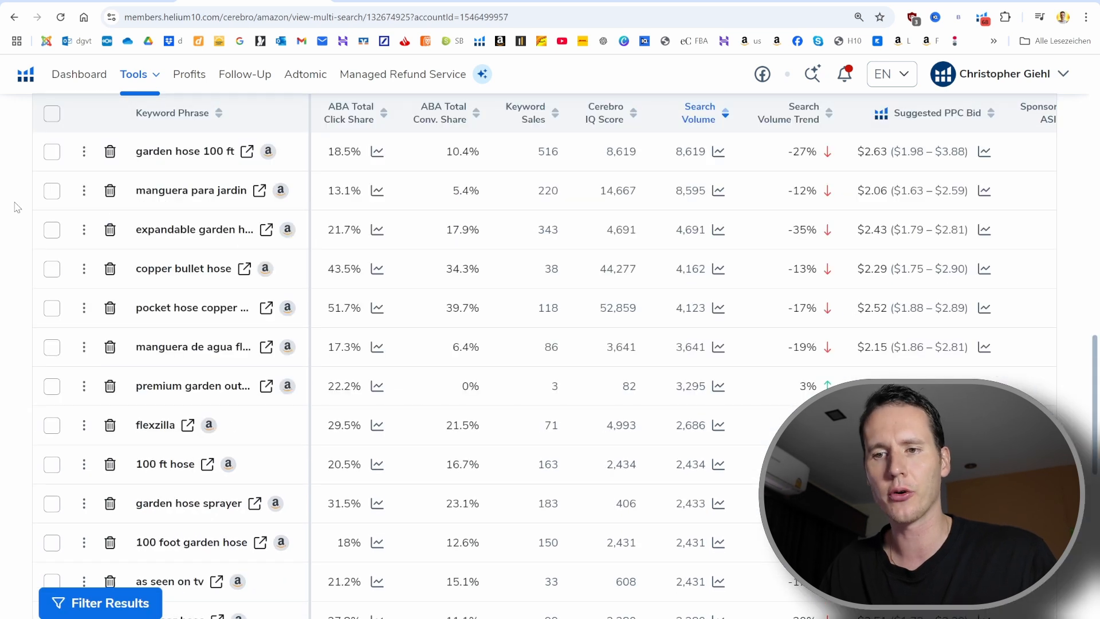
mouse_move(187, 150)
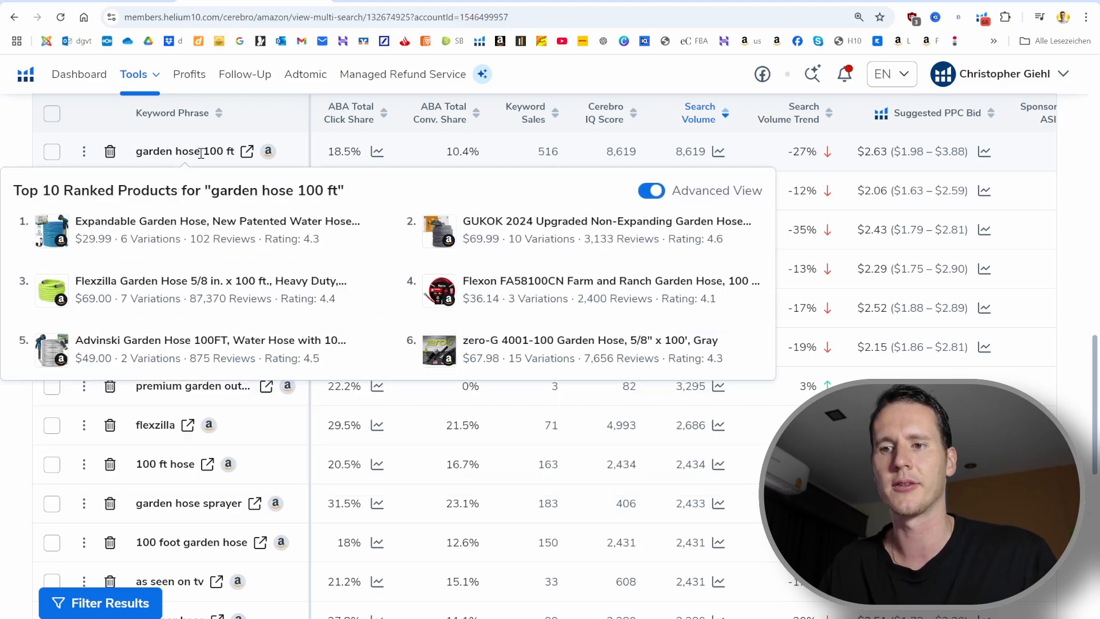
click(51, 152)
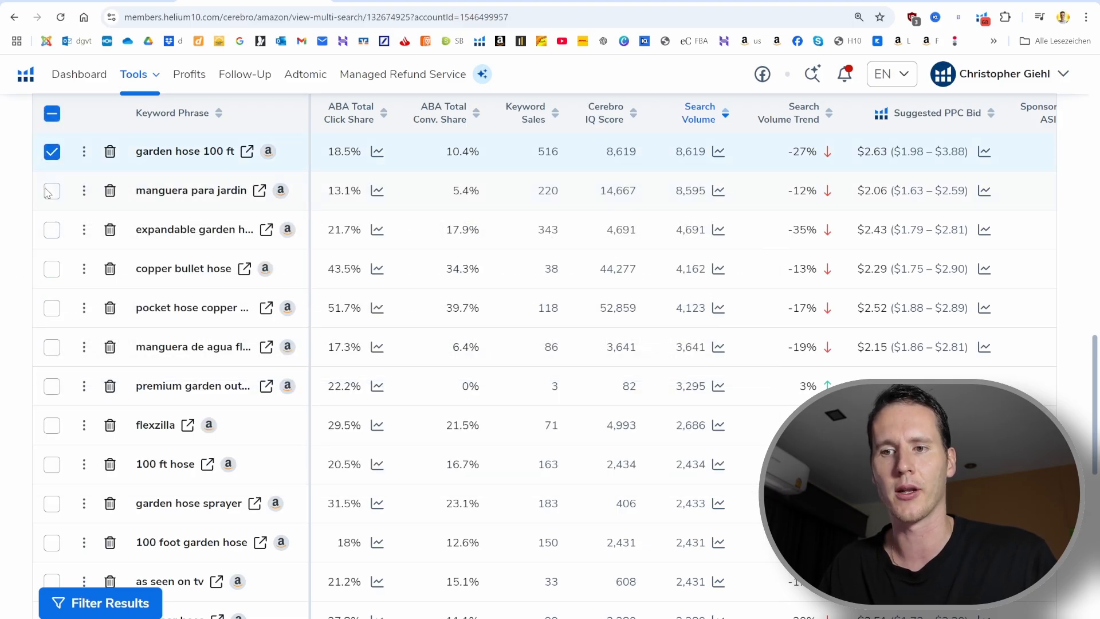
mouse_move(191, 190)
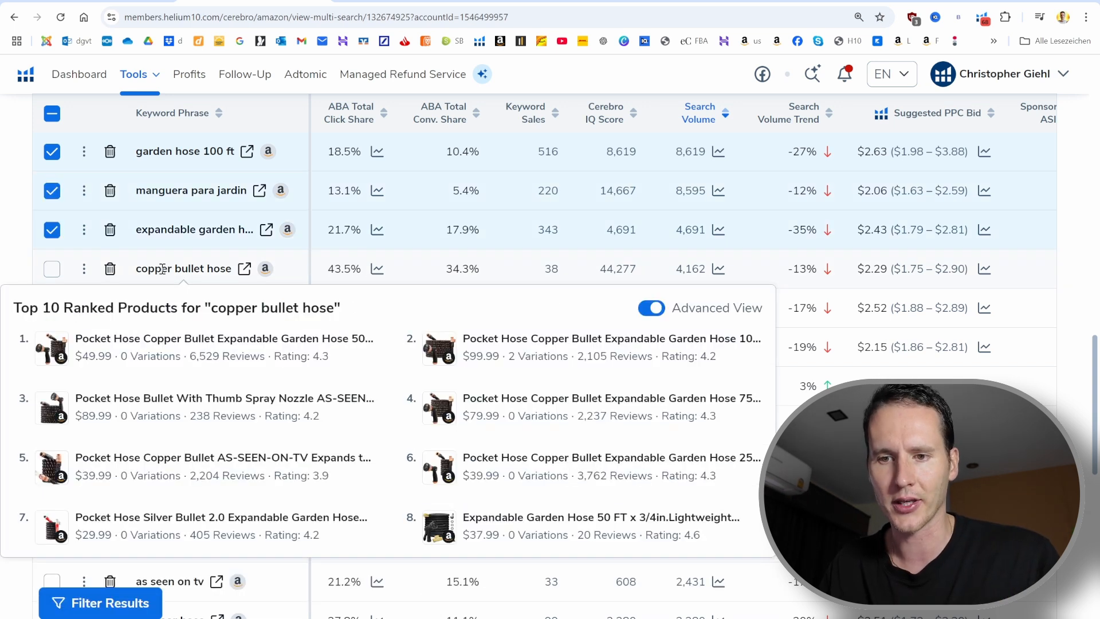
click(51, 268)
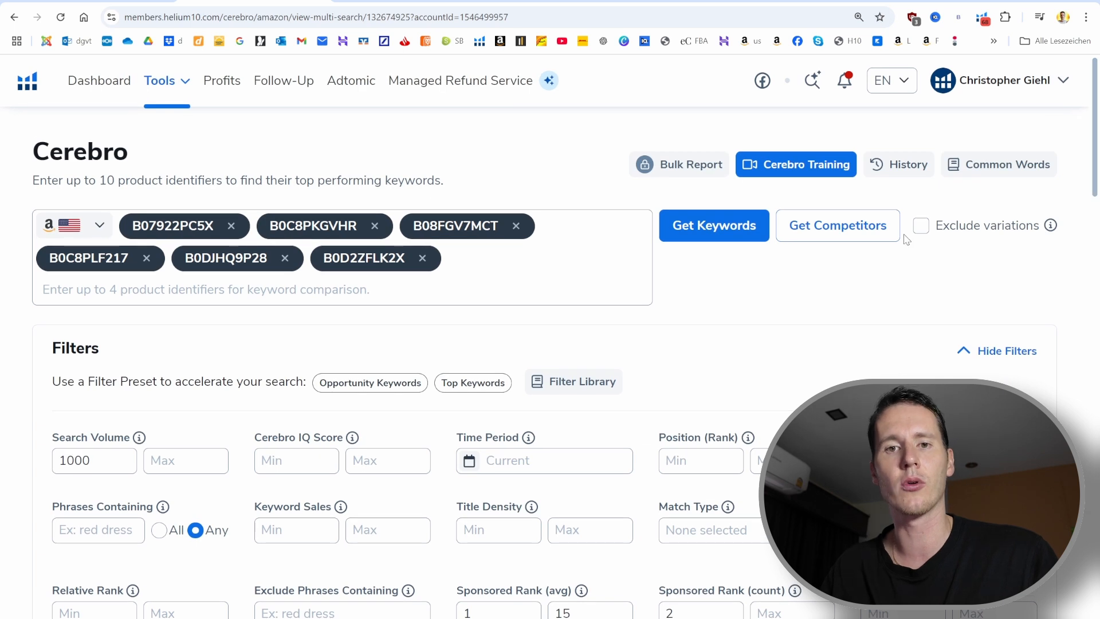
Switch from Cerebro to Magnet via the Helium 10 Tools menu.
click(159, 80)
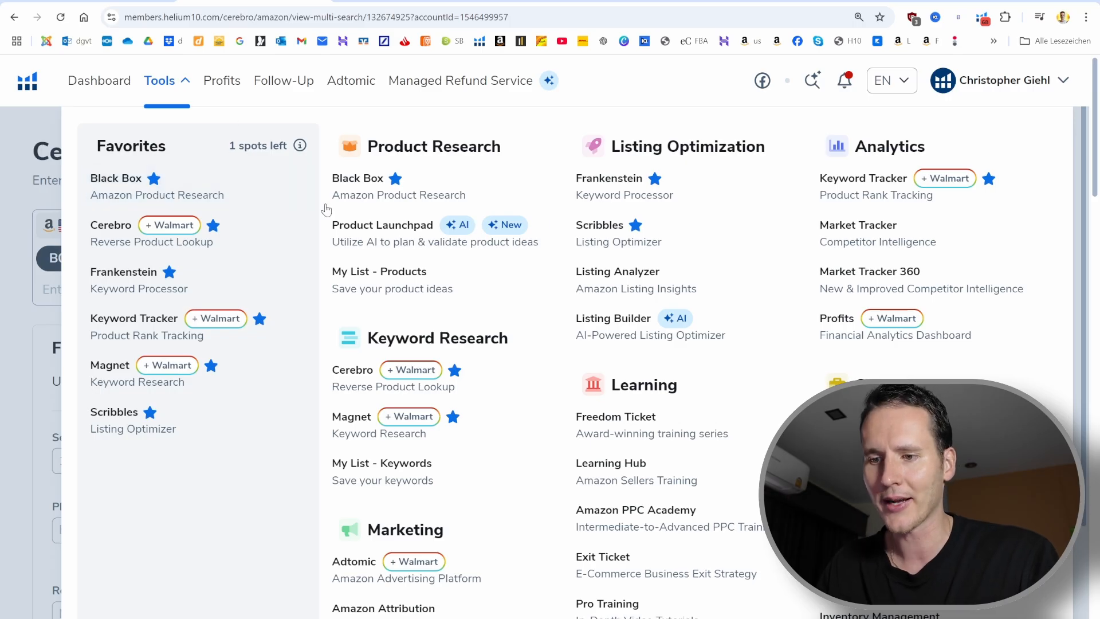
click(352, 416)
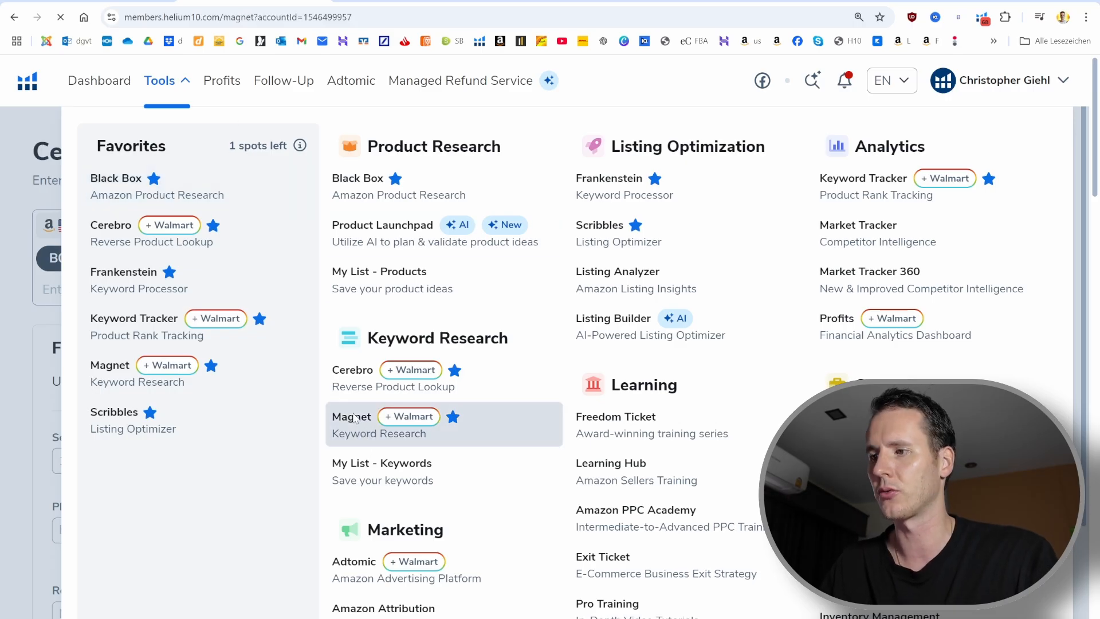
click(351, 416)
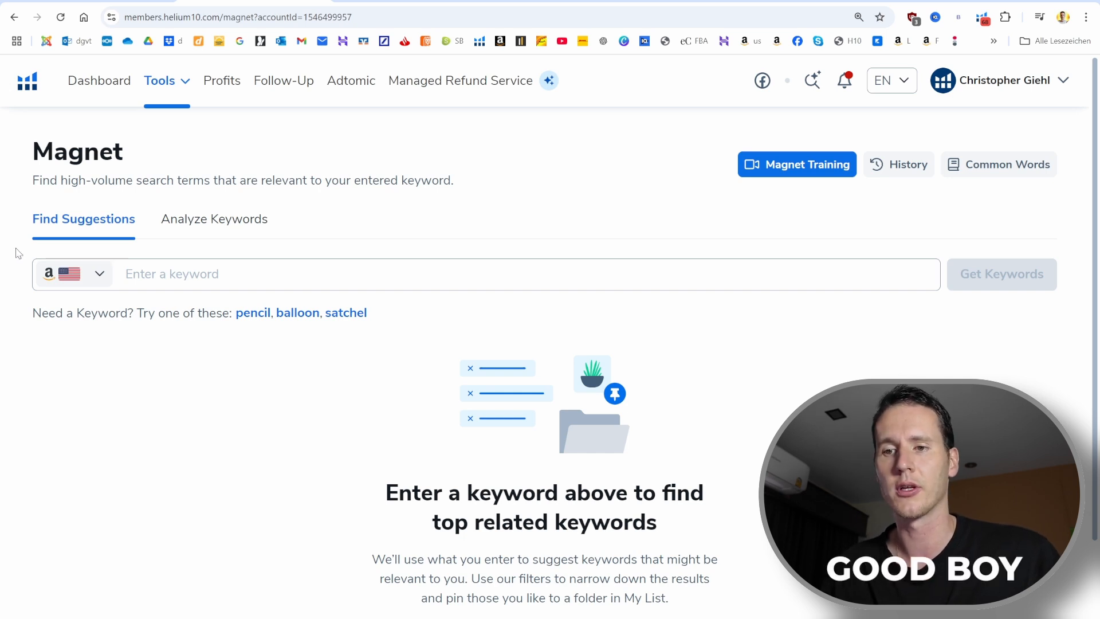
Enter the seed keyword 'garden hose' in Magnet and get keyword suggestions.
click(484, 273)
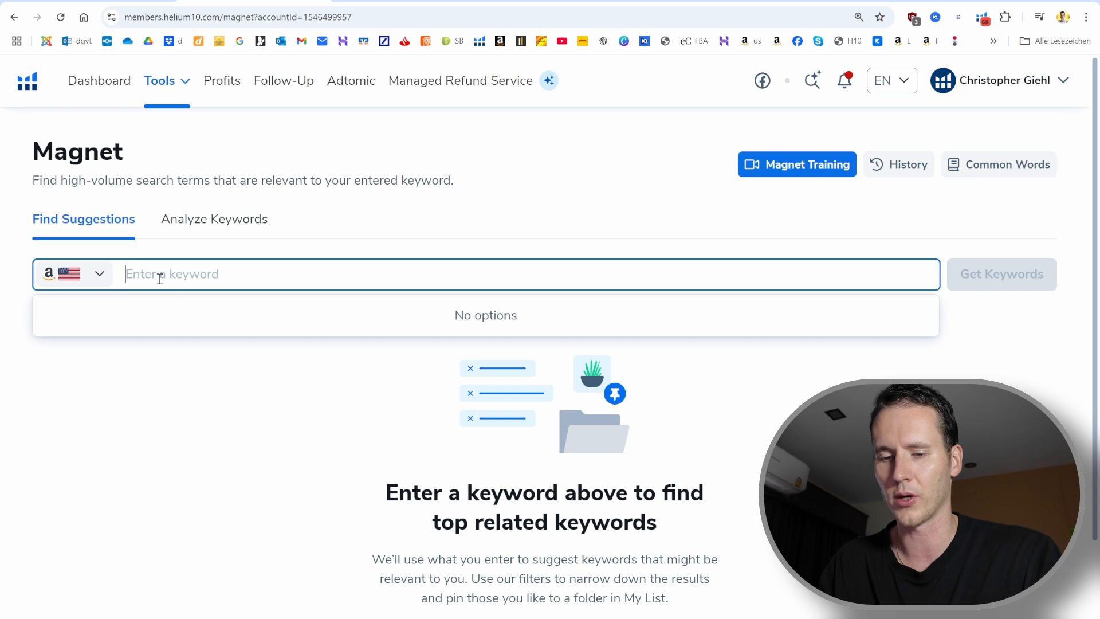
text(garden hose)
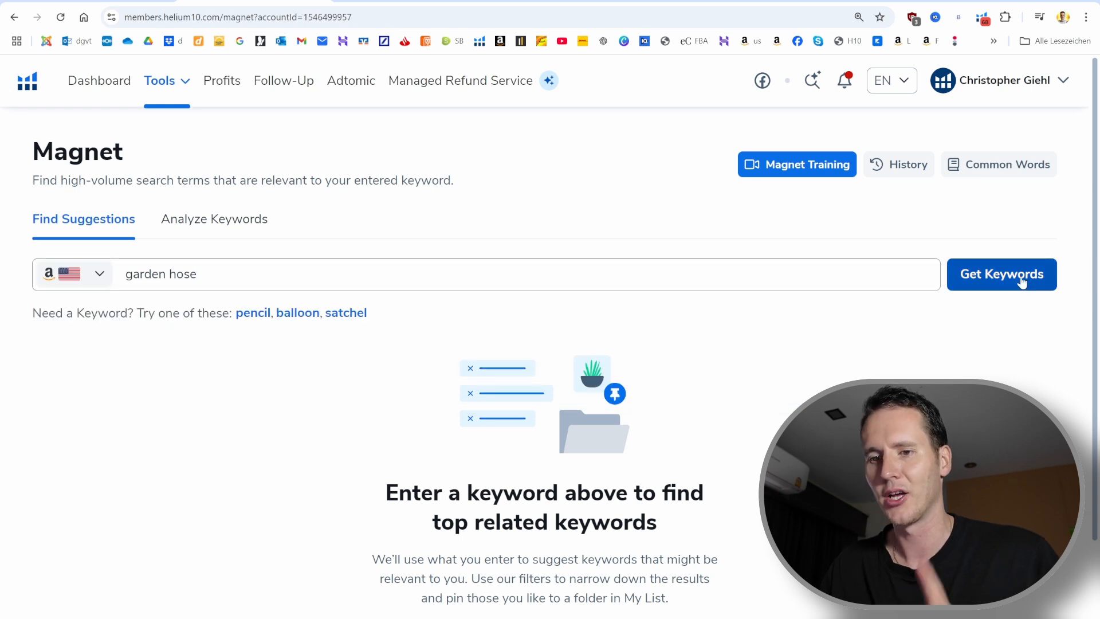
click(1001, 274)
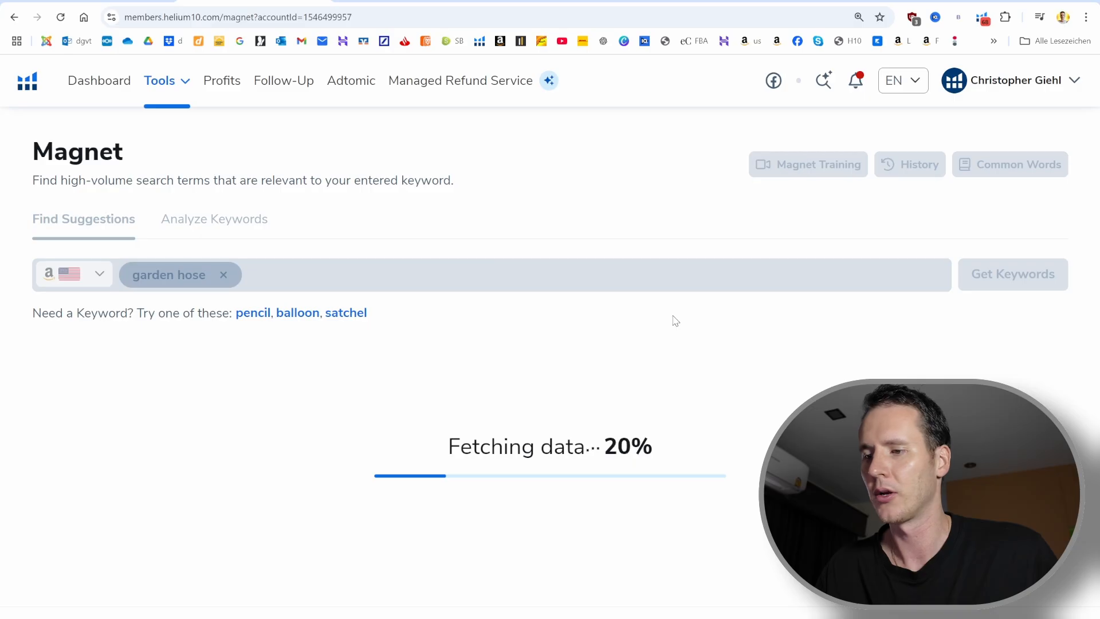
mouse_move(605, 334)
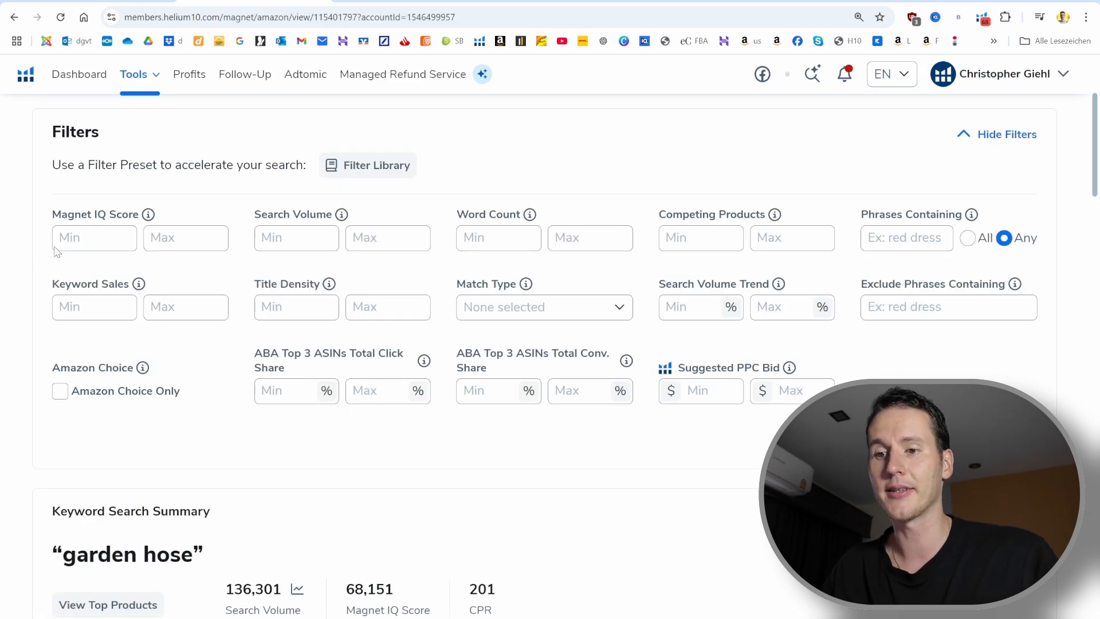
Set Magnet filters to search volume min 2000 and word count min 2, then review the 71 results.
click(295, 238)
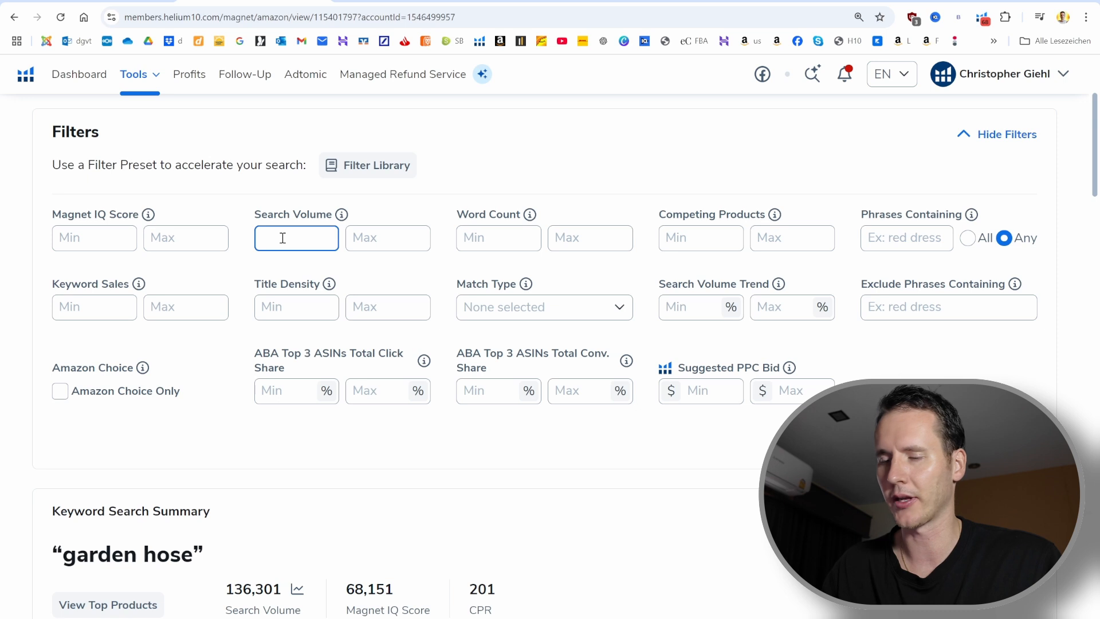
text(2000)
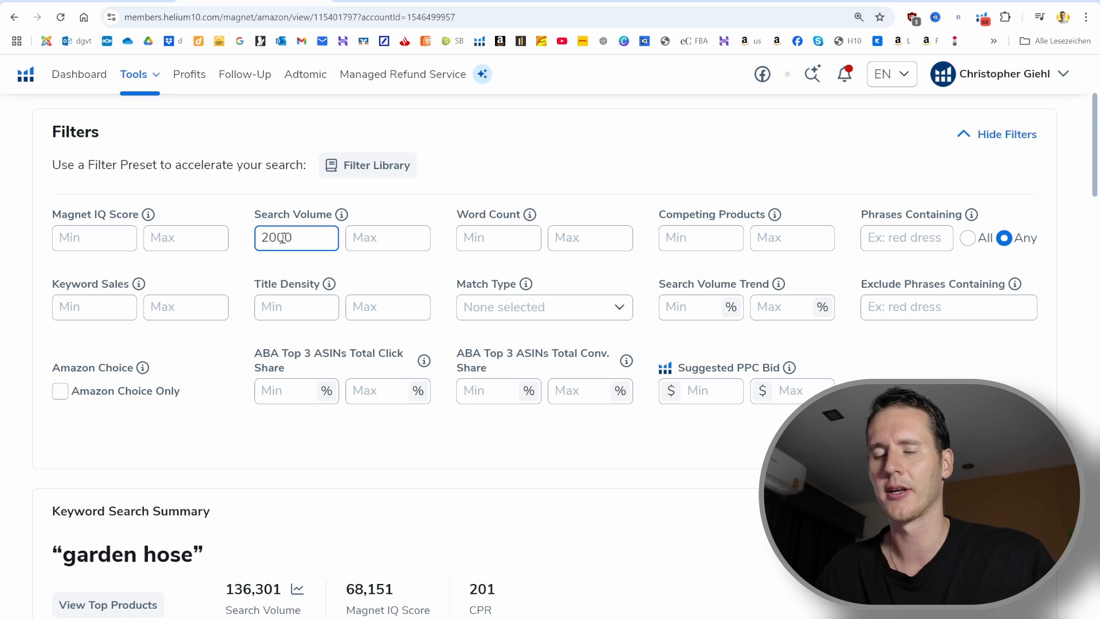
click(498, 237)
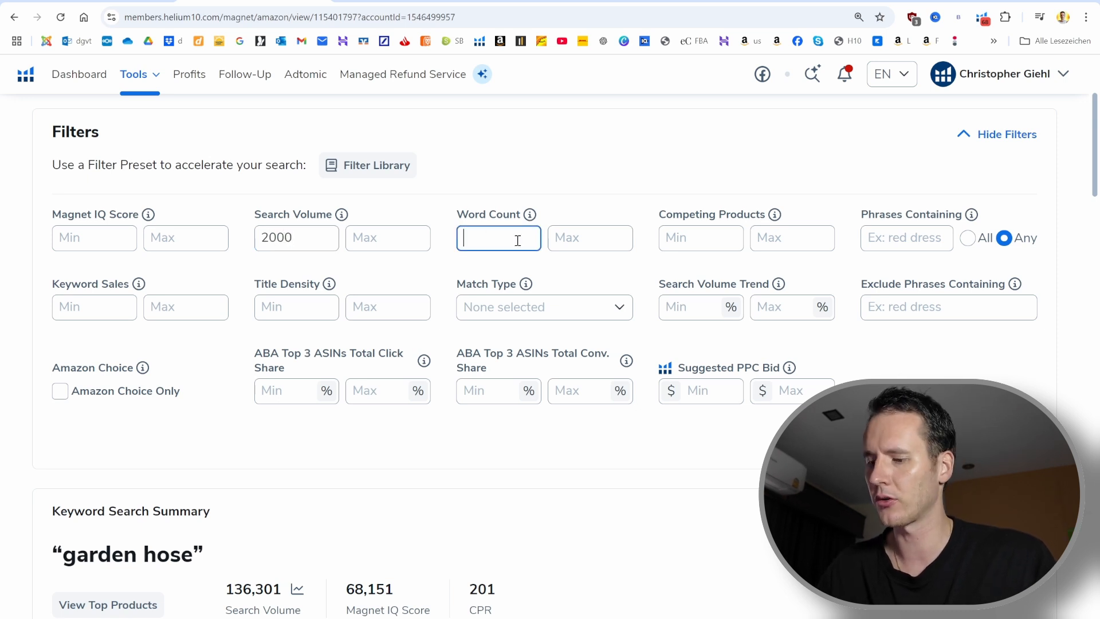
text(2)
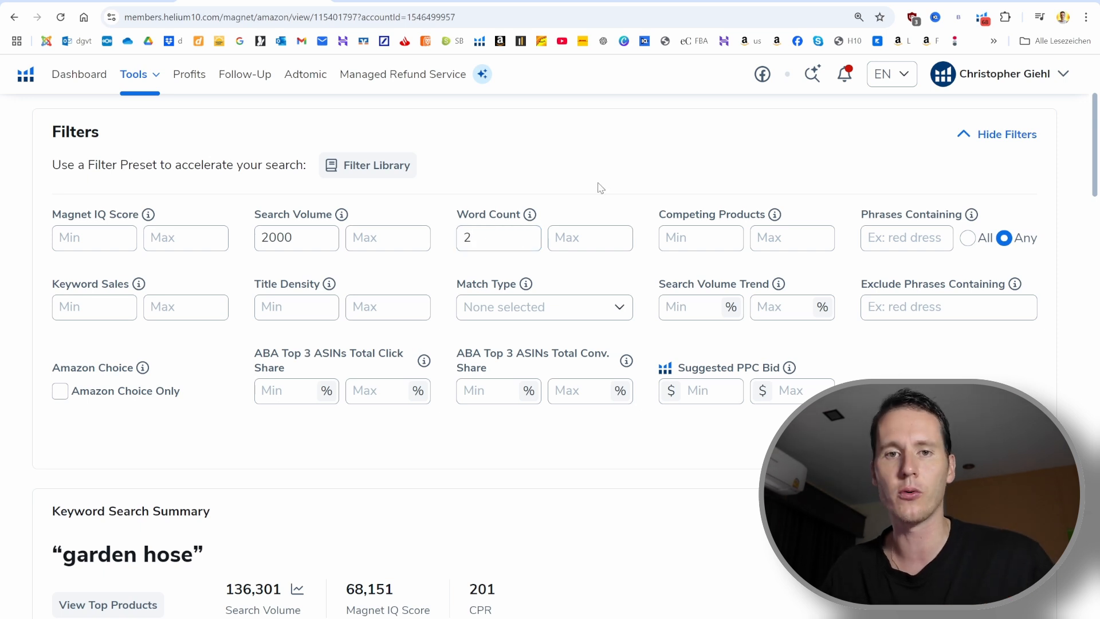
mouse_move(647, 179)
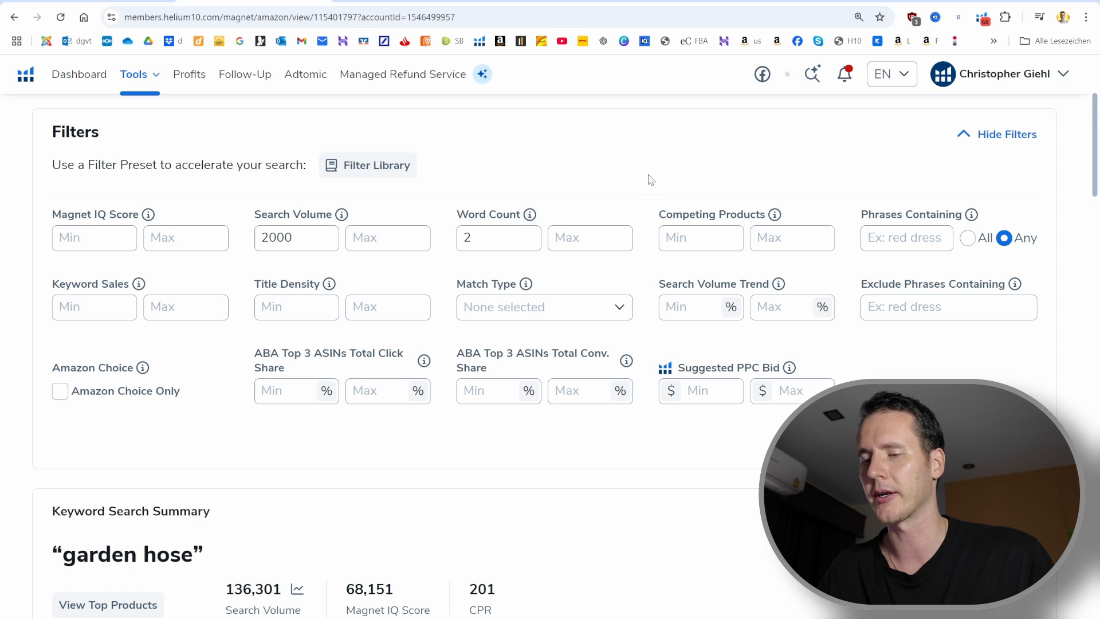
mouse_move(647, 259)
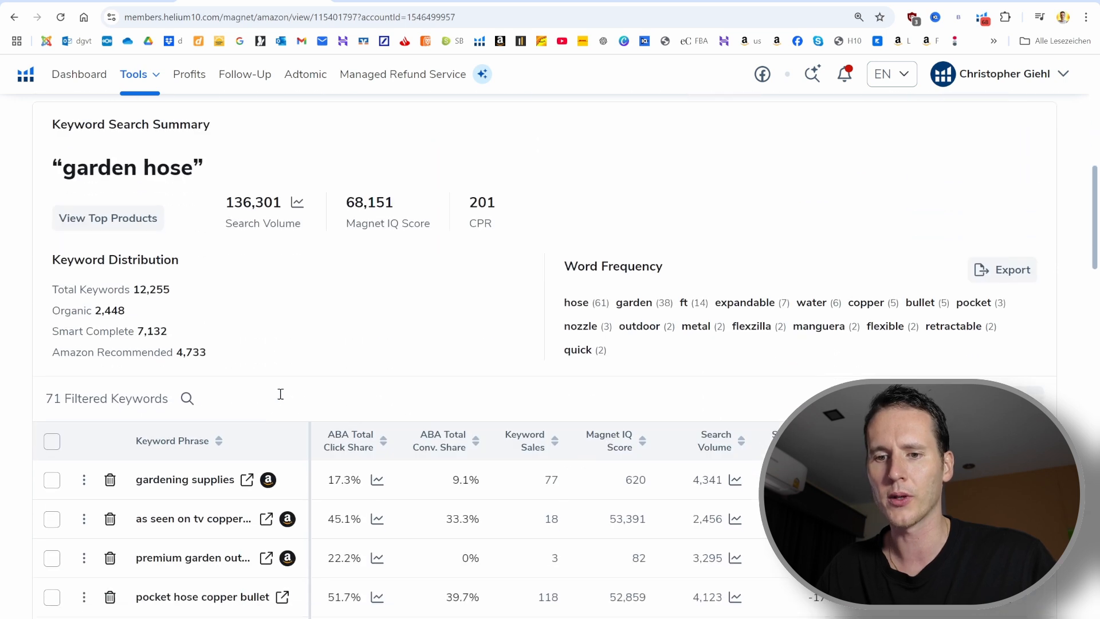
scroll(down, 3)
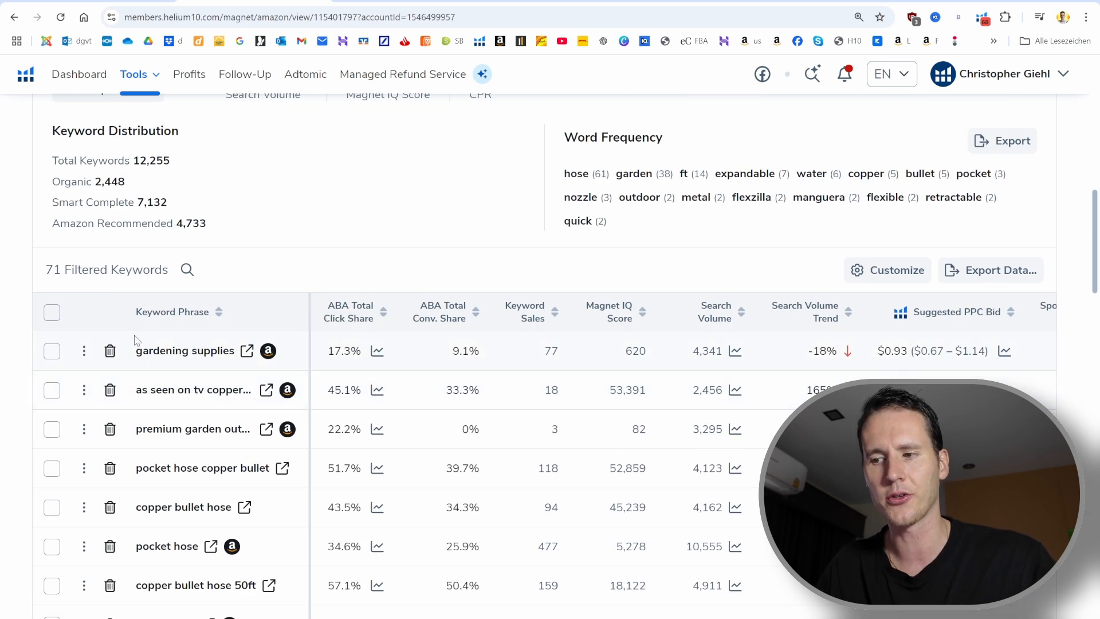
scroll(down, 3)
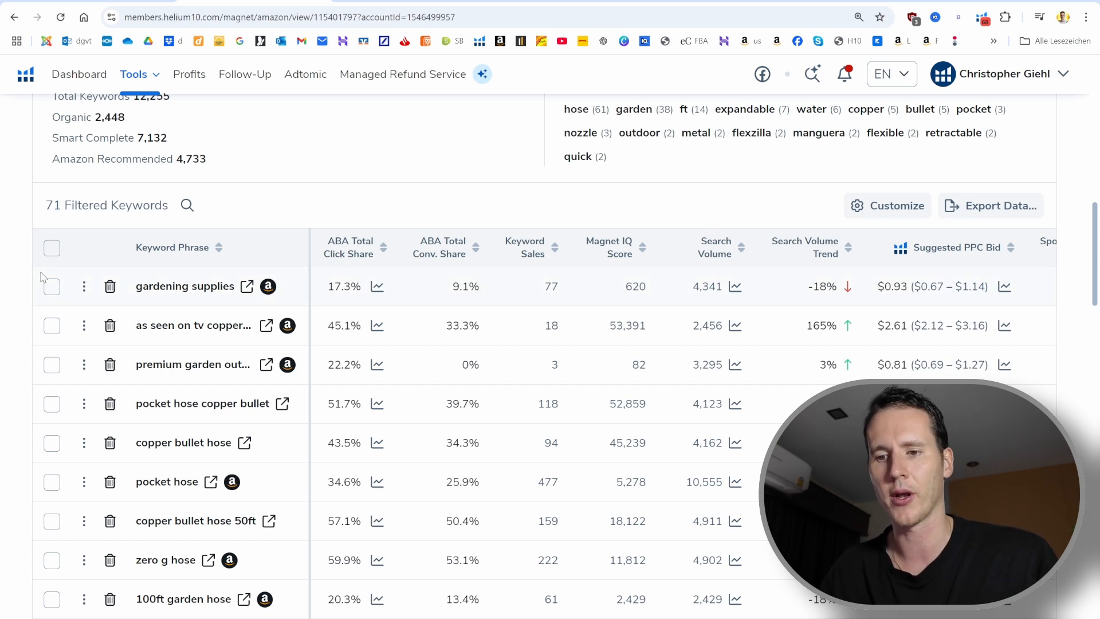
mouse_move(35, 306)
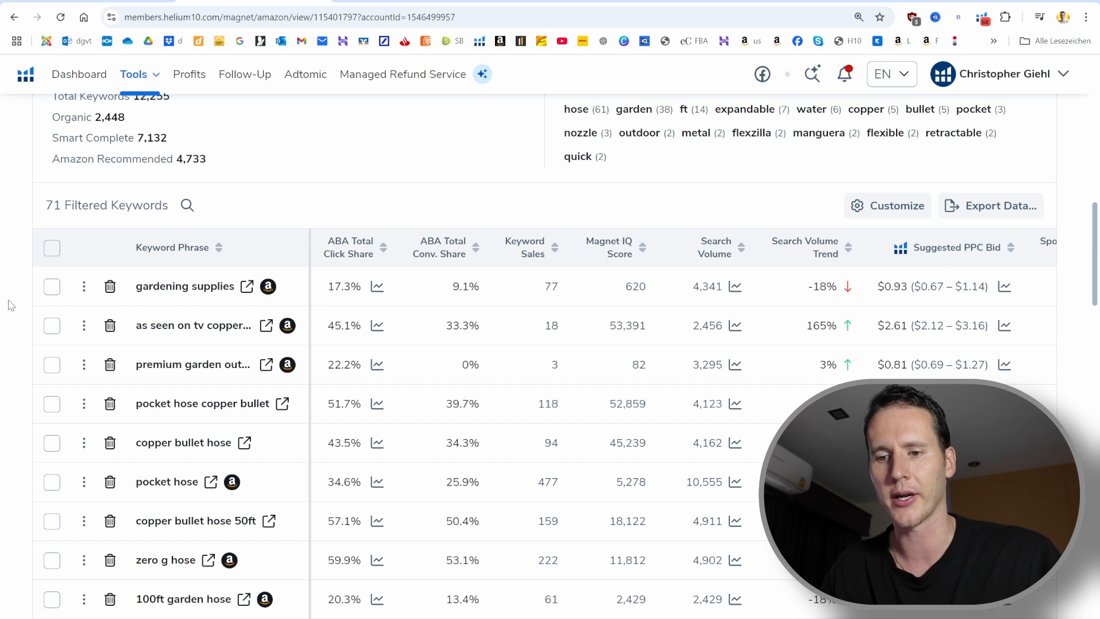
scroll(down, 3)
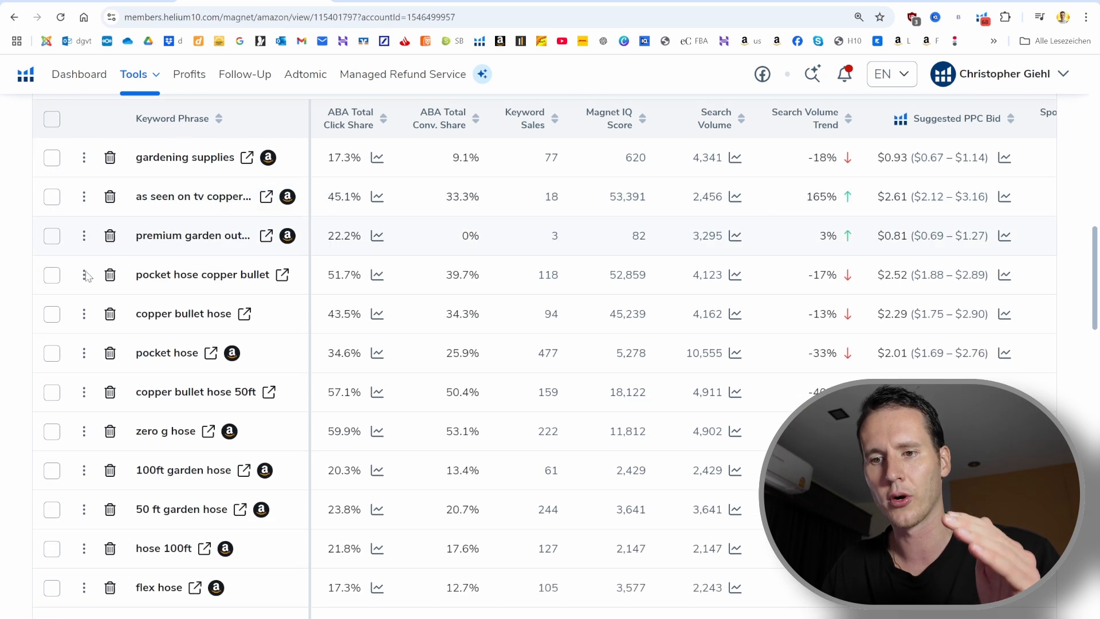
scroll(down, 3)
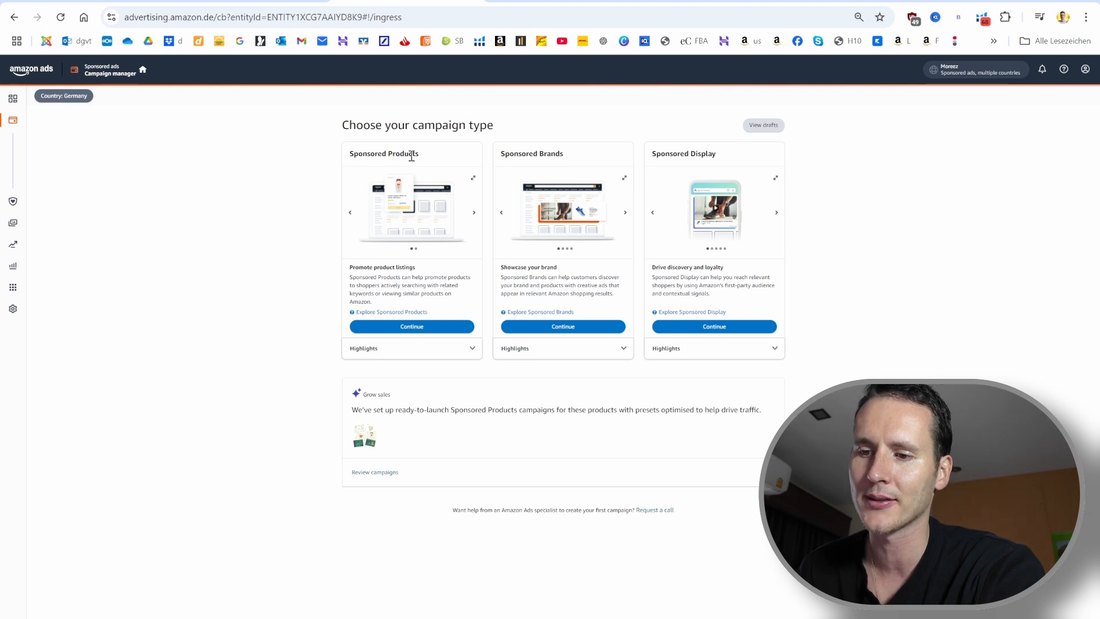
Choose Sponsored Products as the new campaign type.
click(412, 326)
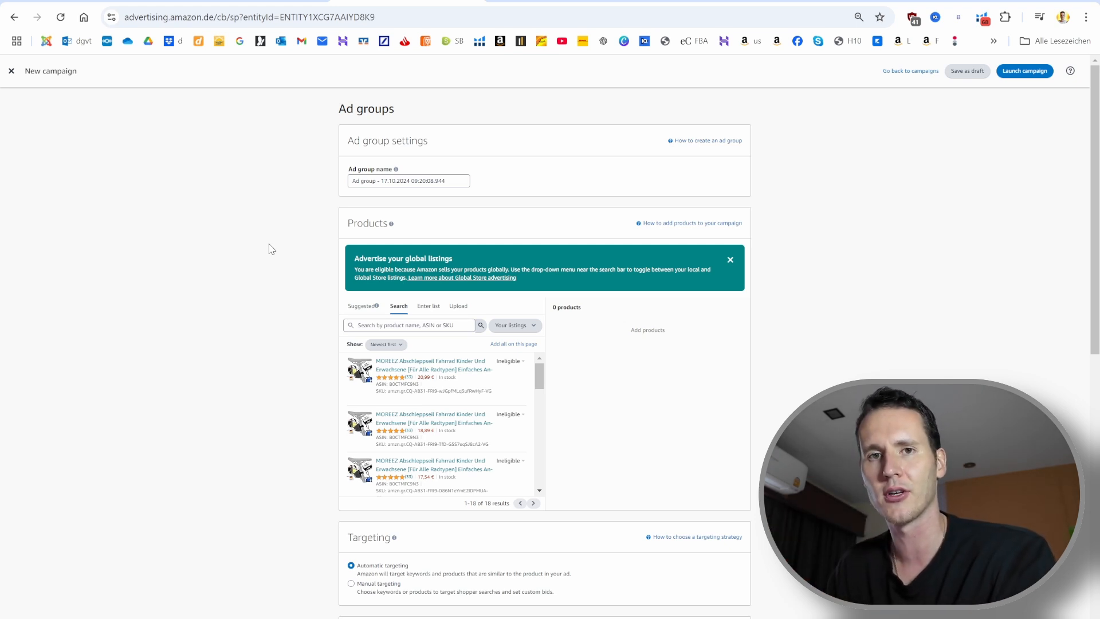
mouse_move(284, 239)
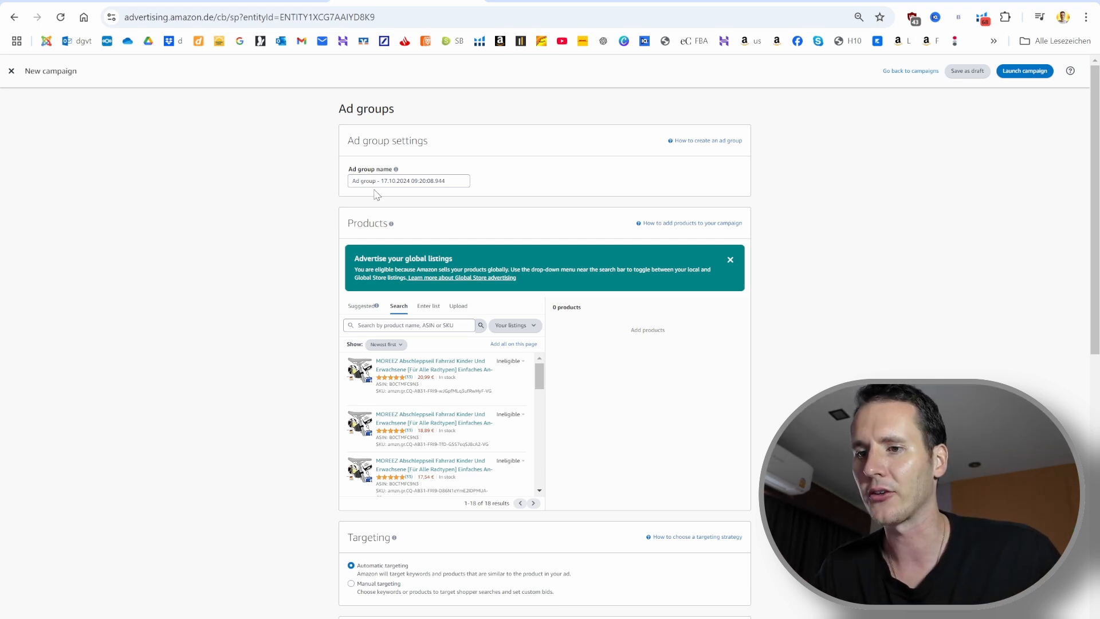
mouse_move(337, 185)
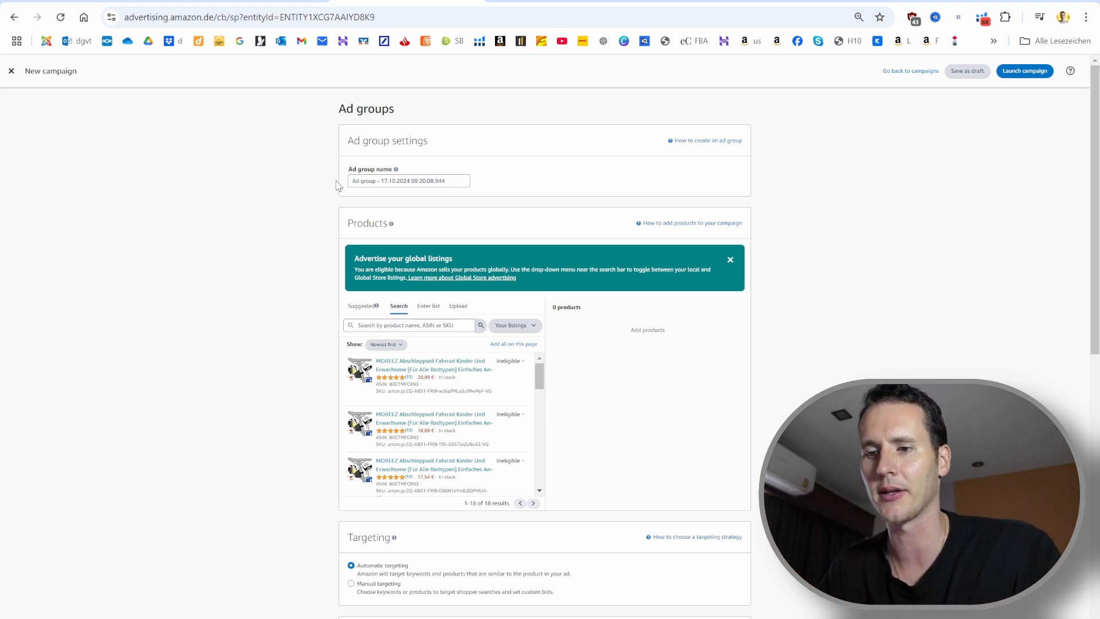
Scroll down the new campaign form past the ad group and products sections.
scroll(down, 3)
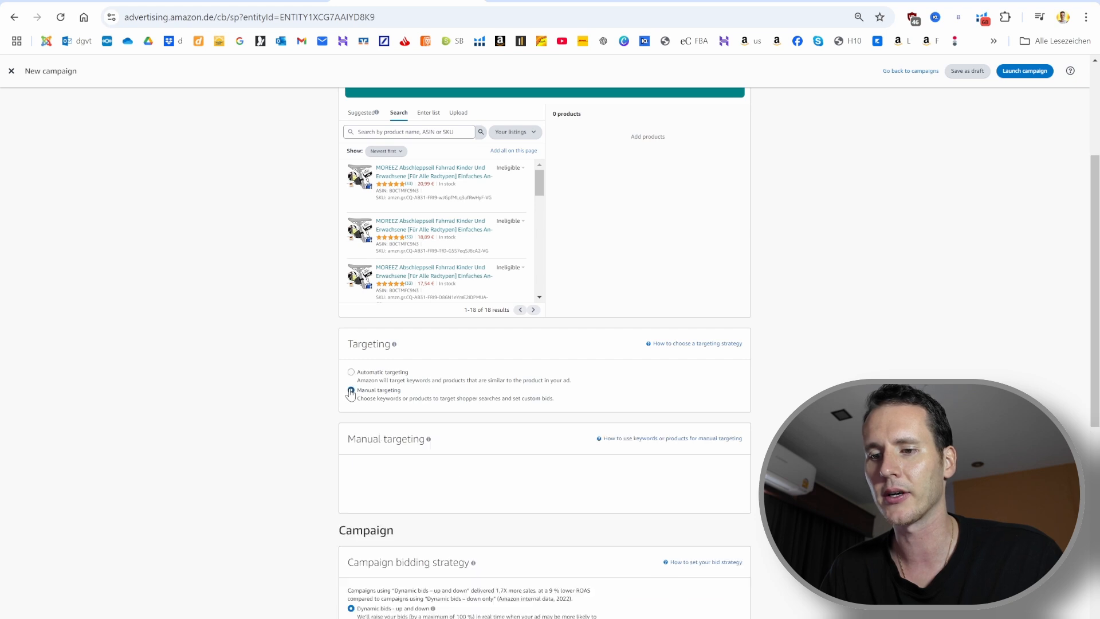
Switch the ad group to manual keyword targeting using an entered keyword list.
click(349, 390)
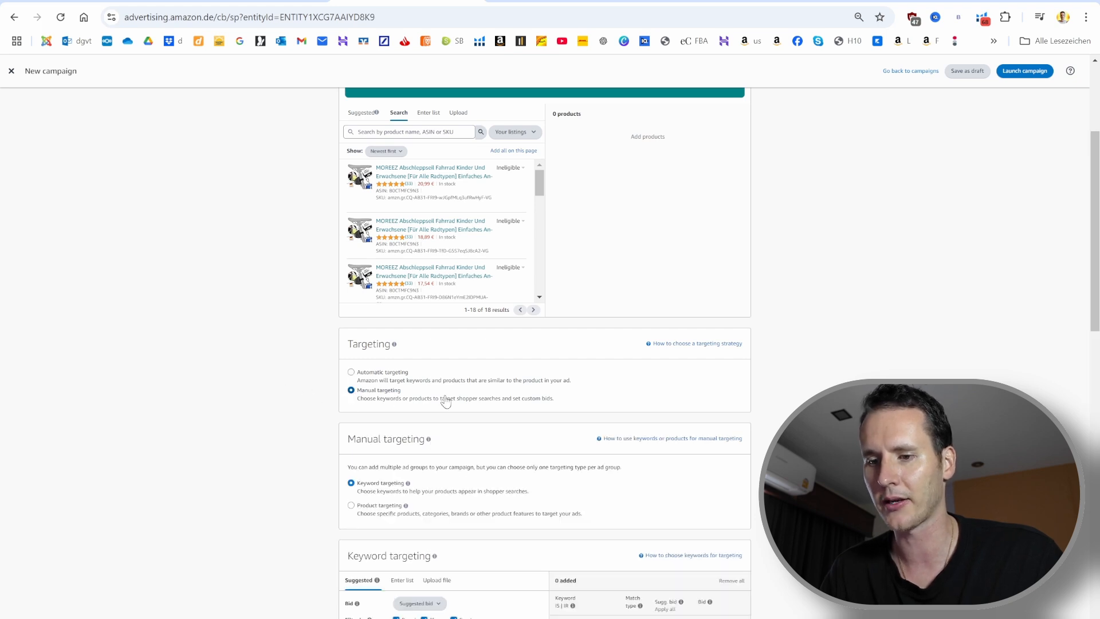
scroll(down, 3)
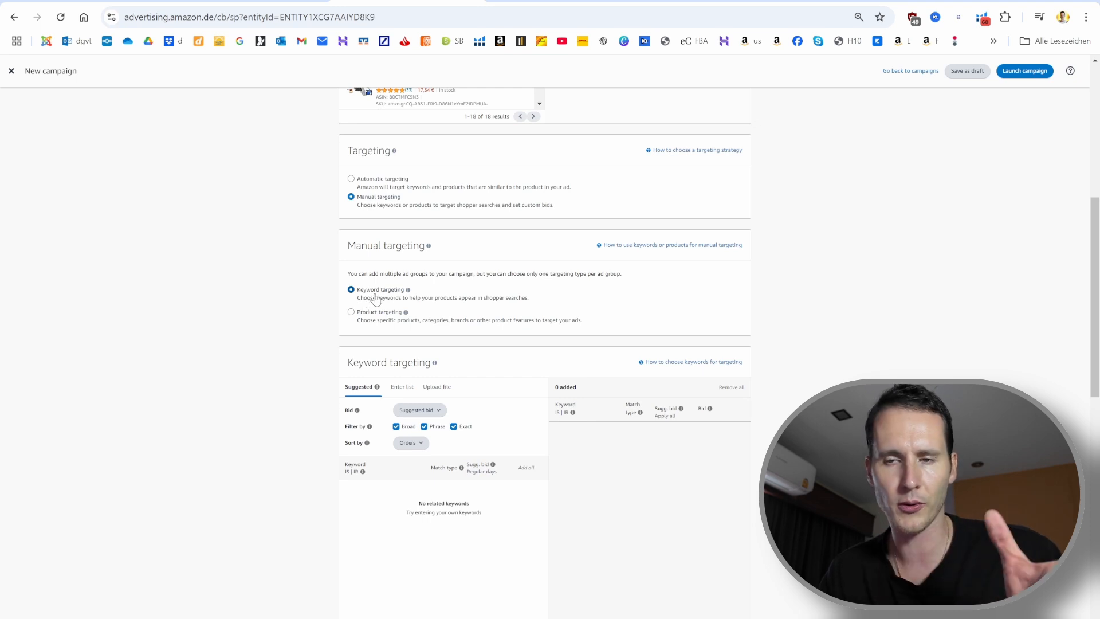
scroll(down, 3)
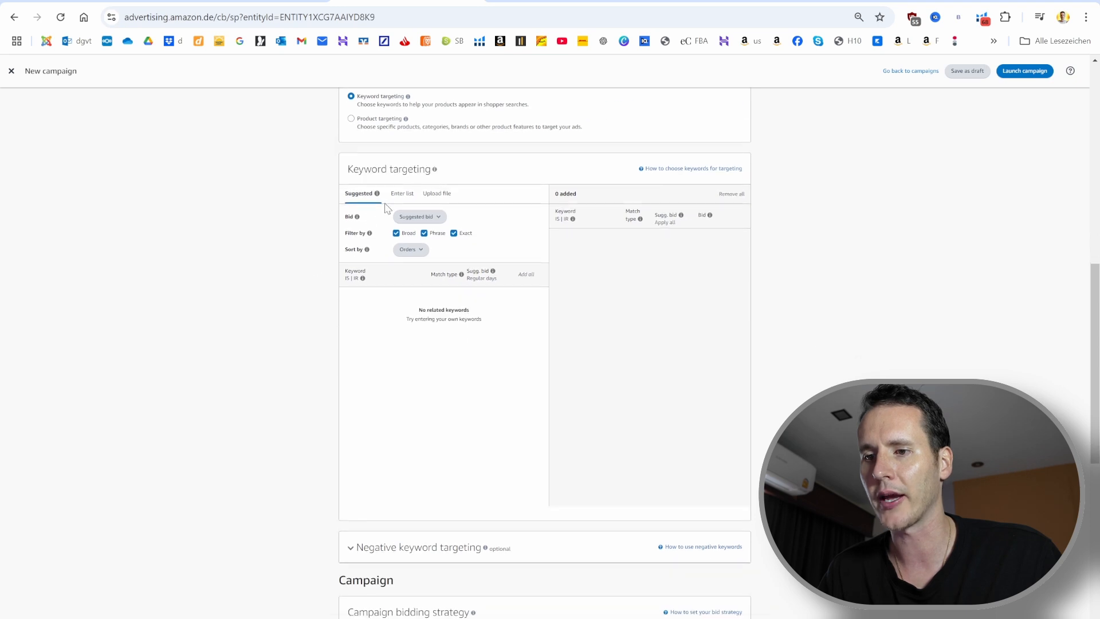
click(401, 193)
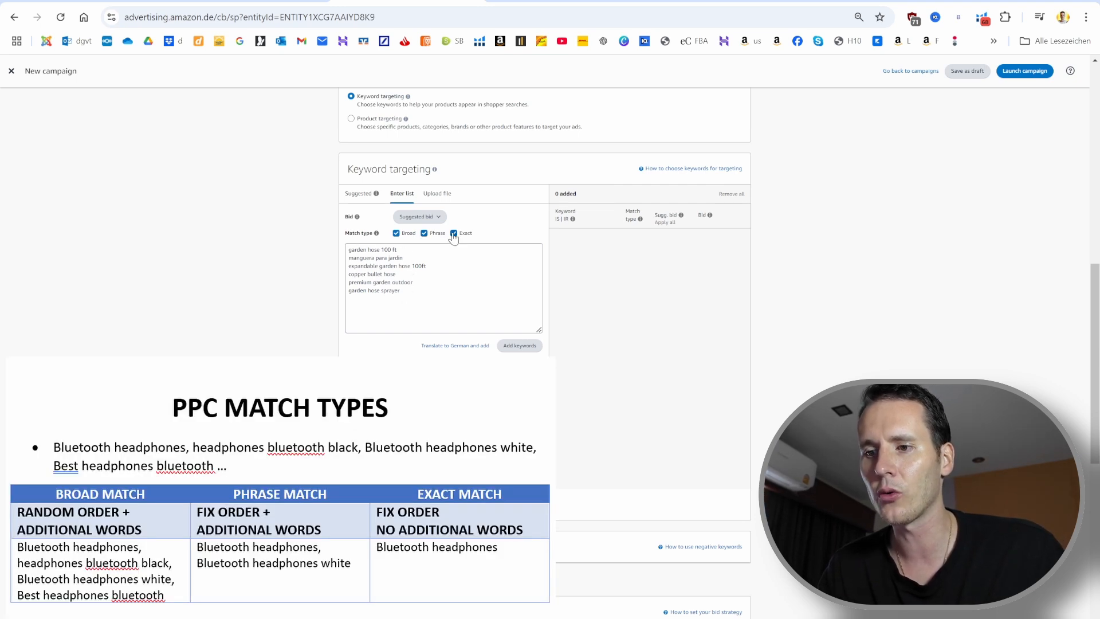
Add the six garden hose keywords with broad match only at a 0.40 € bid.
click(454, 232)
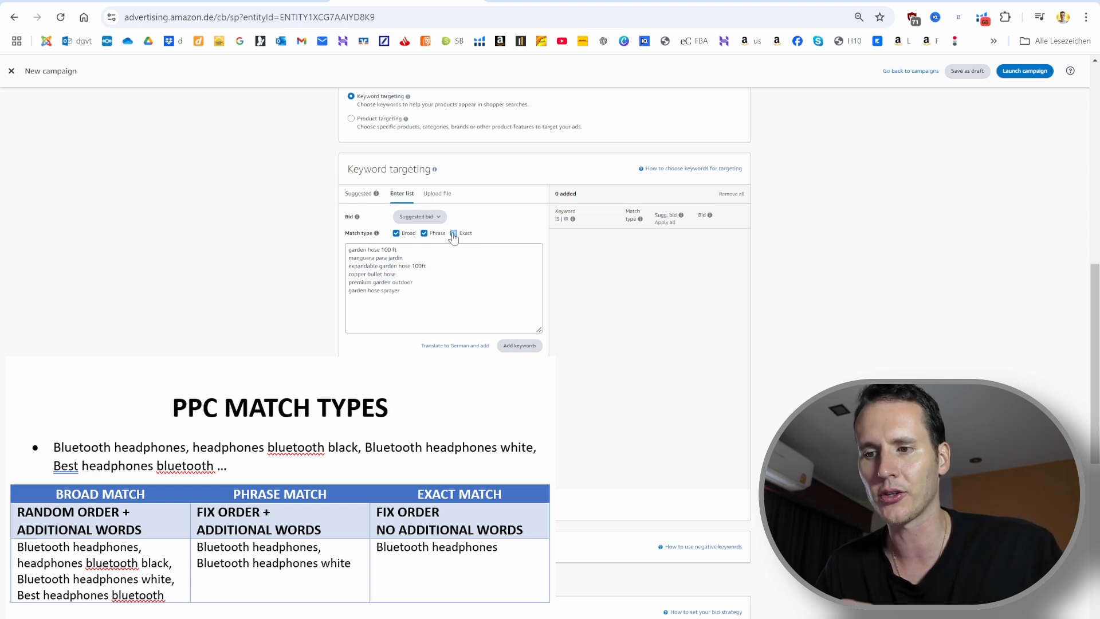
click(453, 233)
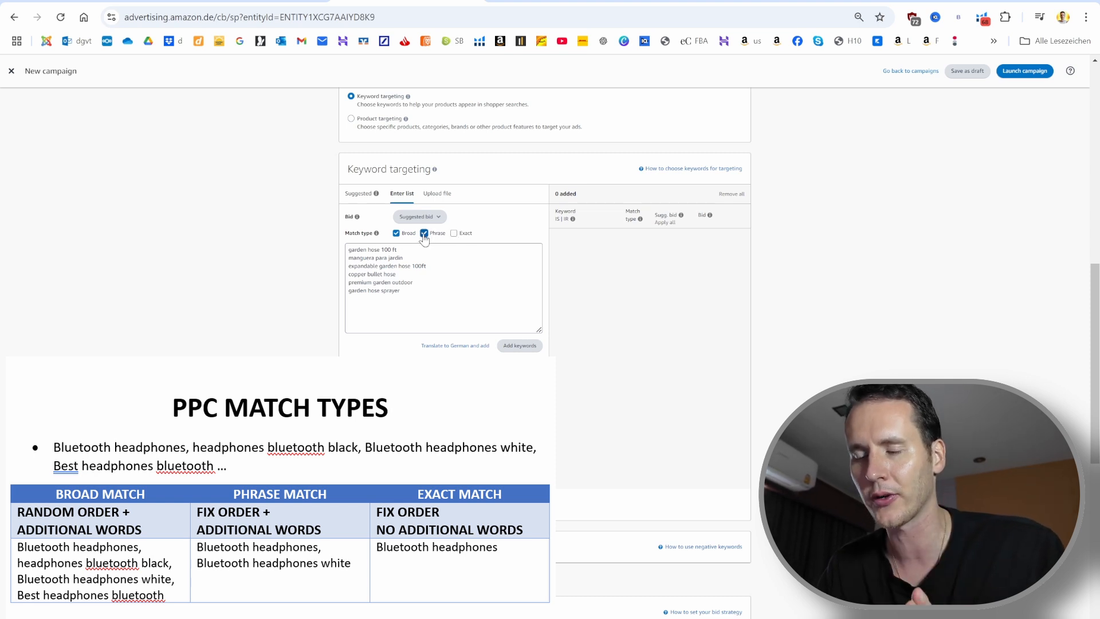
click(423, 232)
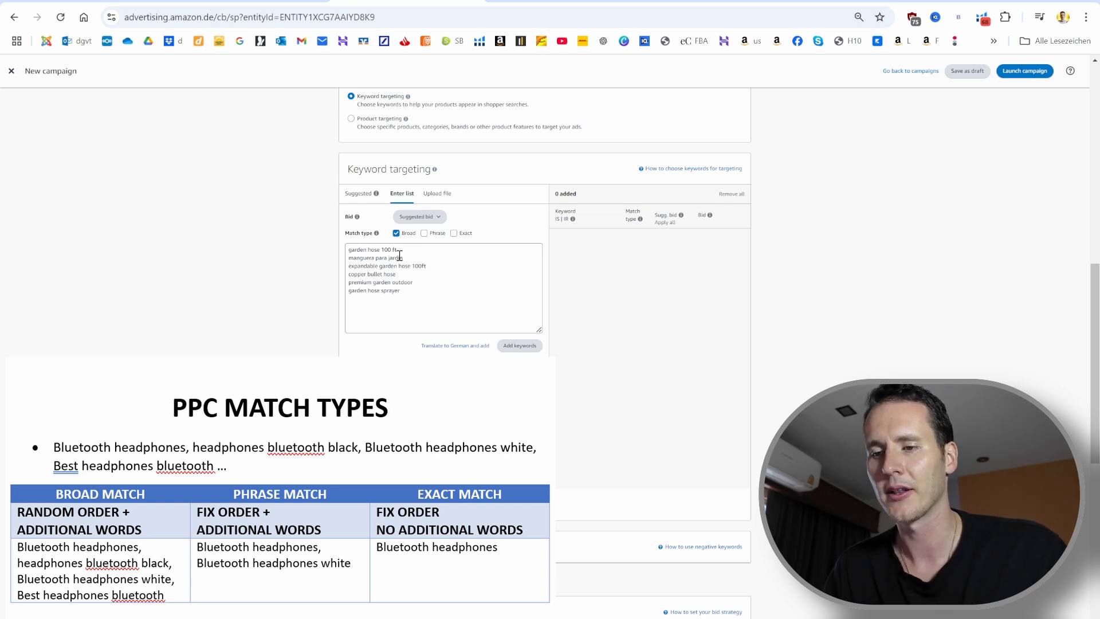
double_click(374, 249)
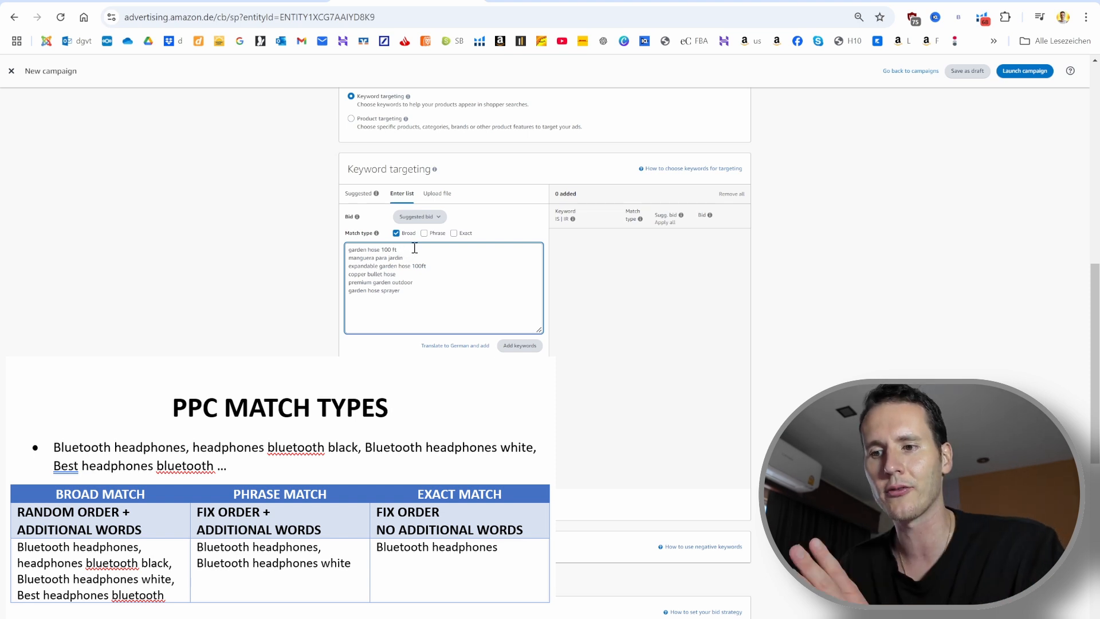
click(454, 233)
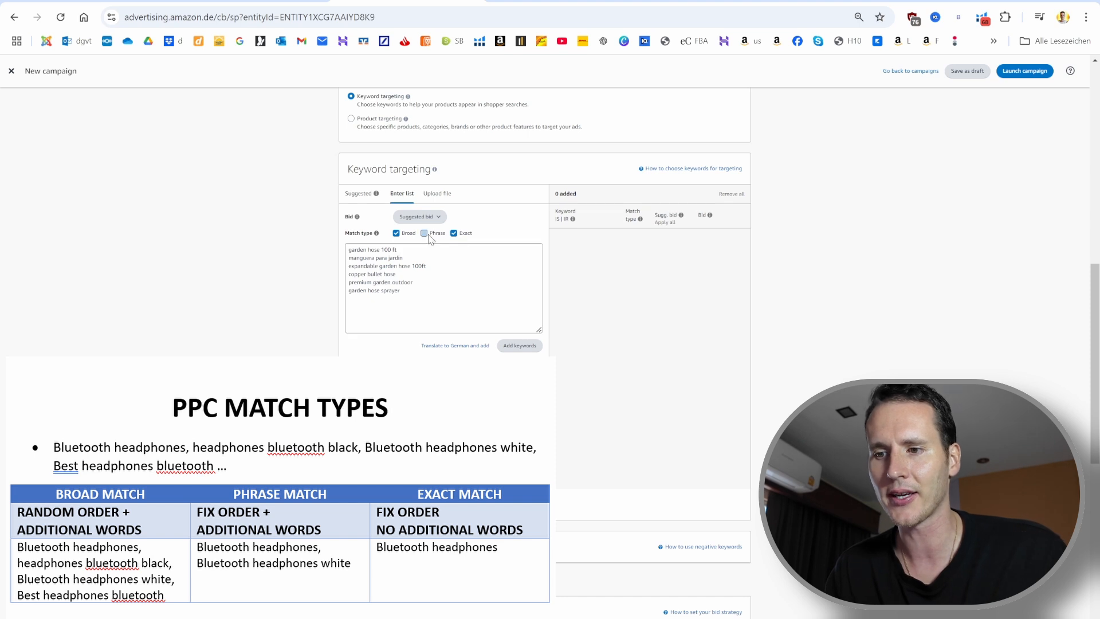
click(424, 233)
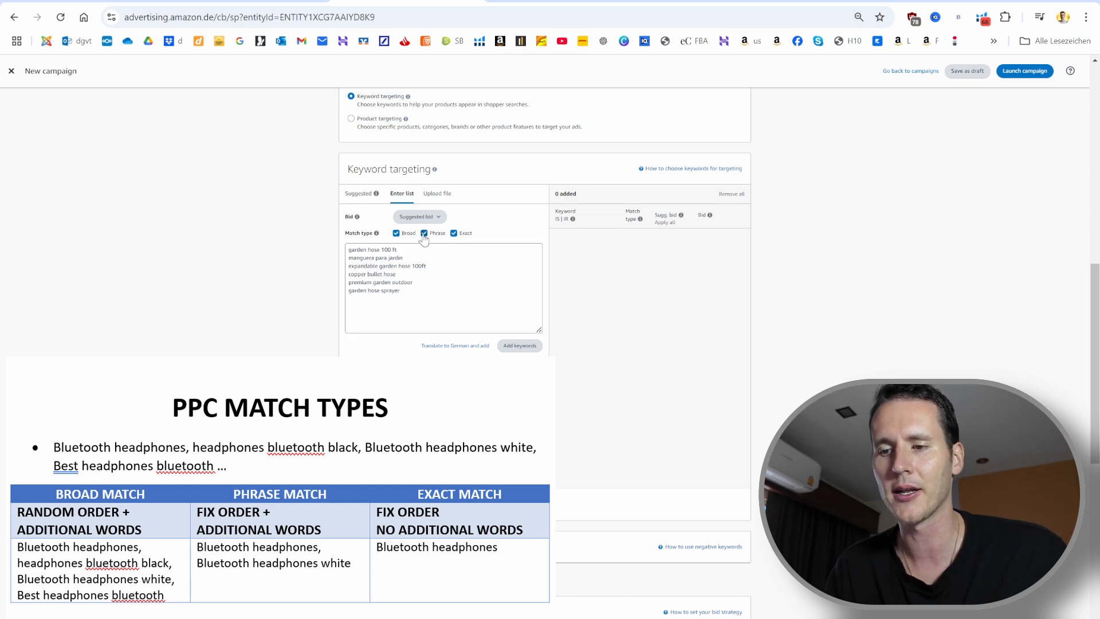
click(424, 233)
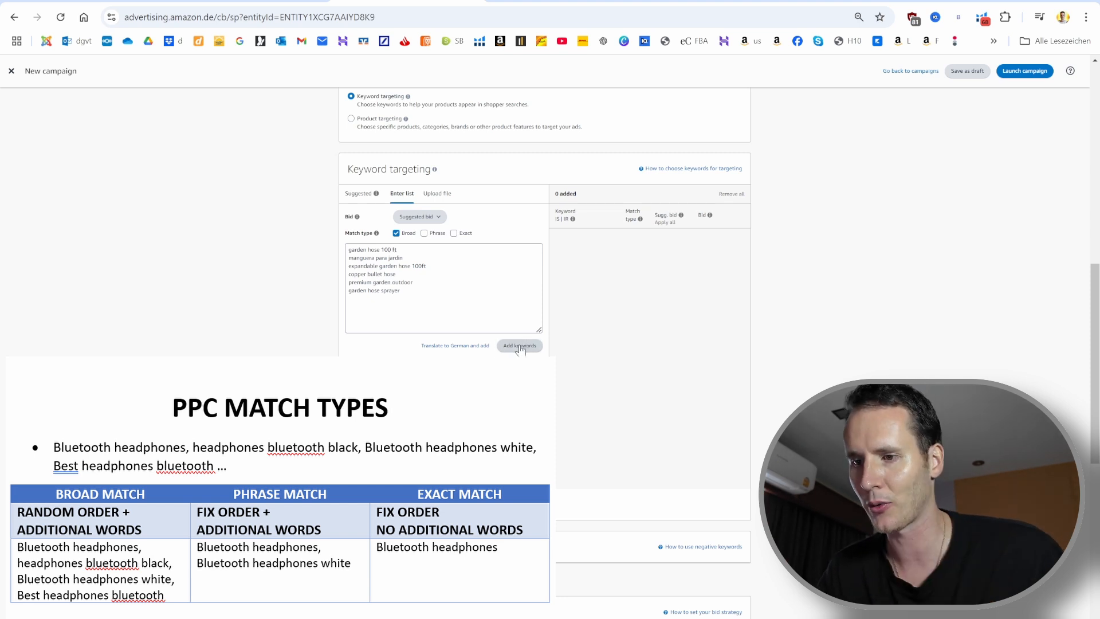
click(519, 345)
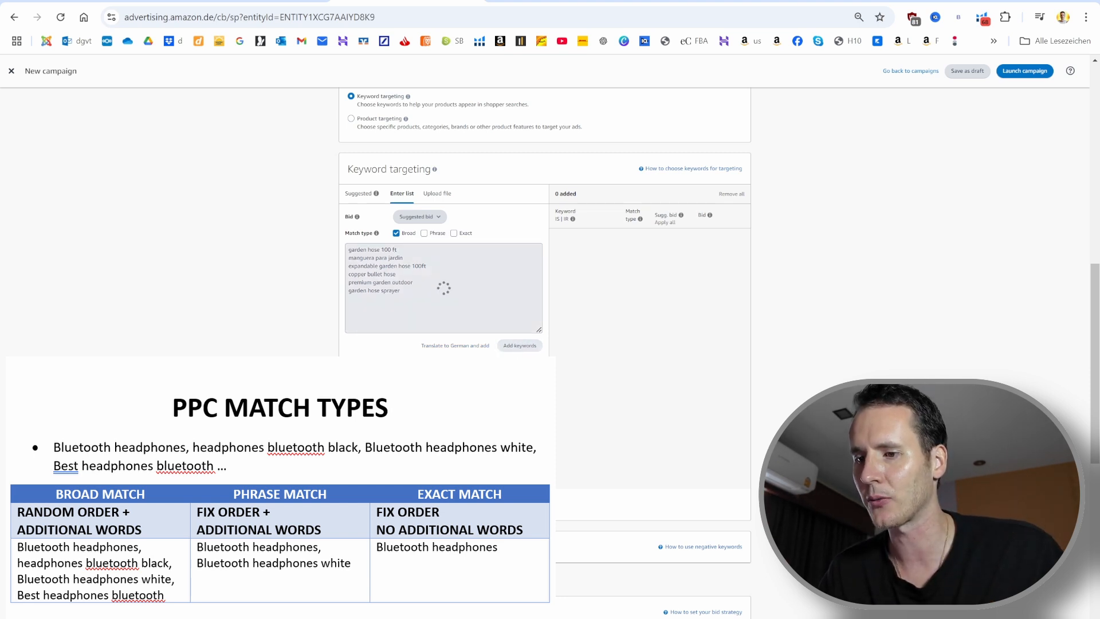
click(519, 345)
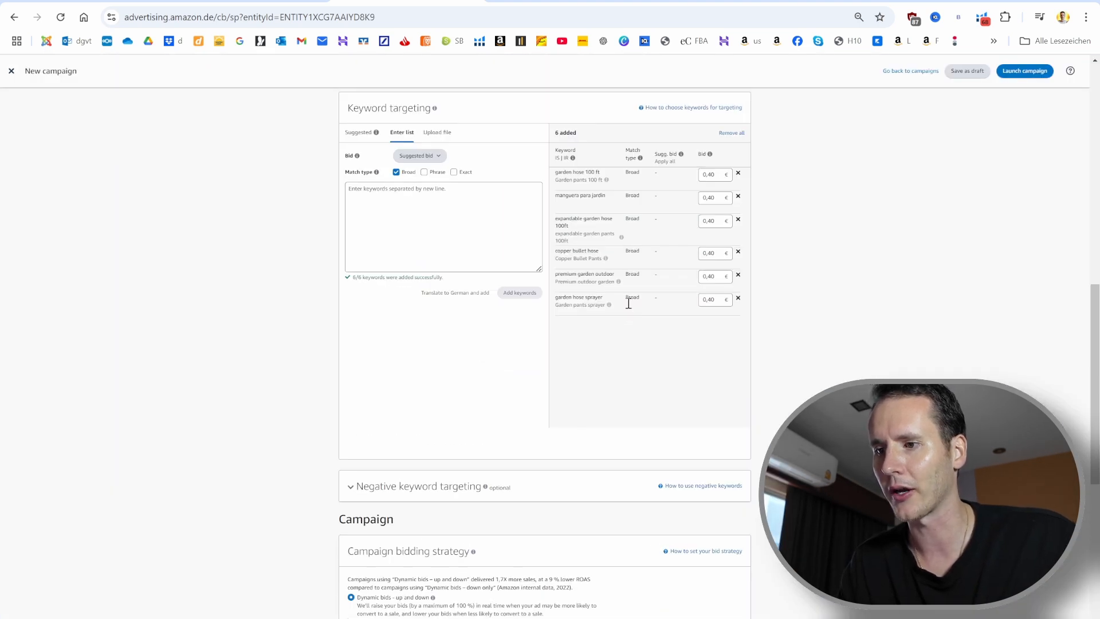
Edit the 0,40 € bid of 'garden hose 100 ft' to replace it with 0,79 €.
scroll(up, 3)
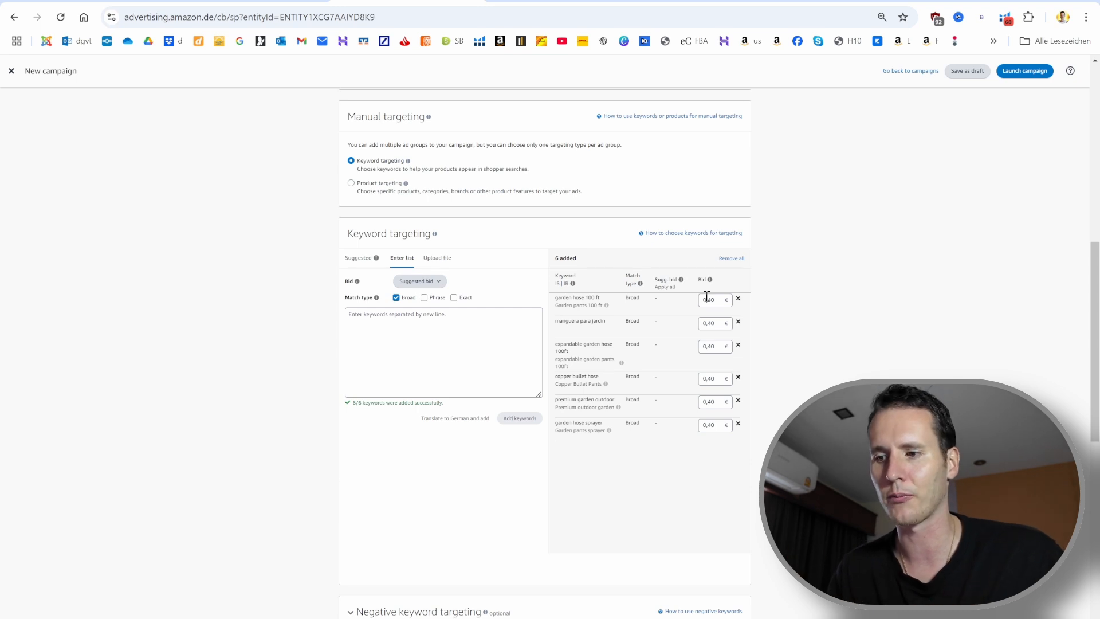
click(712, 300)
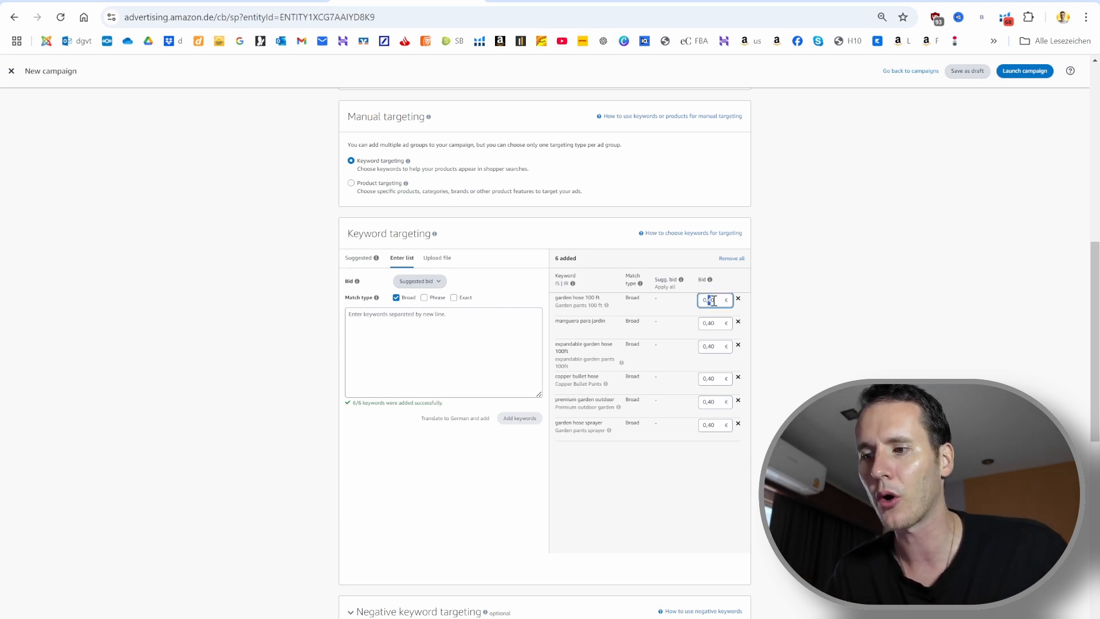
click(710, 300)
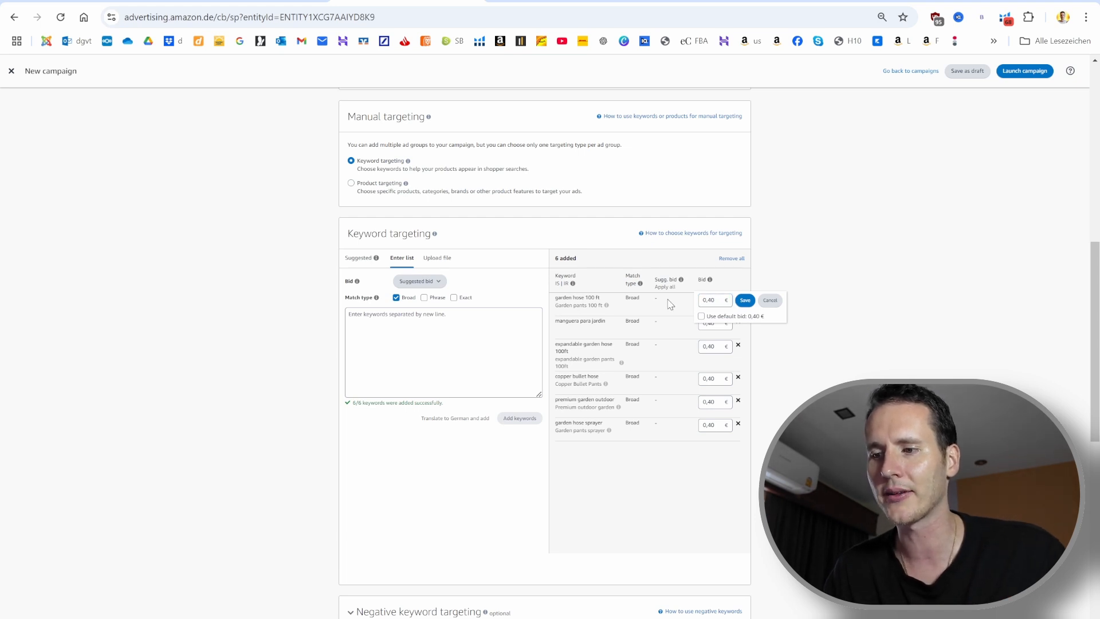
click(744, 300)
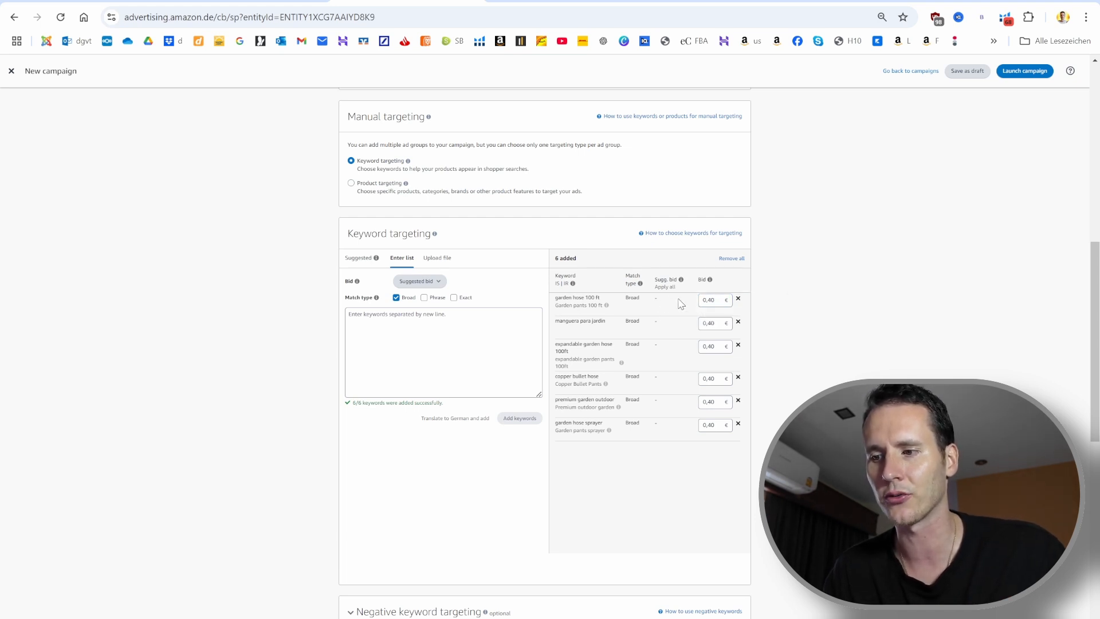
click(714, 299)
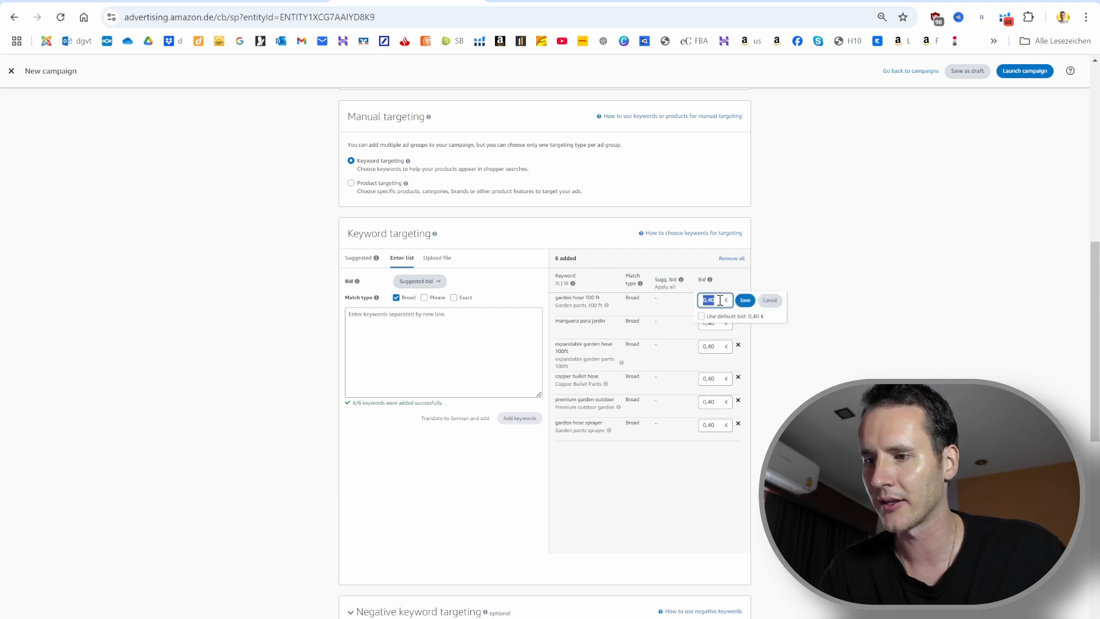
click(744, 301)
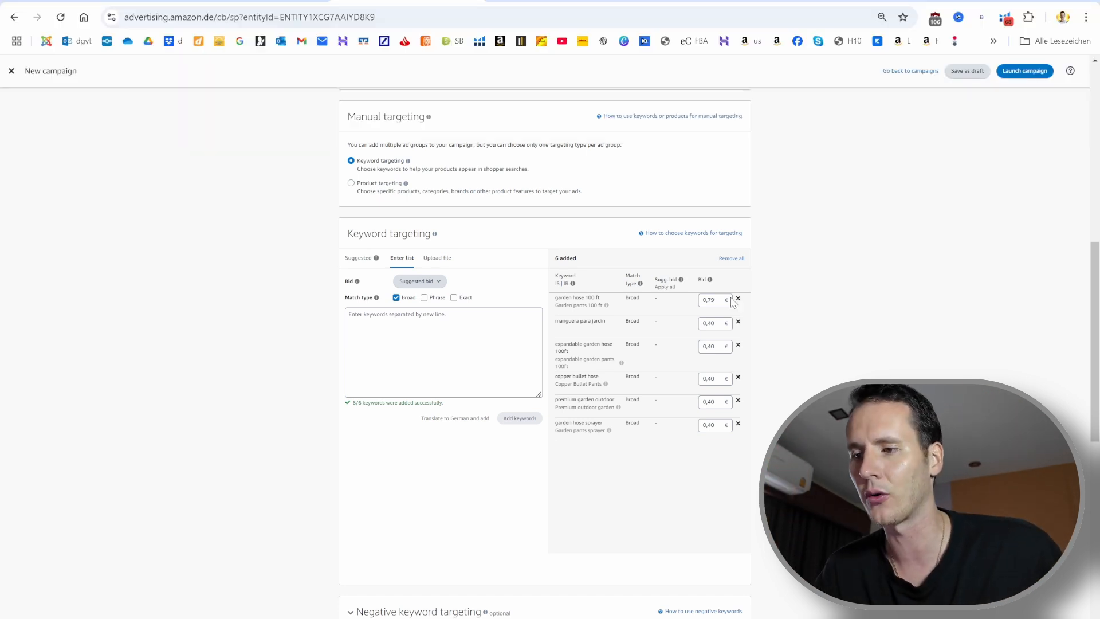
mouse_move(792, 308)
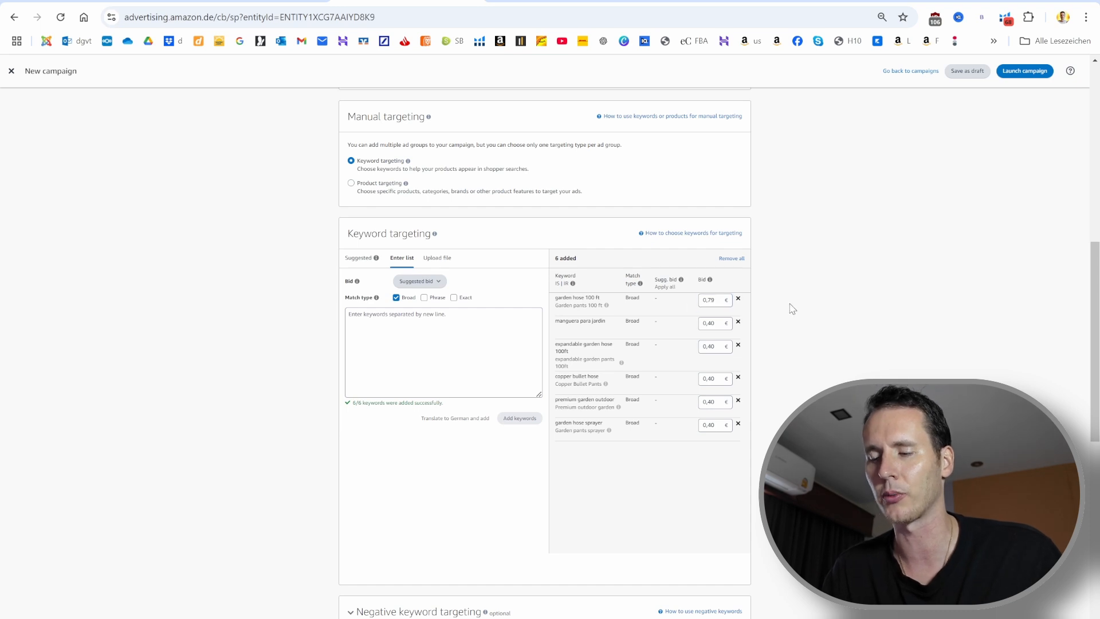
mouse_move(751, 313)
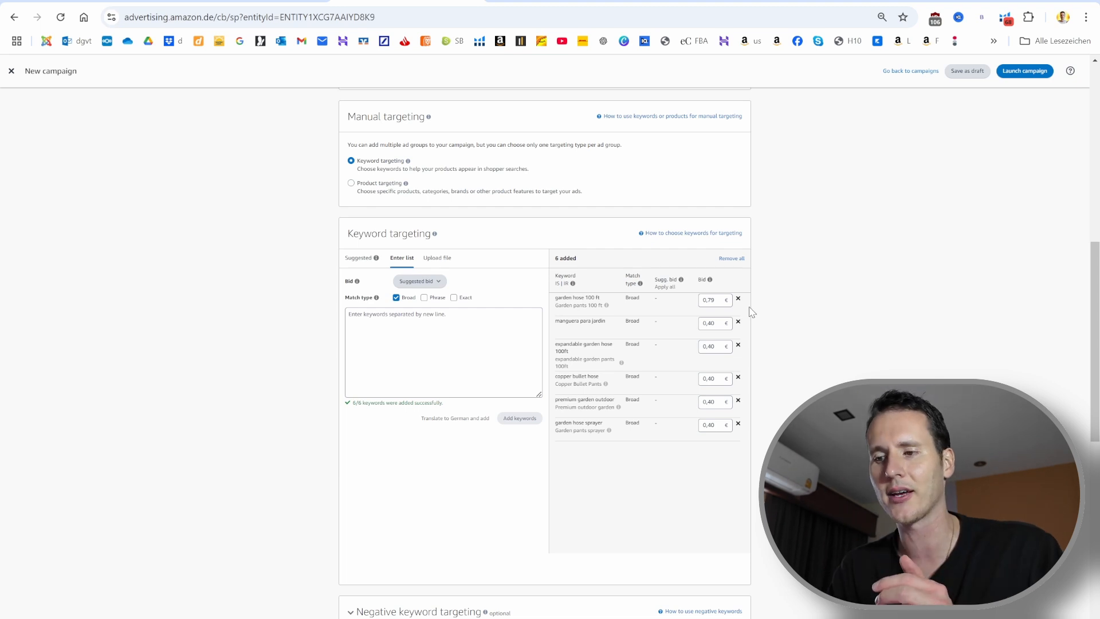
Set the campaign bidding strategy to Fixed bids, leaving placement adjustments at 0%.
click(712, 323)
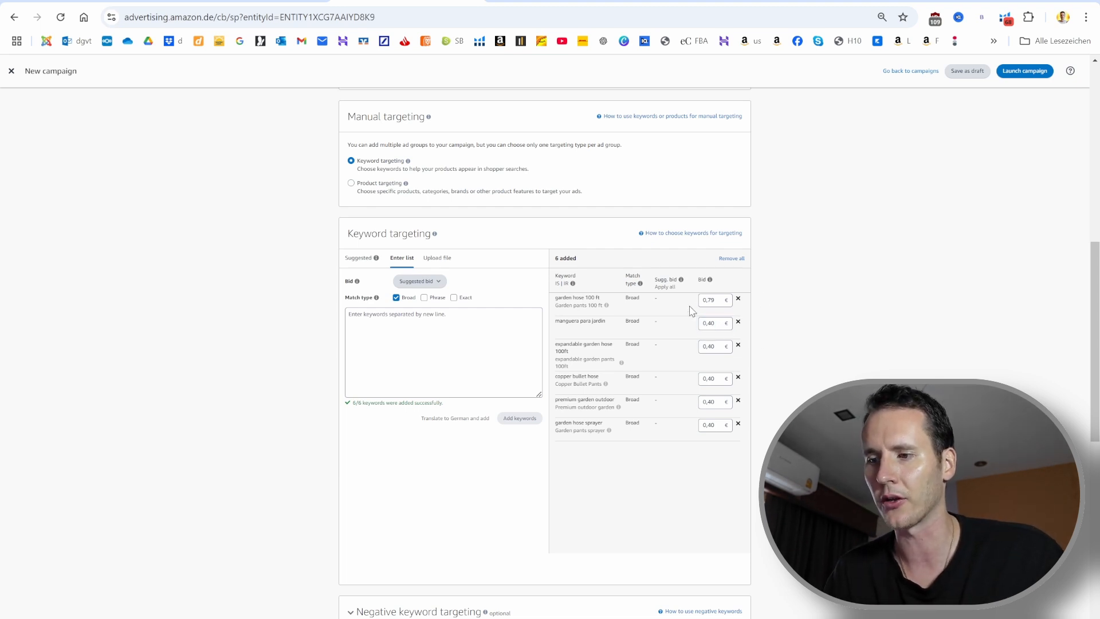
scroll(down, 3)
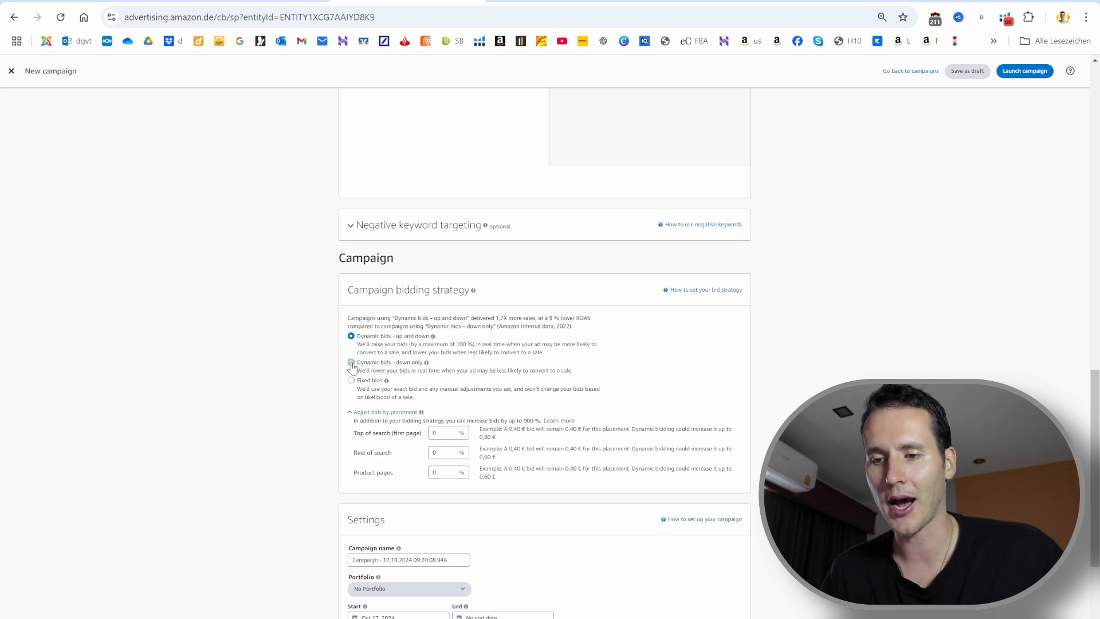
click(351, 362)
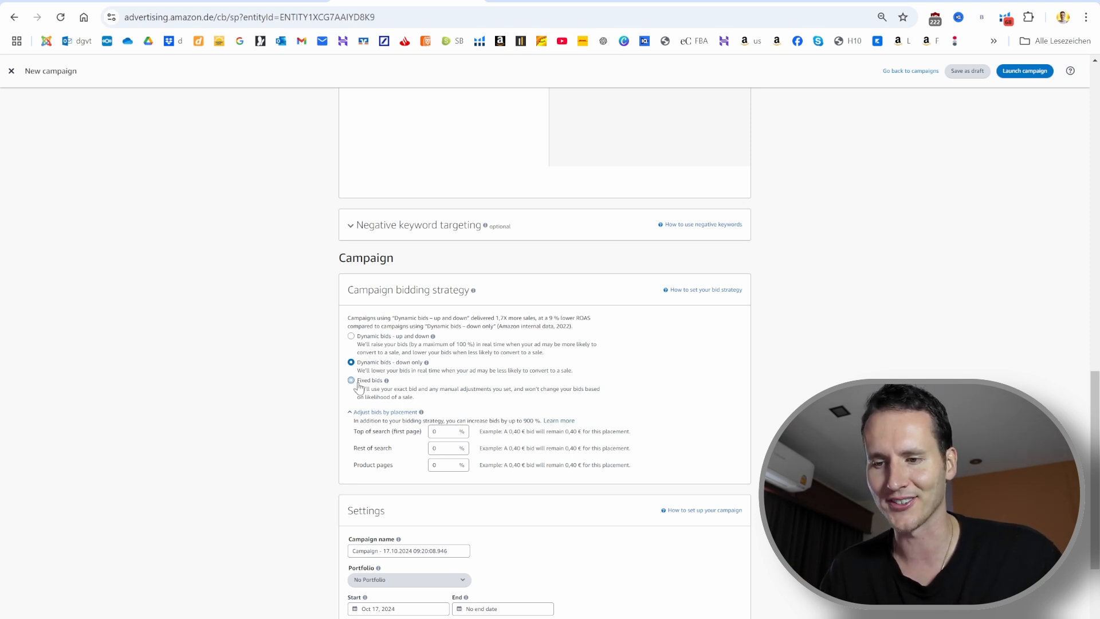
click(350, 380)
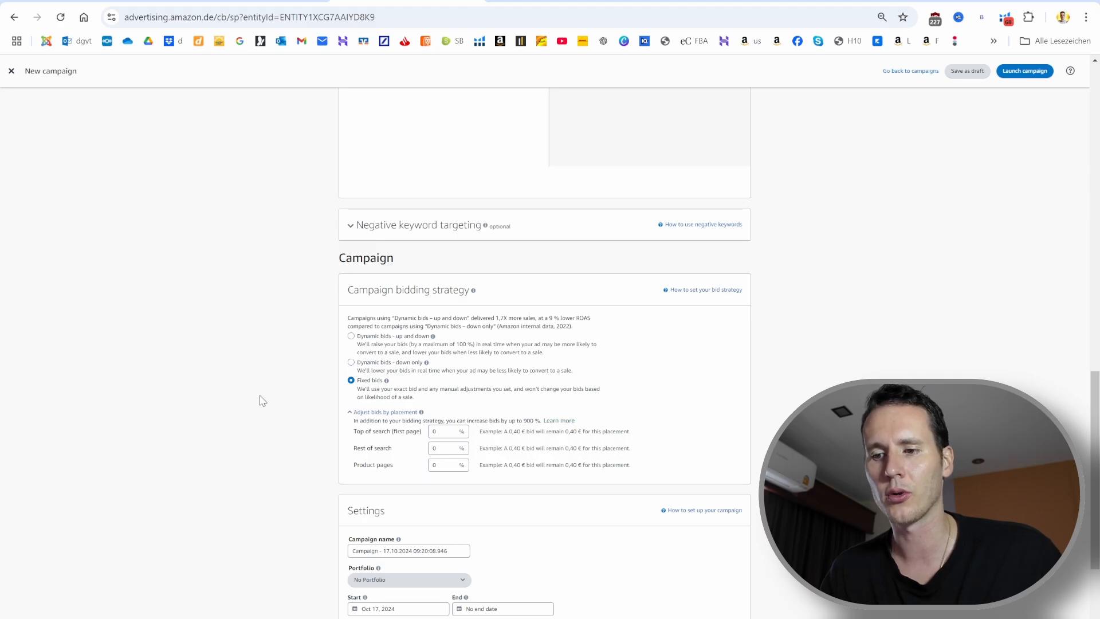
scroll(down, 3)
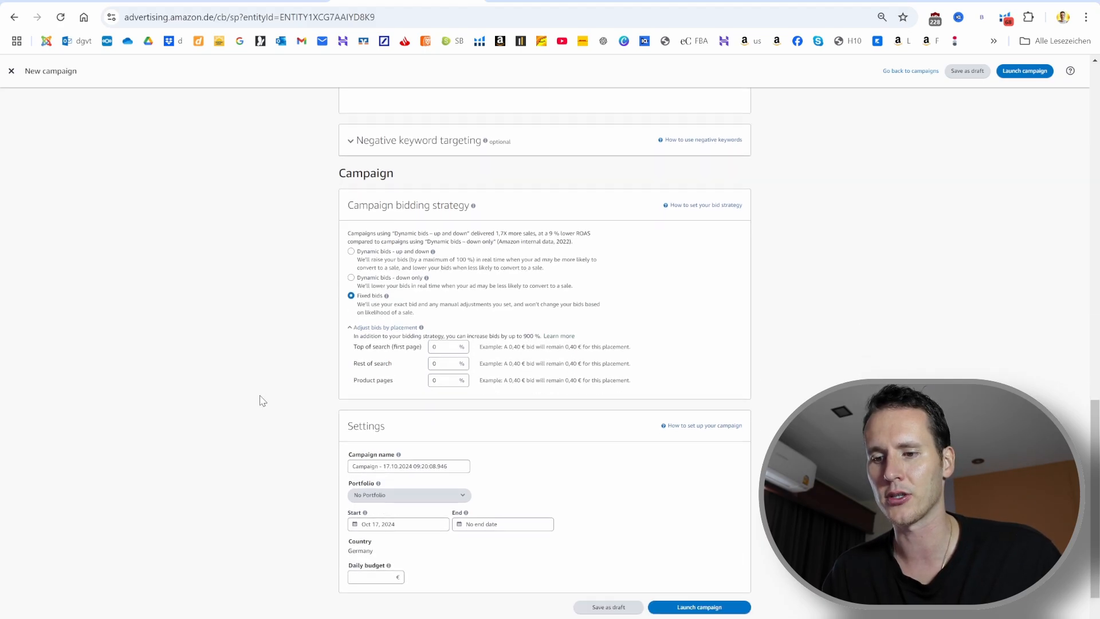
scroll(down, 3)
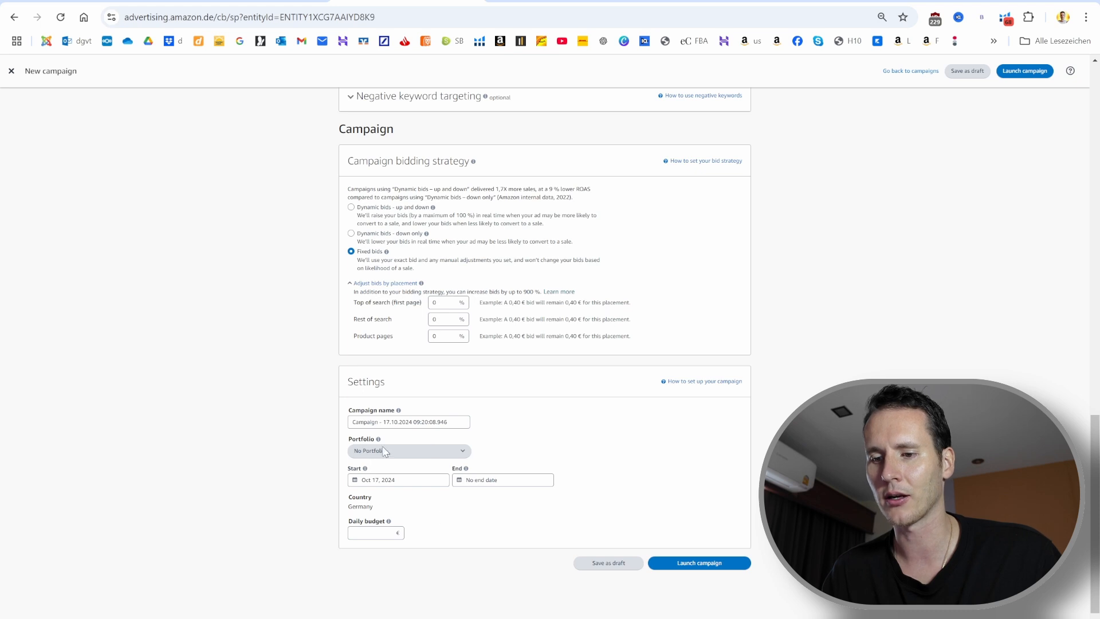
scroll(down, 3)
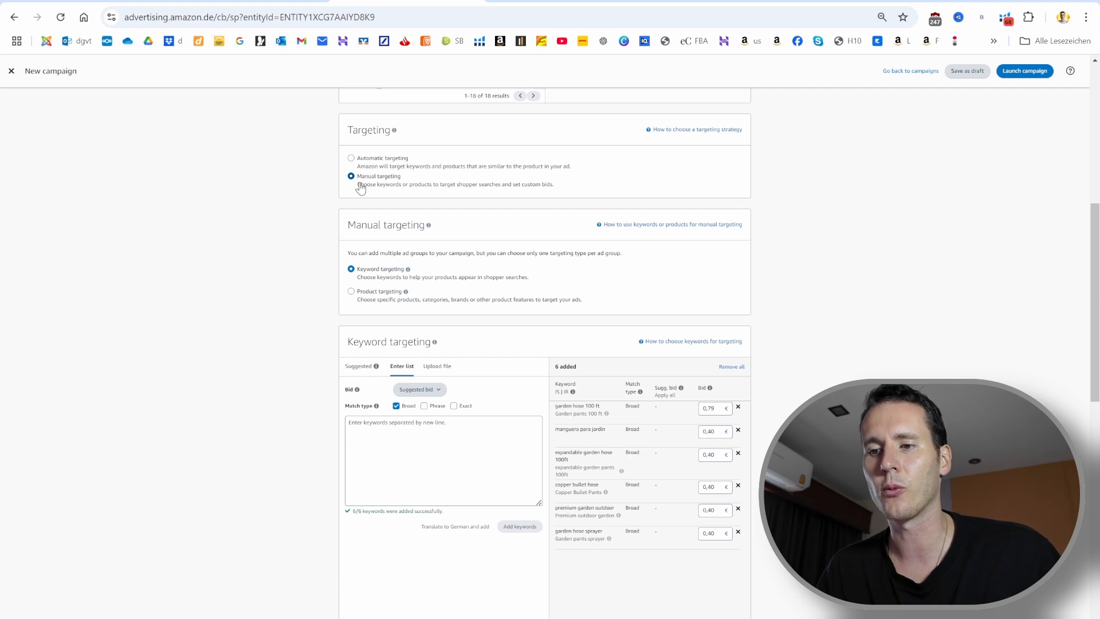
mouse_move(365, 193)
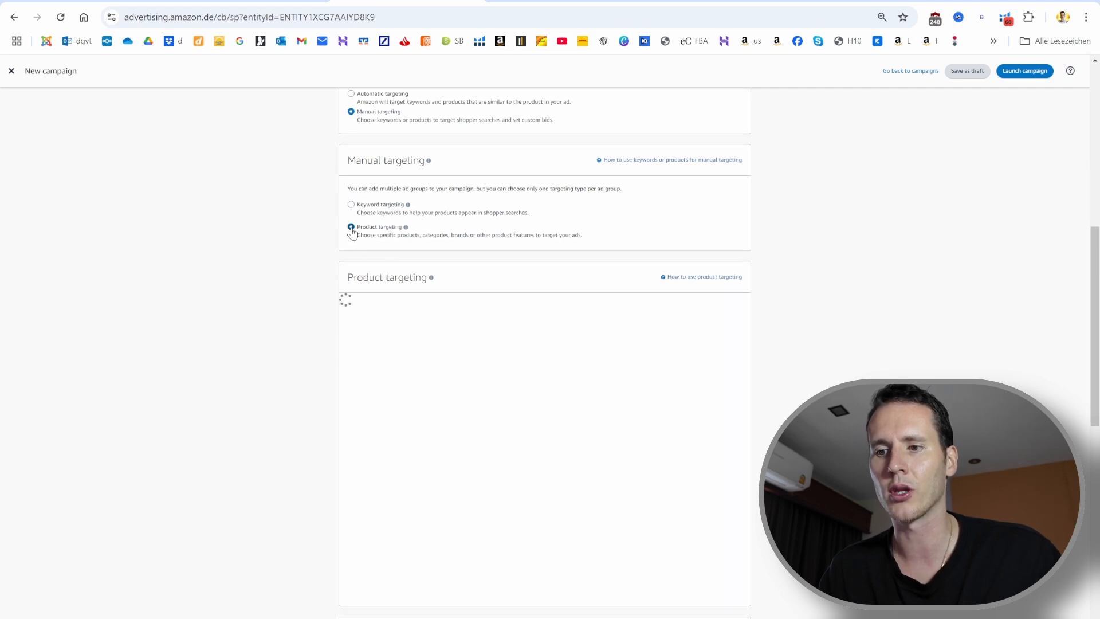
Choose product targeting by individual products with an entered list of ASINs.
click(350, 227)
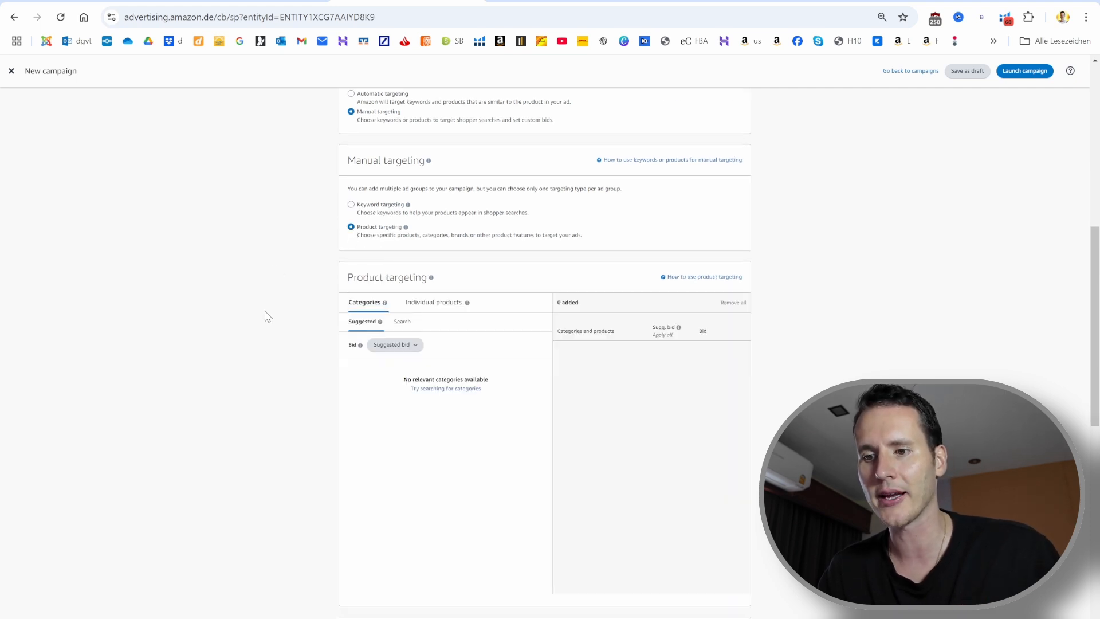
click(433, 302)
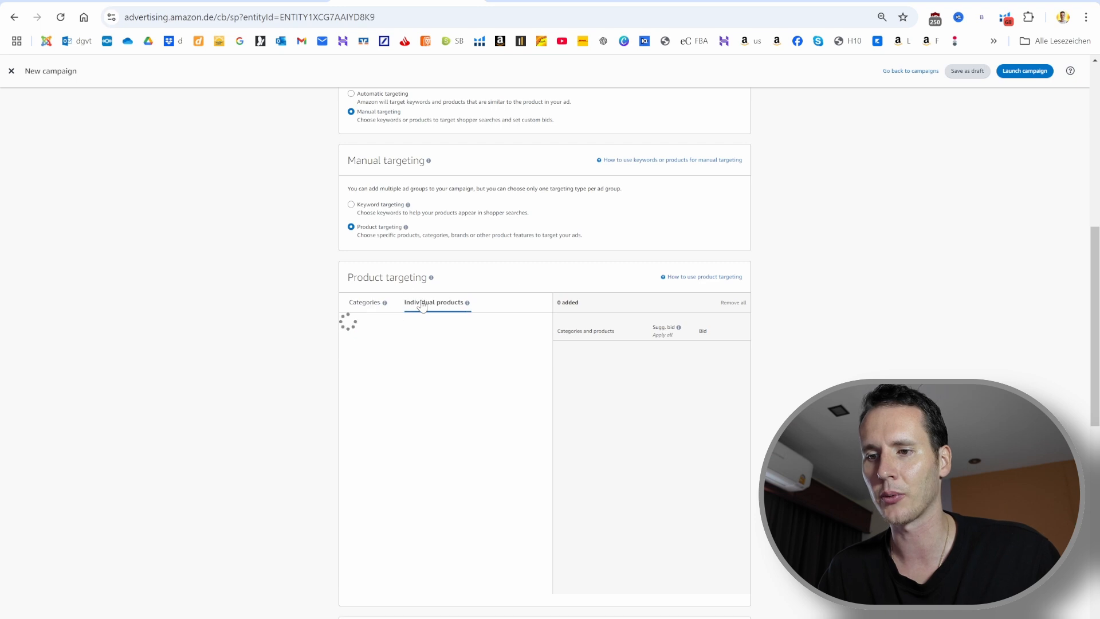
click(434, 302)
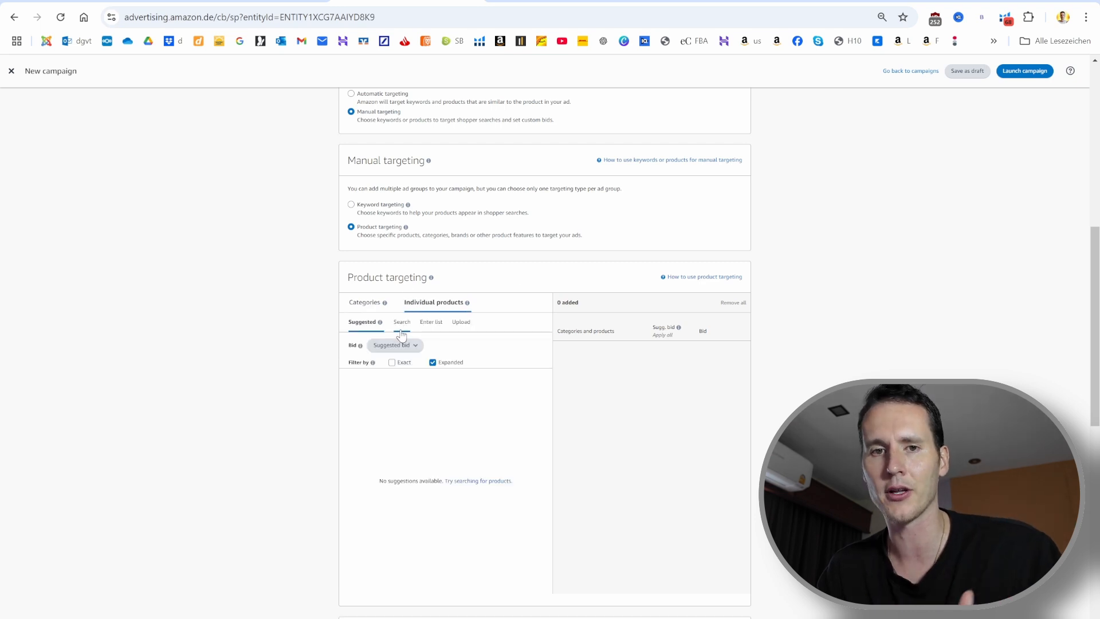
scroll(down, 3)
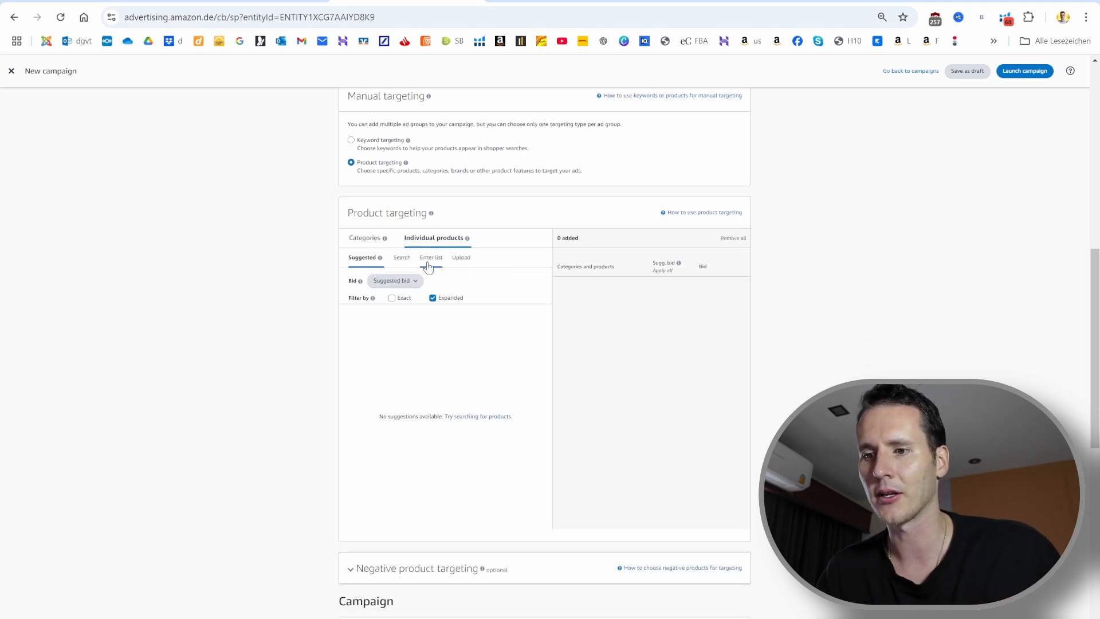
click(431, 257)
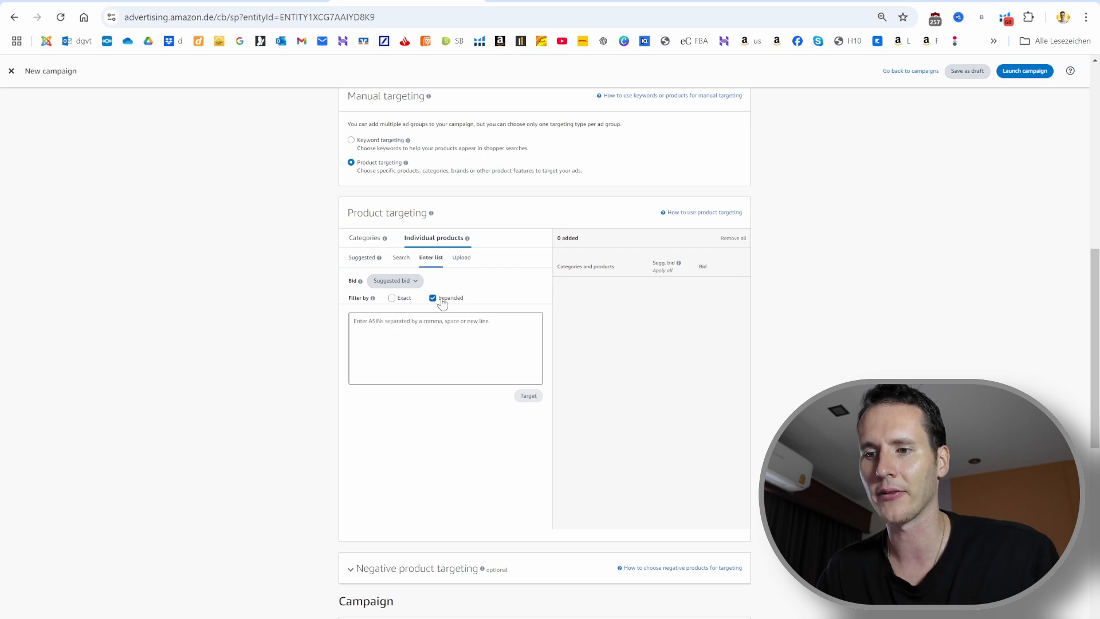
click(444, 348)
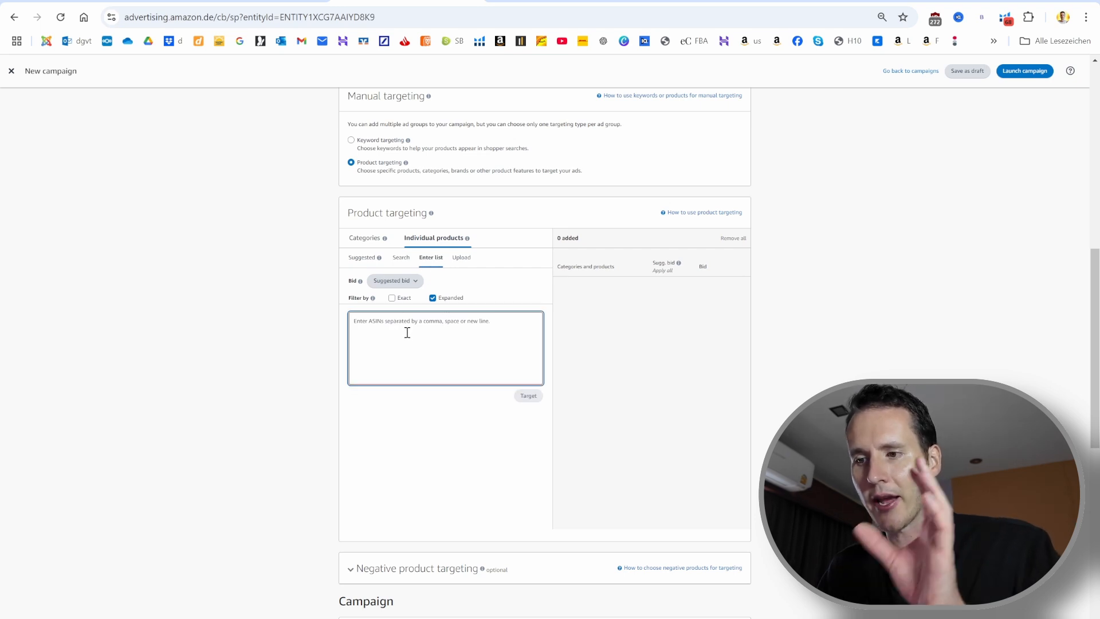
scroll(down, 3)
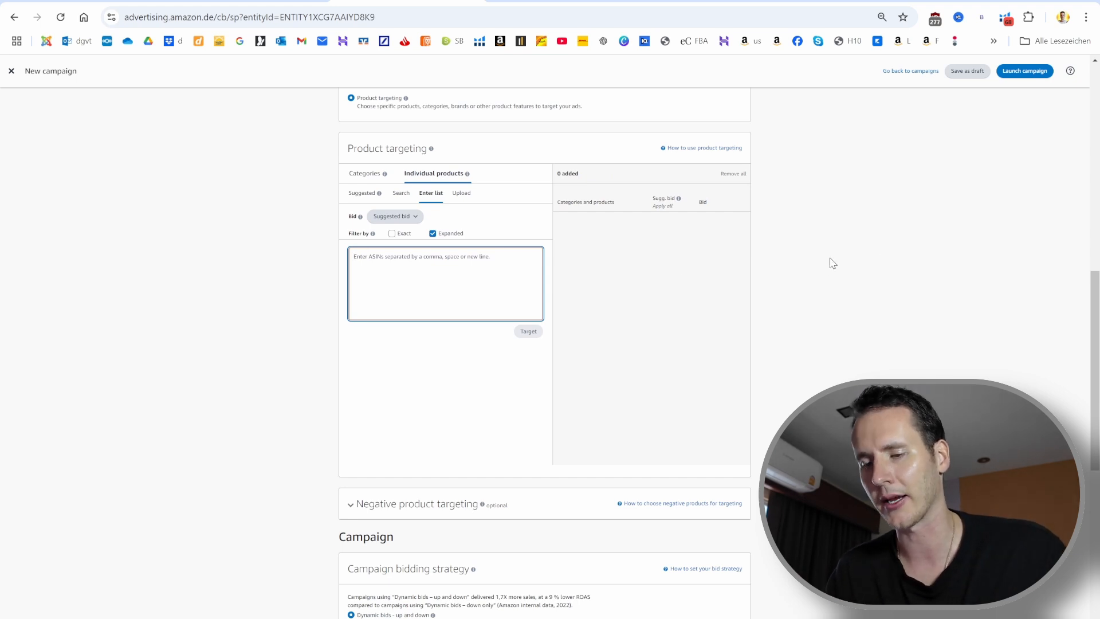
scroll(down, 3)
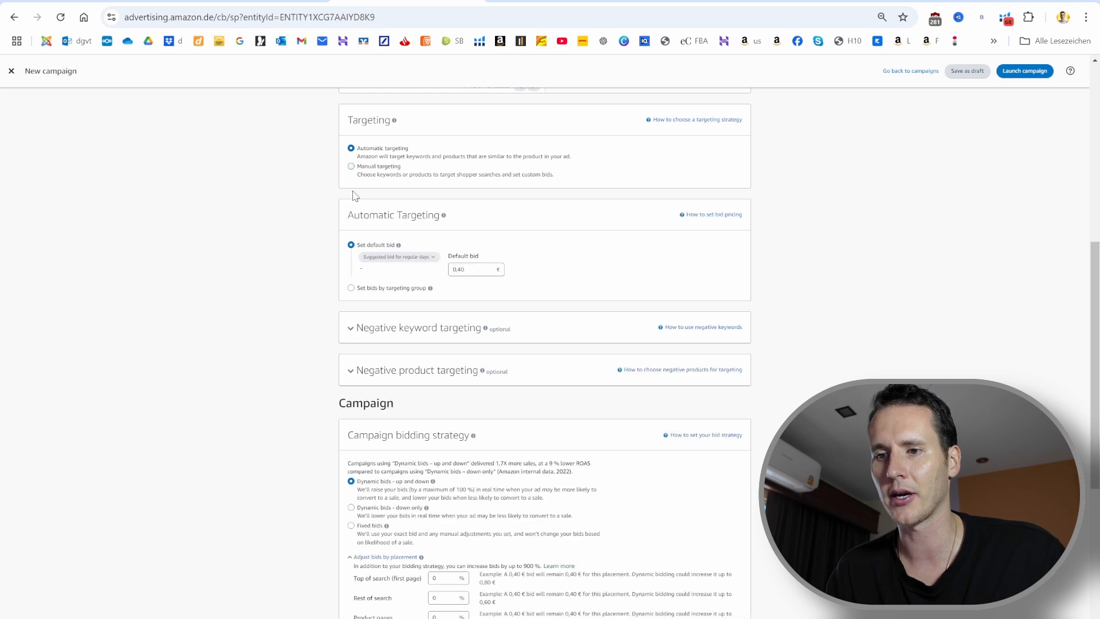
mouse_move(311, 287)
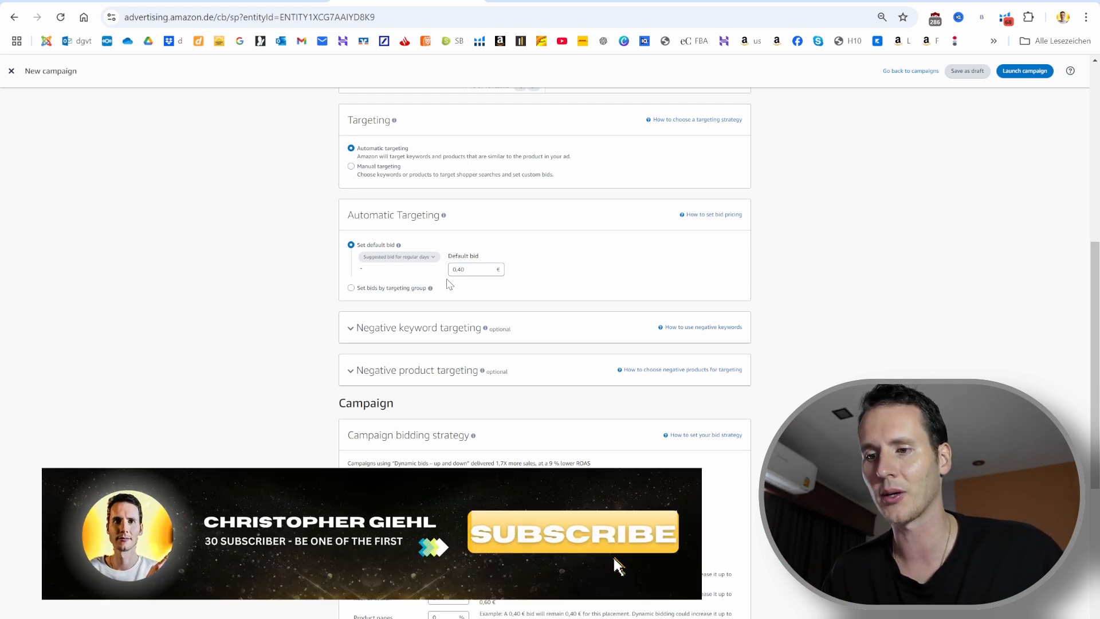
click(475, 269)
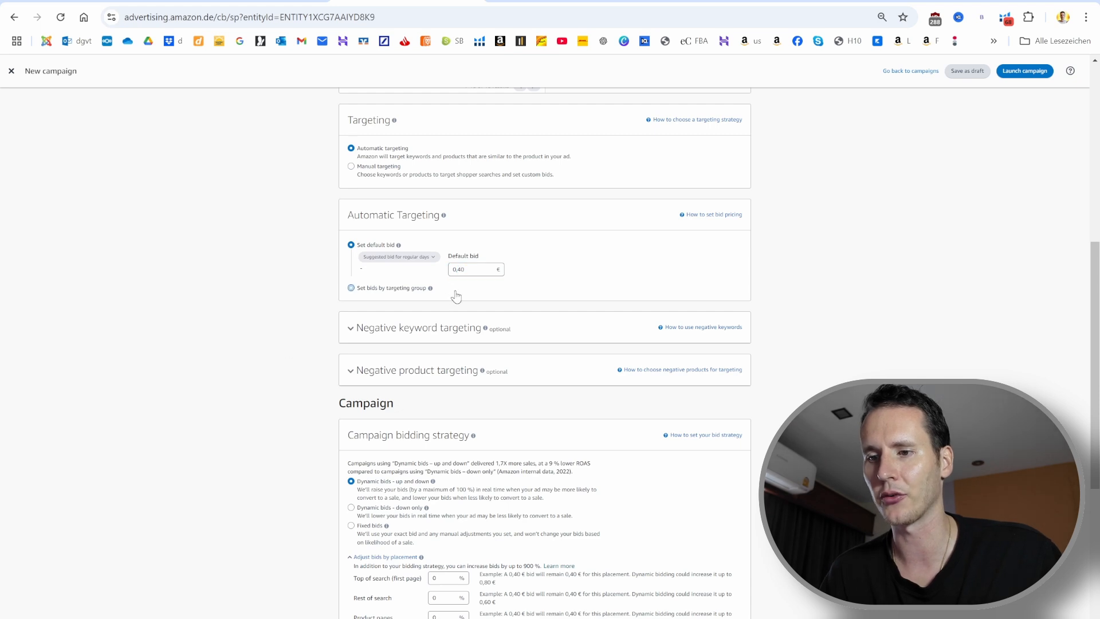
click(350, 327)
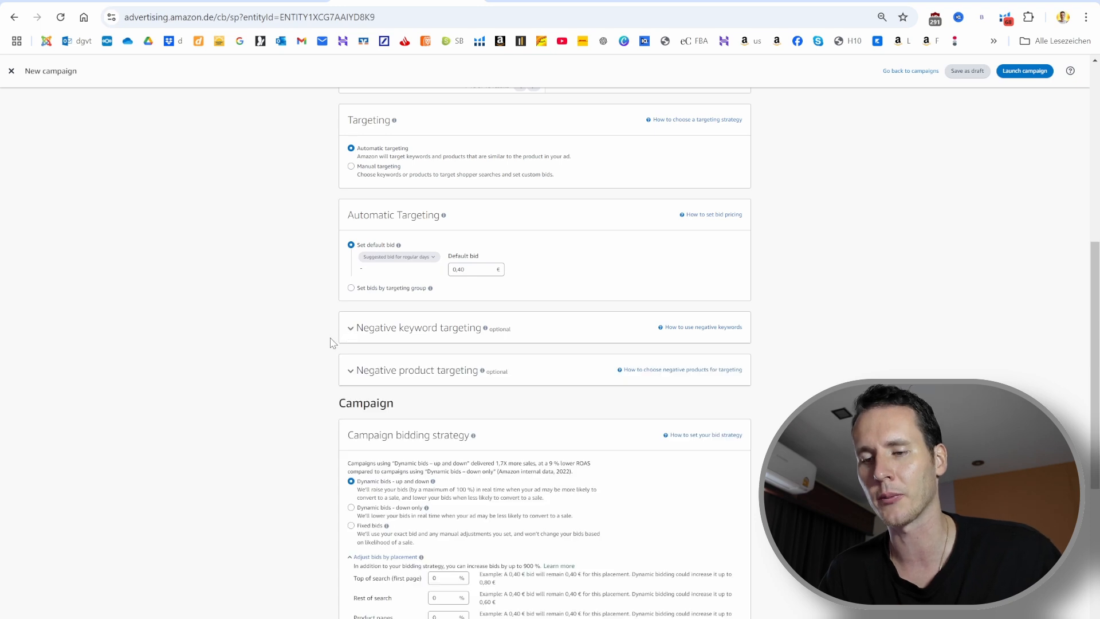
mouse_move(279, 363)
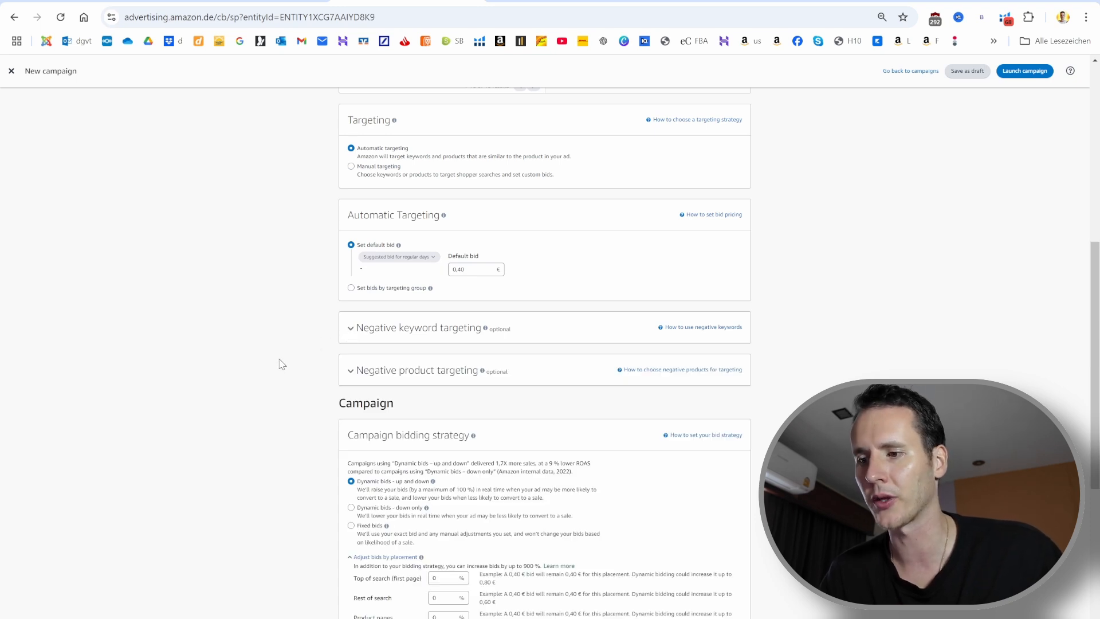
scroll(down, 3)
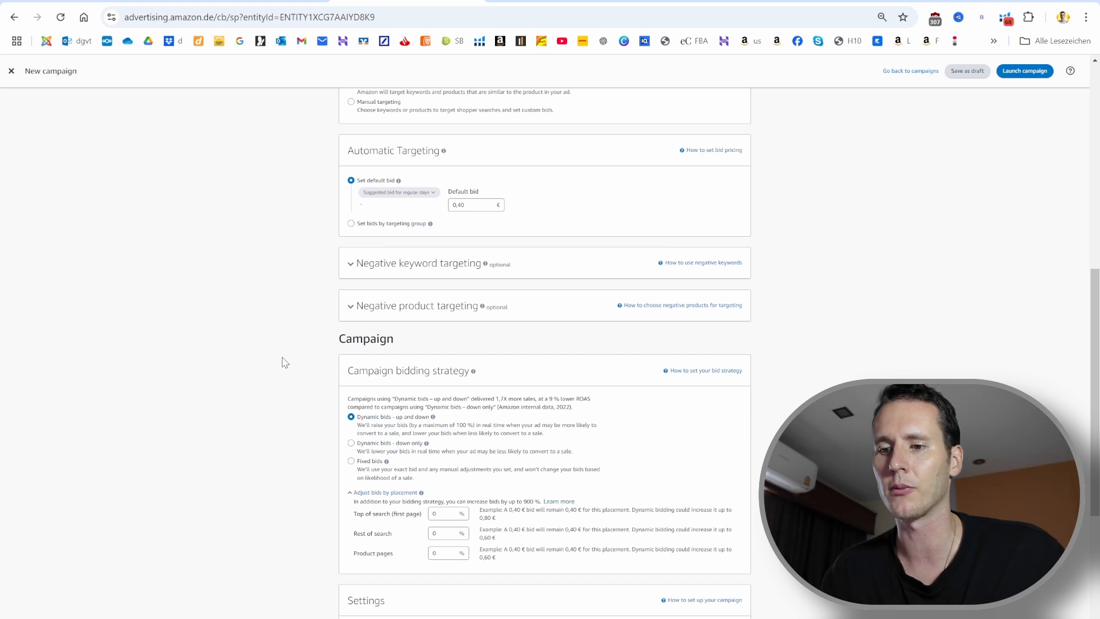
scroll(down, 3)
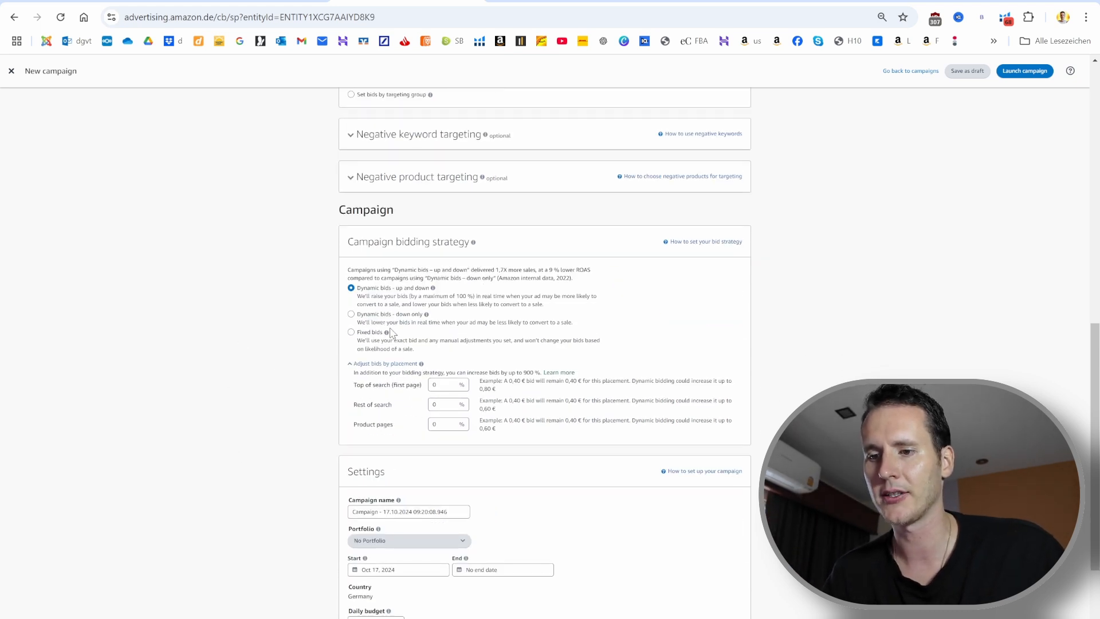
scroll(down, 3)
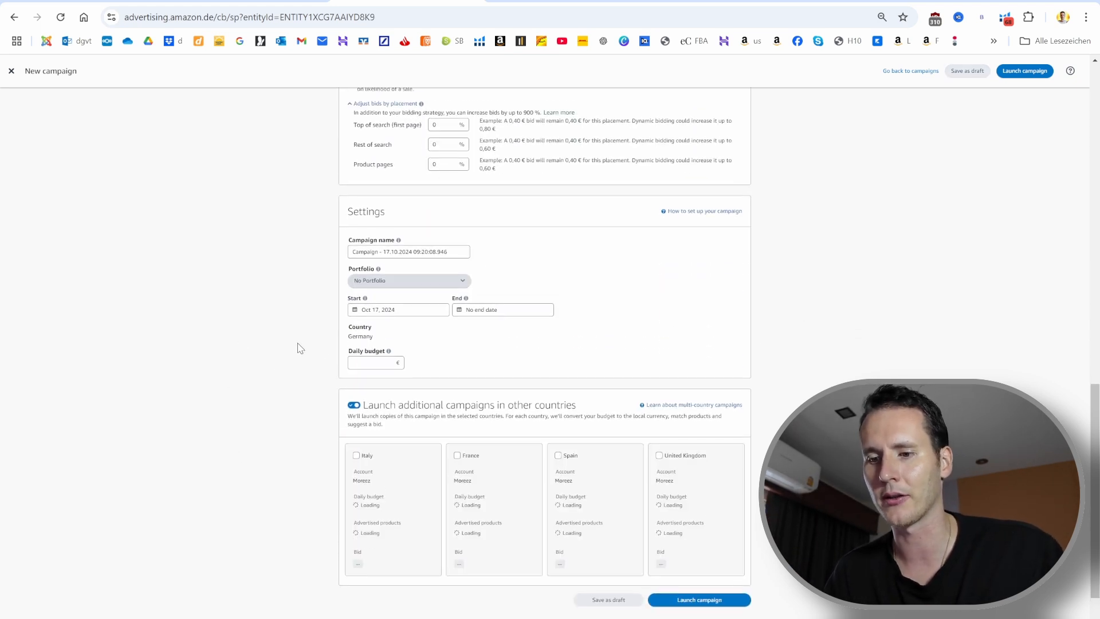
Scroll down the Amazon Ads campaign form before moving to the Excel report.
scroll(down, 3)
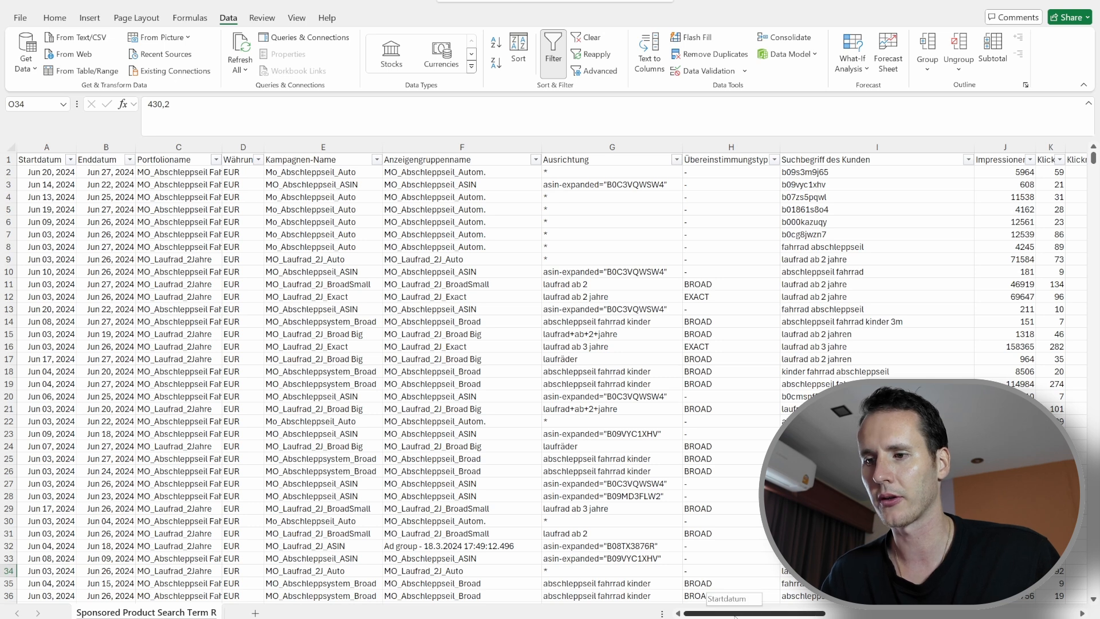
scroll(right, 3)
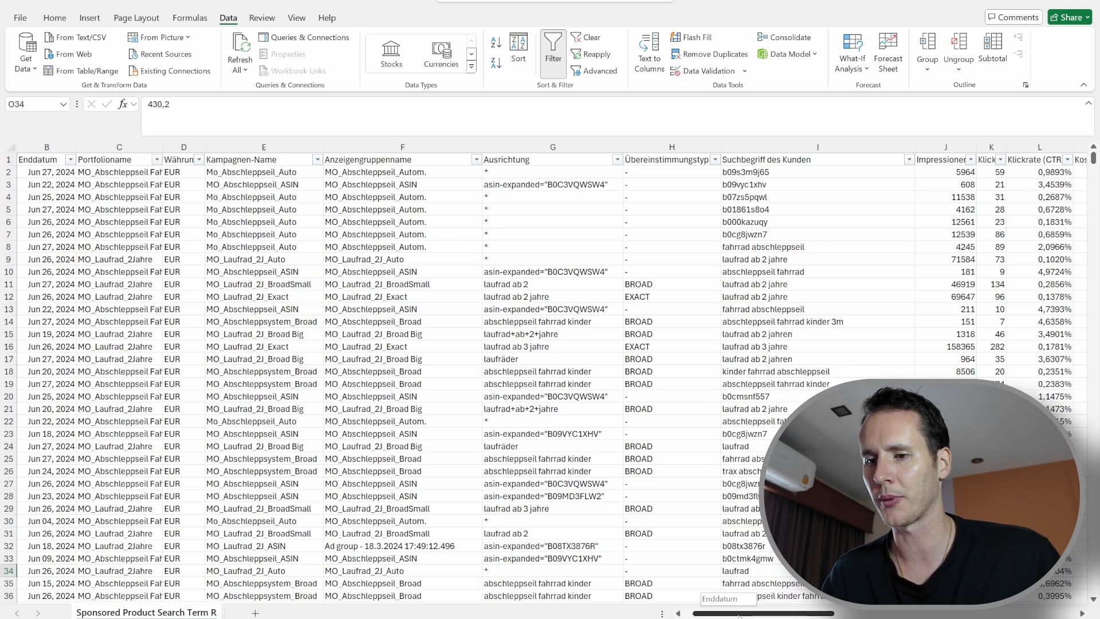
scroll(right, 3)
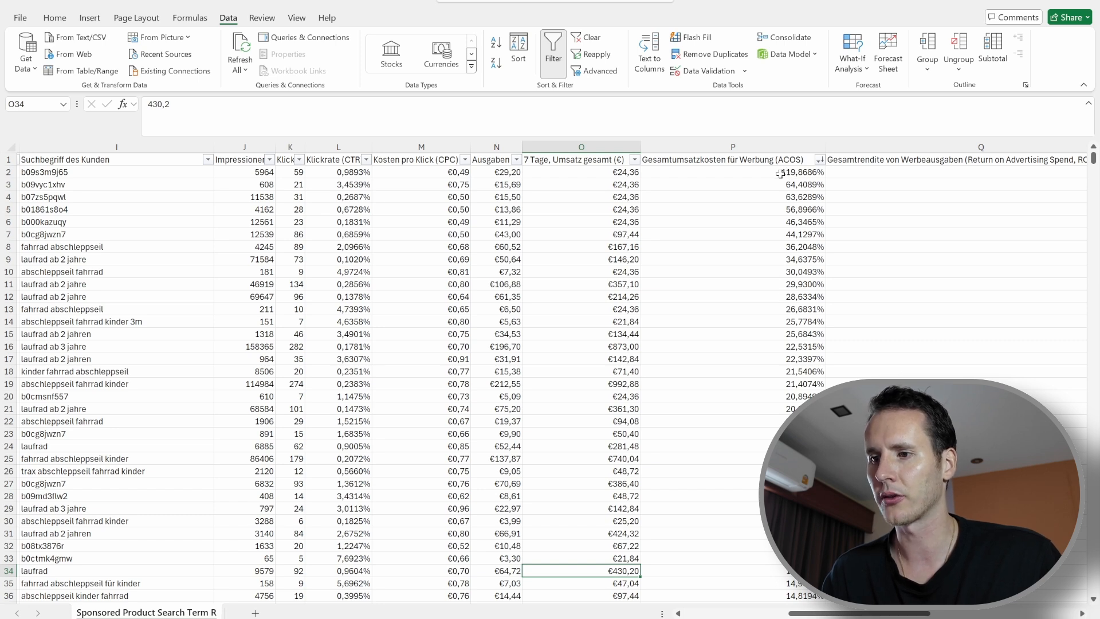
click(733, 172)
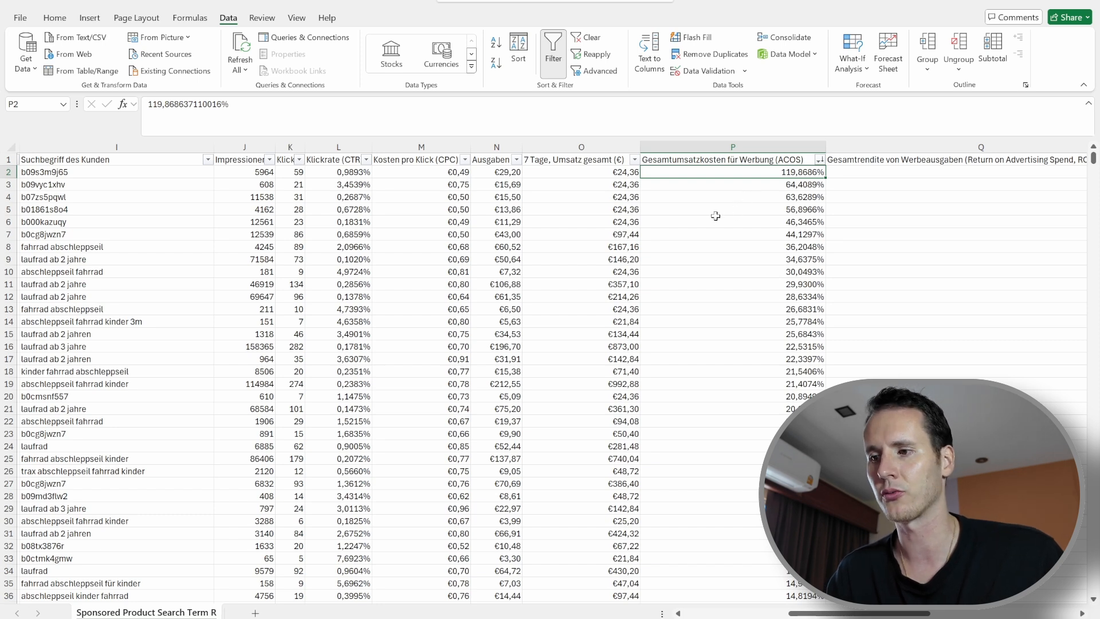
scroll(down, 3)
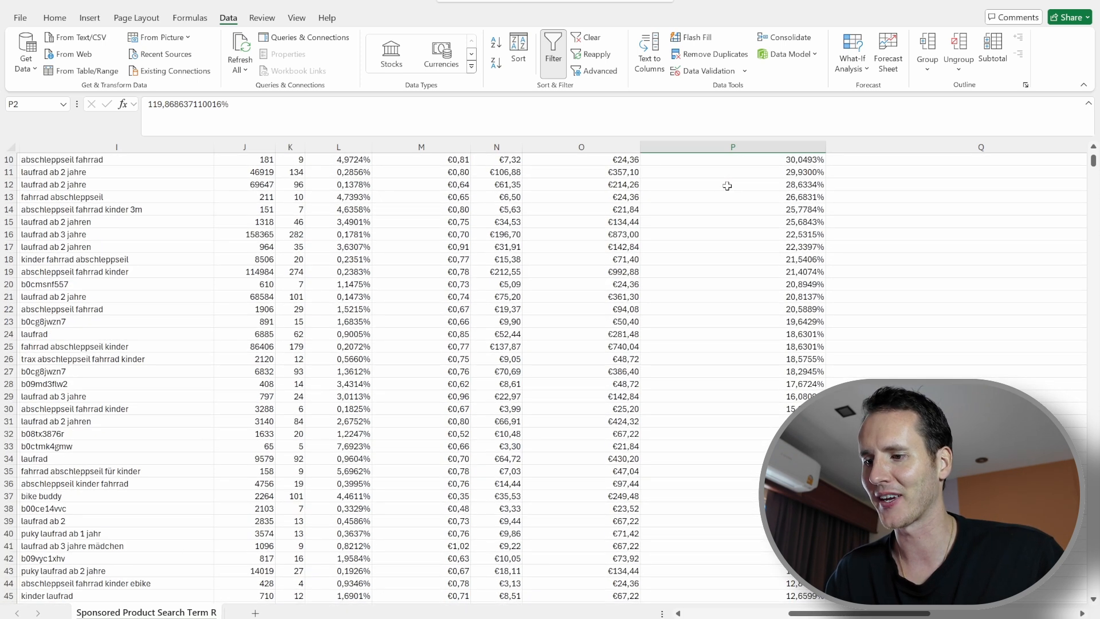
scroll(down, 3)
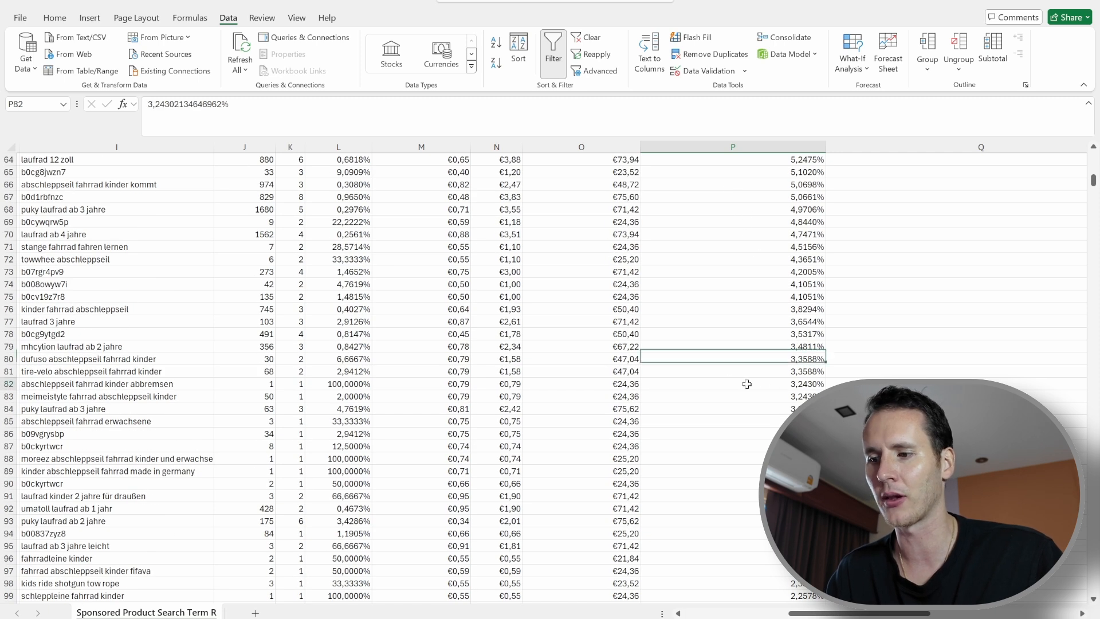
click(732, 384)
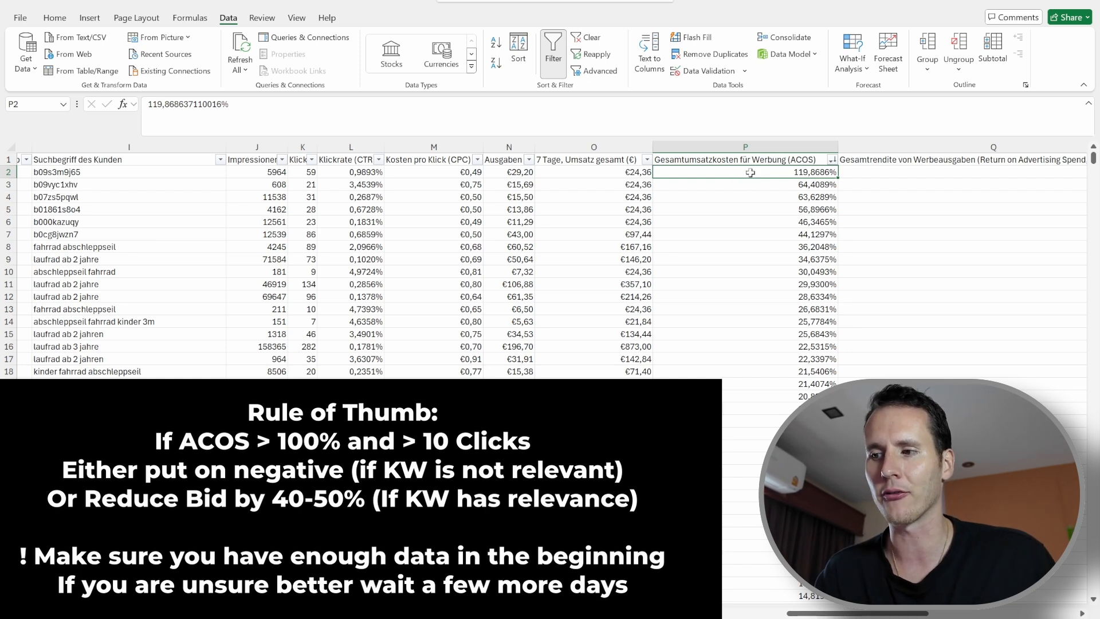
drag(745, 184, 745, 209)
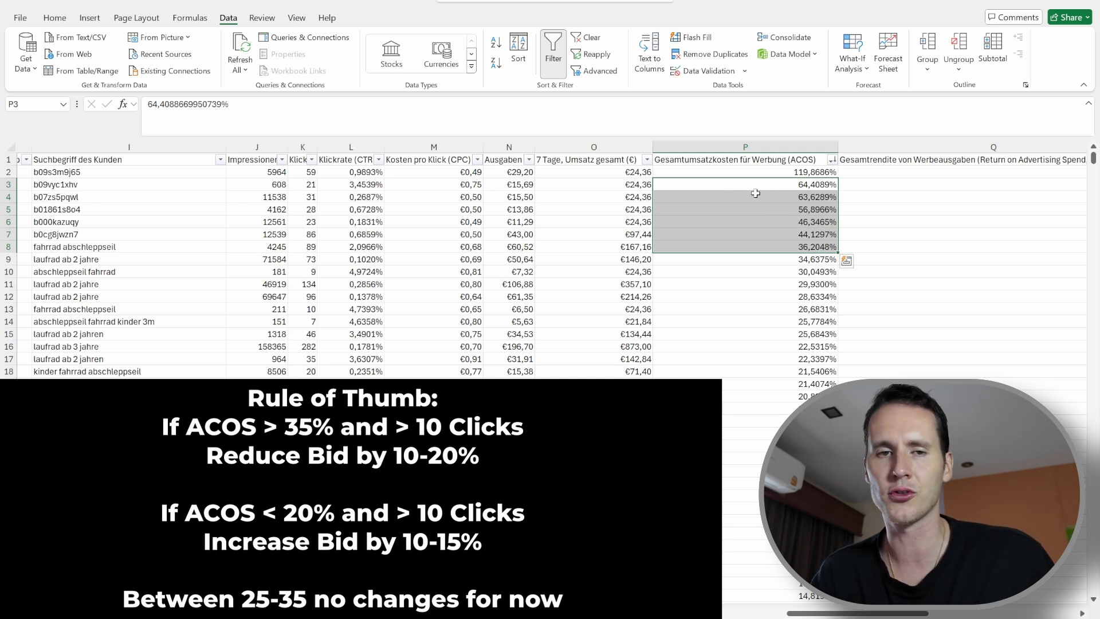
click(745, 197)
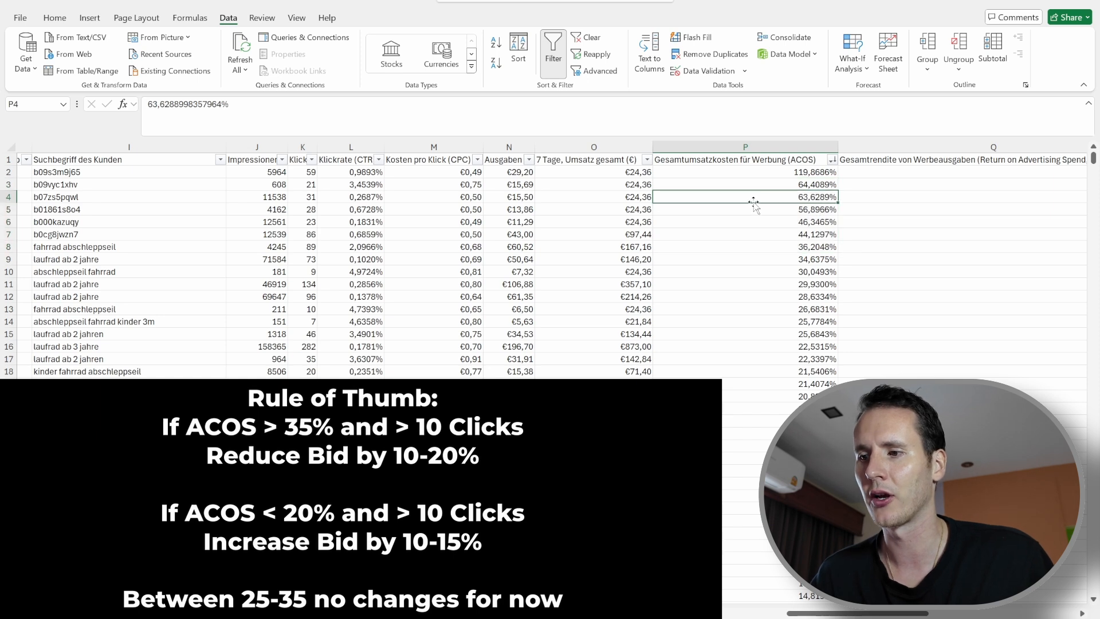
click(744, 184)
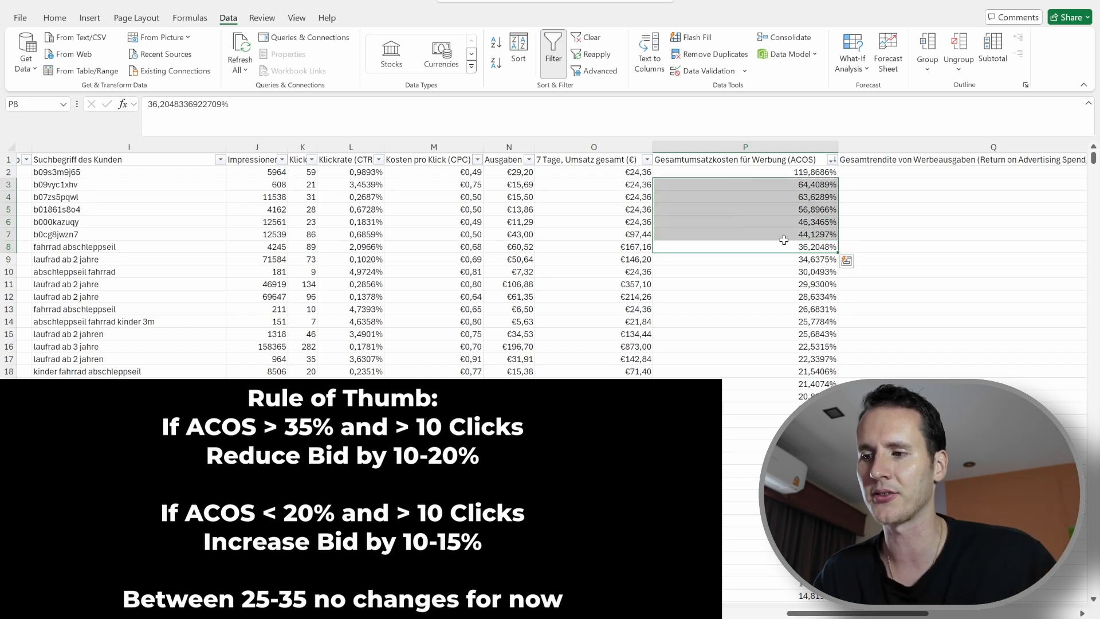
scroll(down, 3)
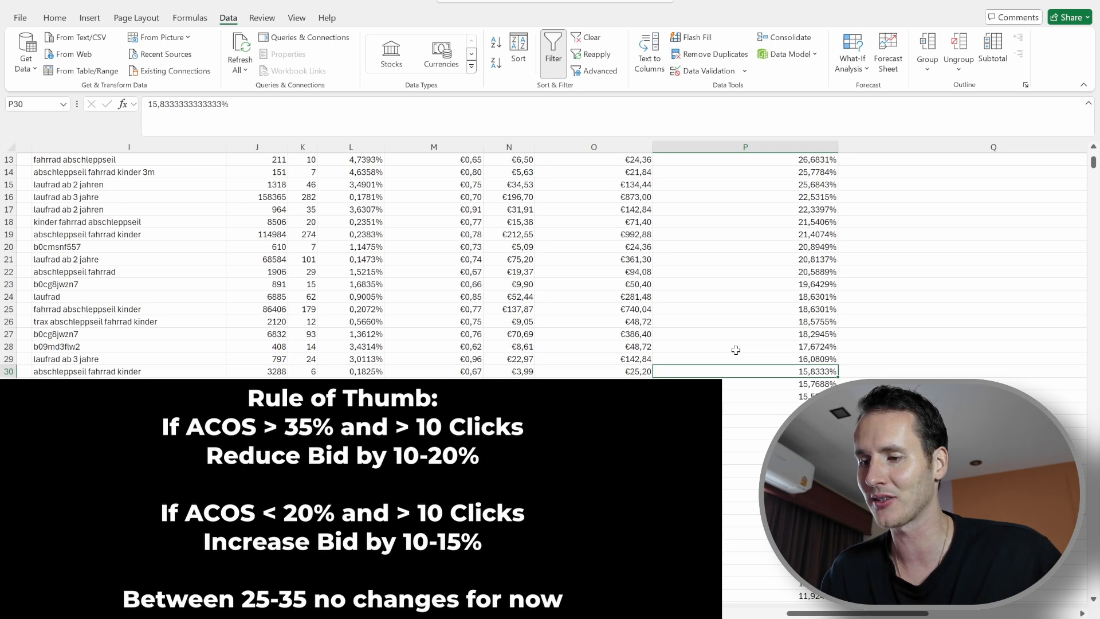
mouse_move(744, 370)
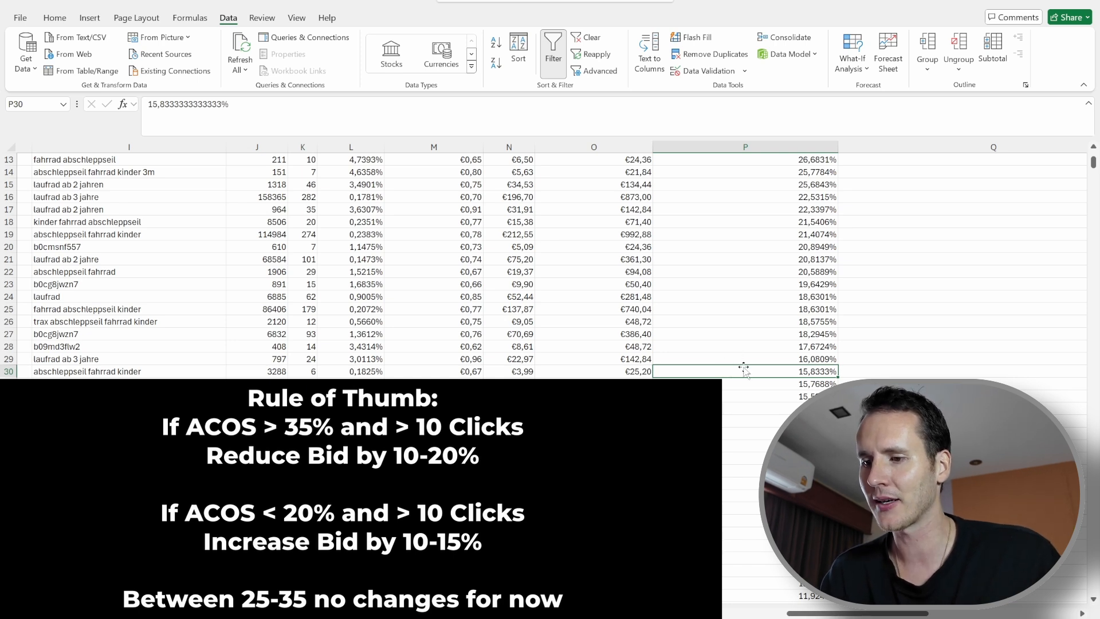
click(743, 384)
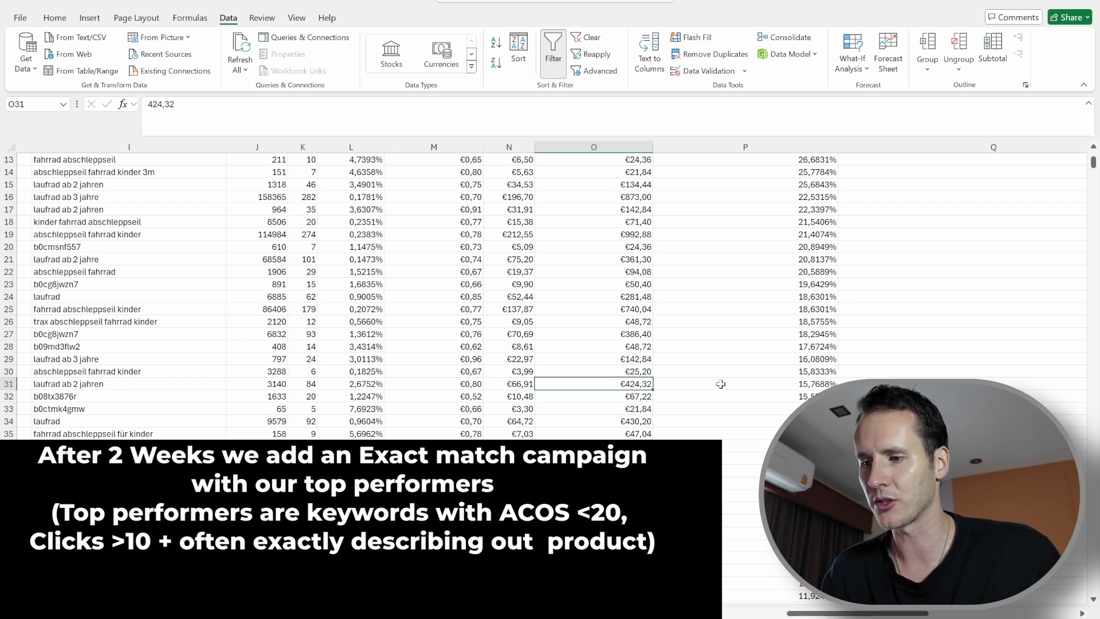
click(745, 384)
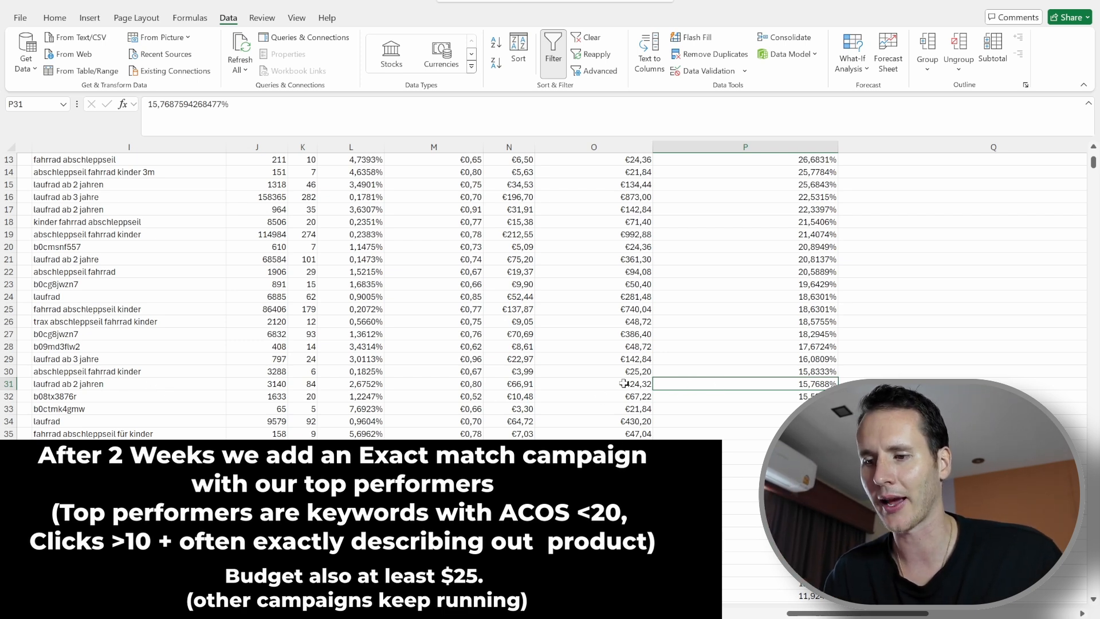
click(593, 384)
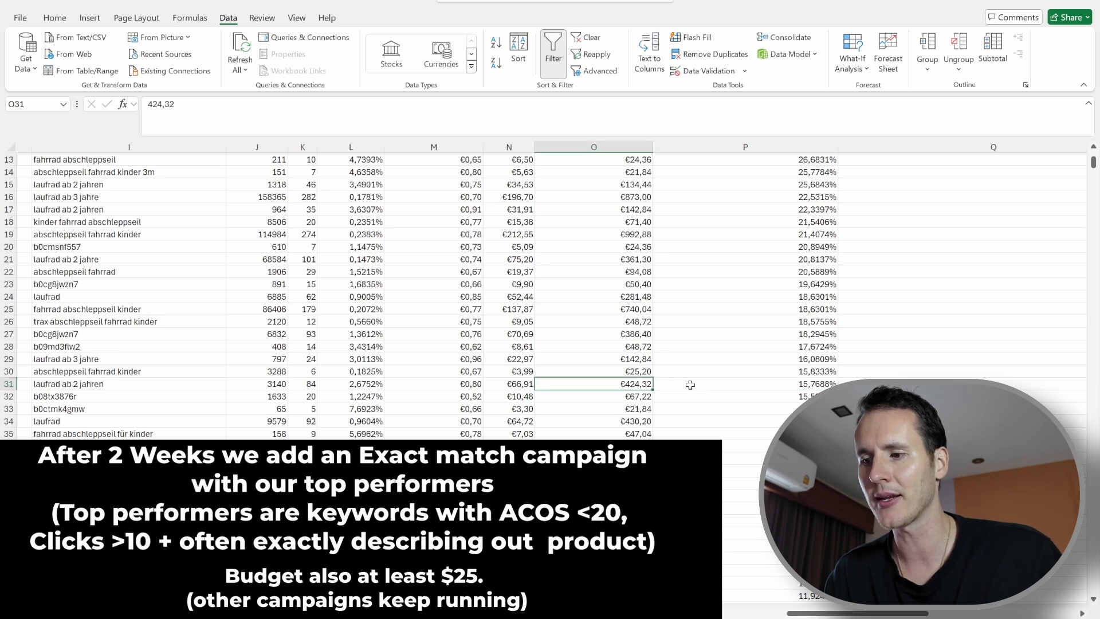
click(744, 384)
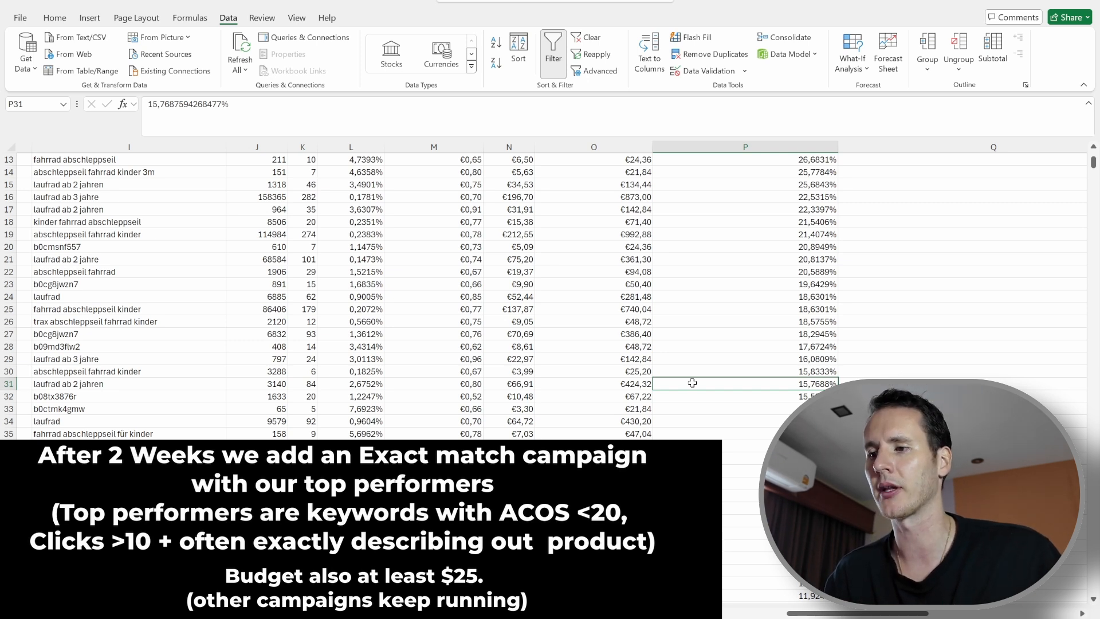
mouse_move(703, 380)
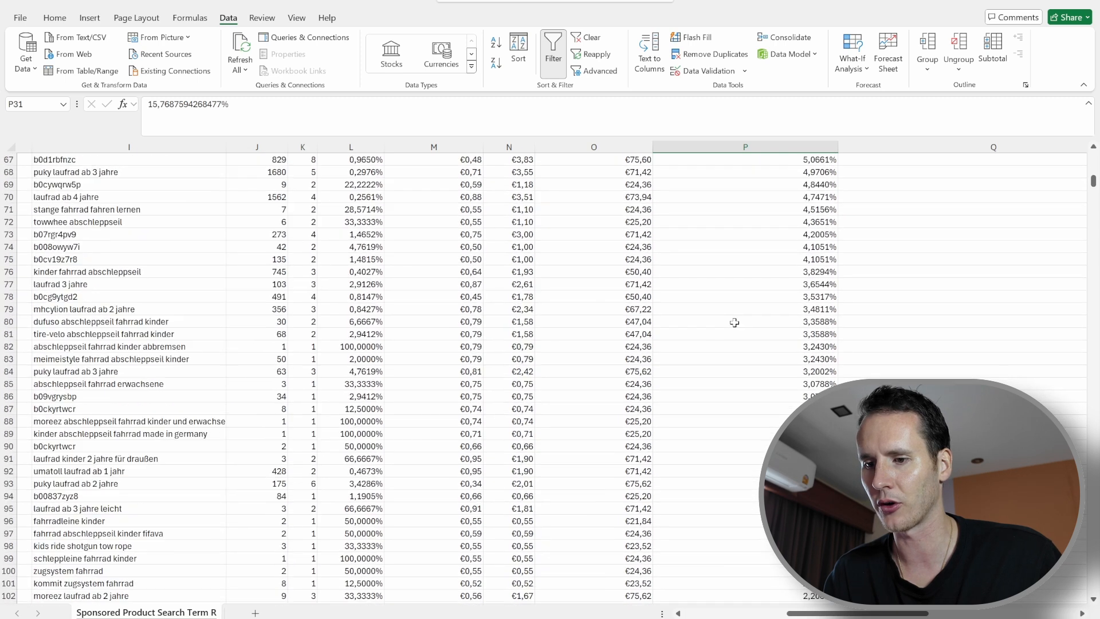
scroll(down, 3)
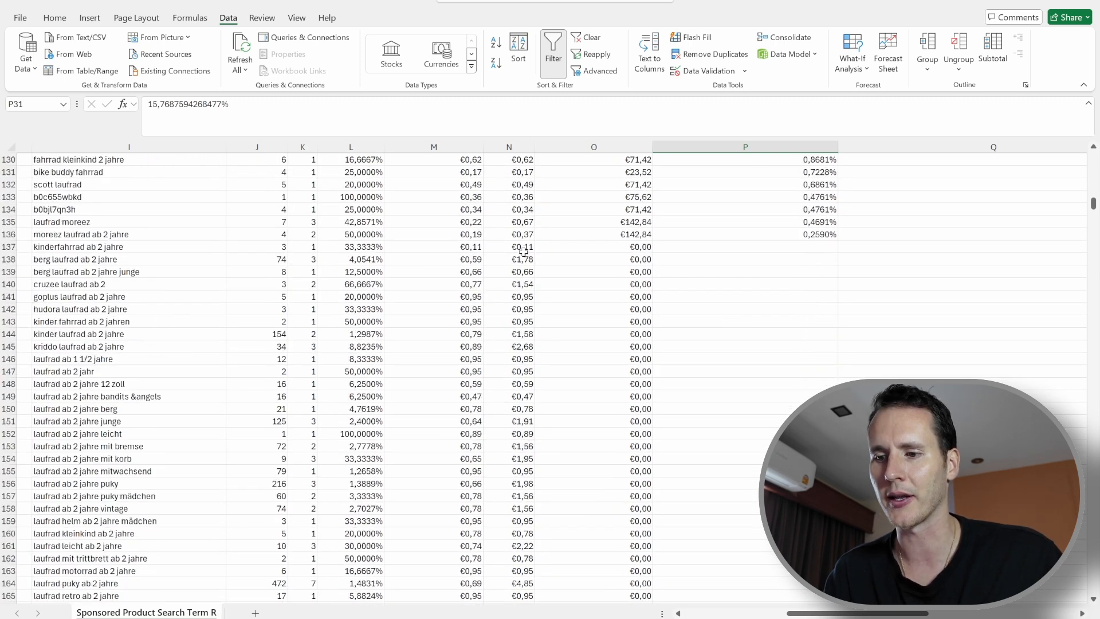
drag(522, 246, 521, 459)
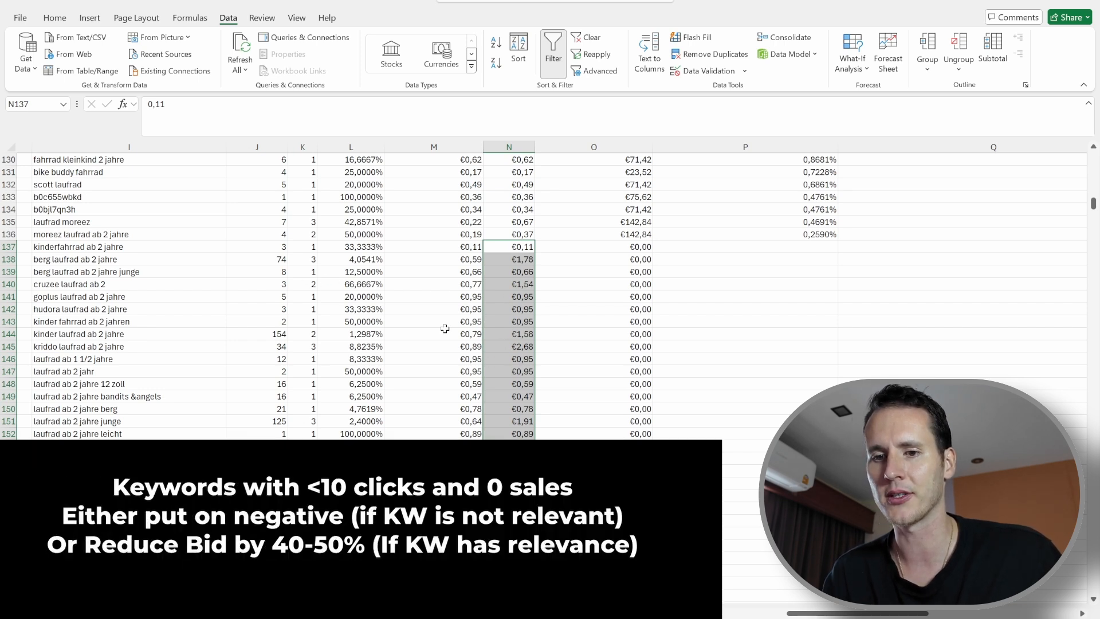
mouse_move(523, 289)
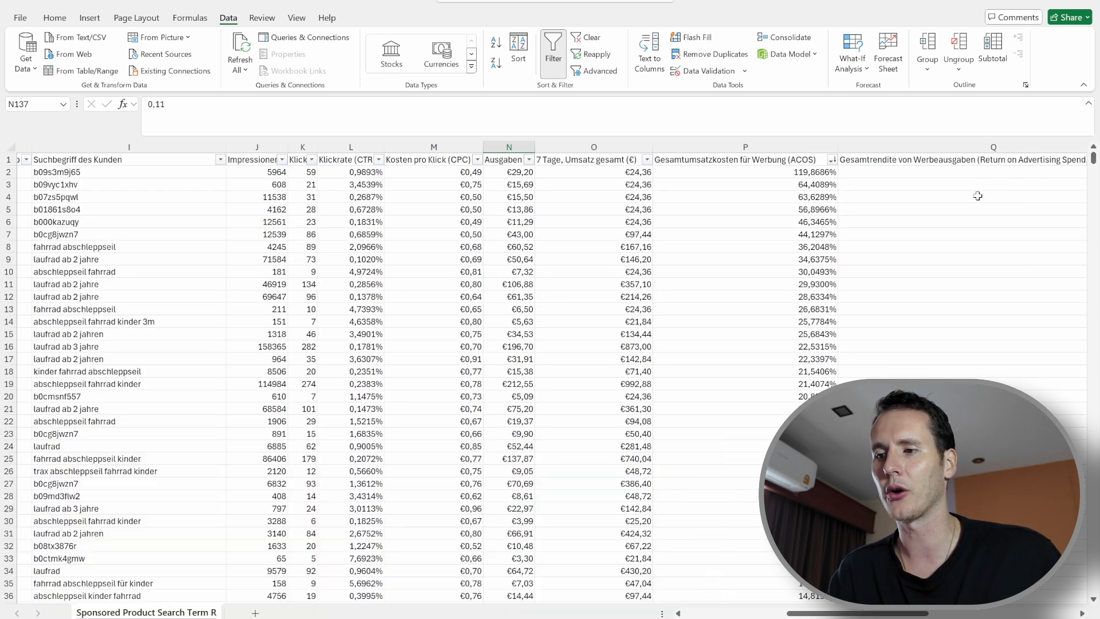
mouse_move(630, 347)
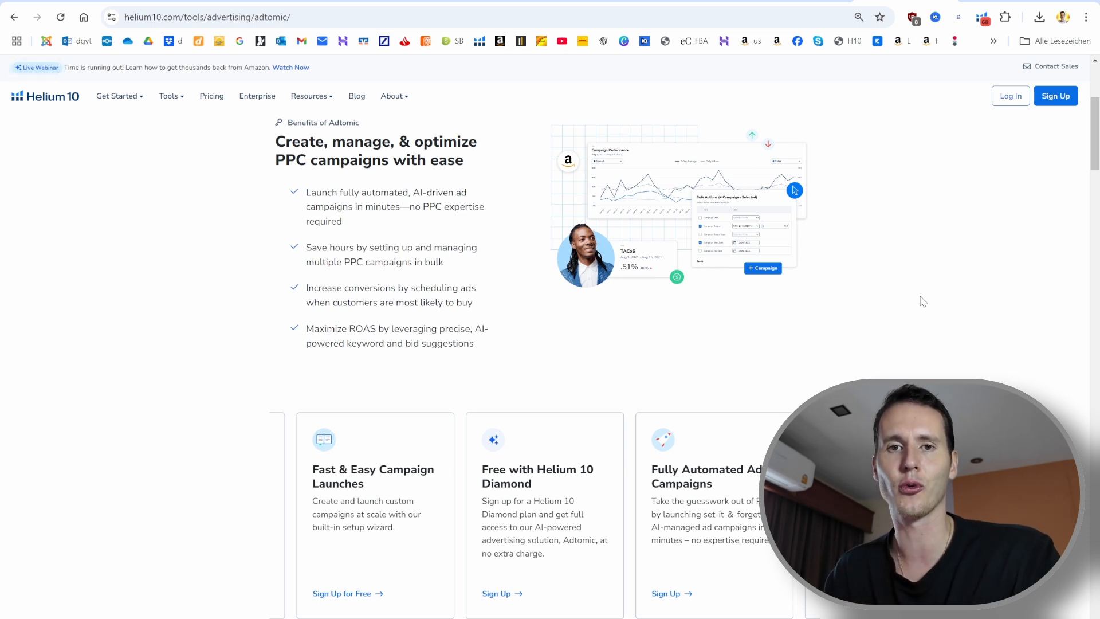
mouse_move(899, 298)
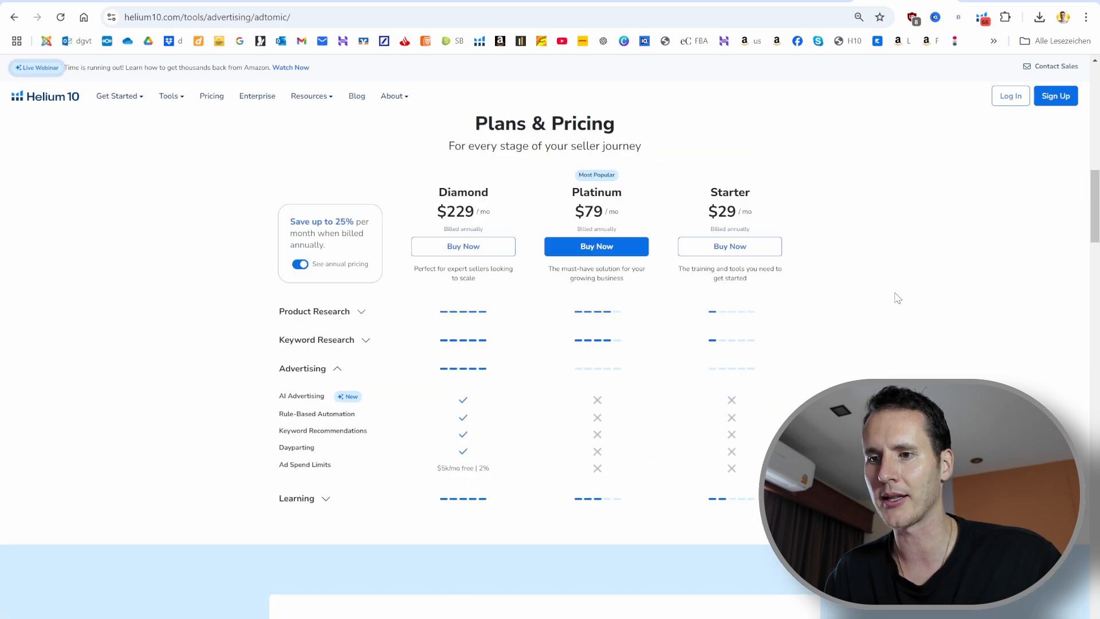
mouse_move(434, 213)
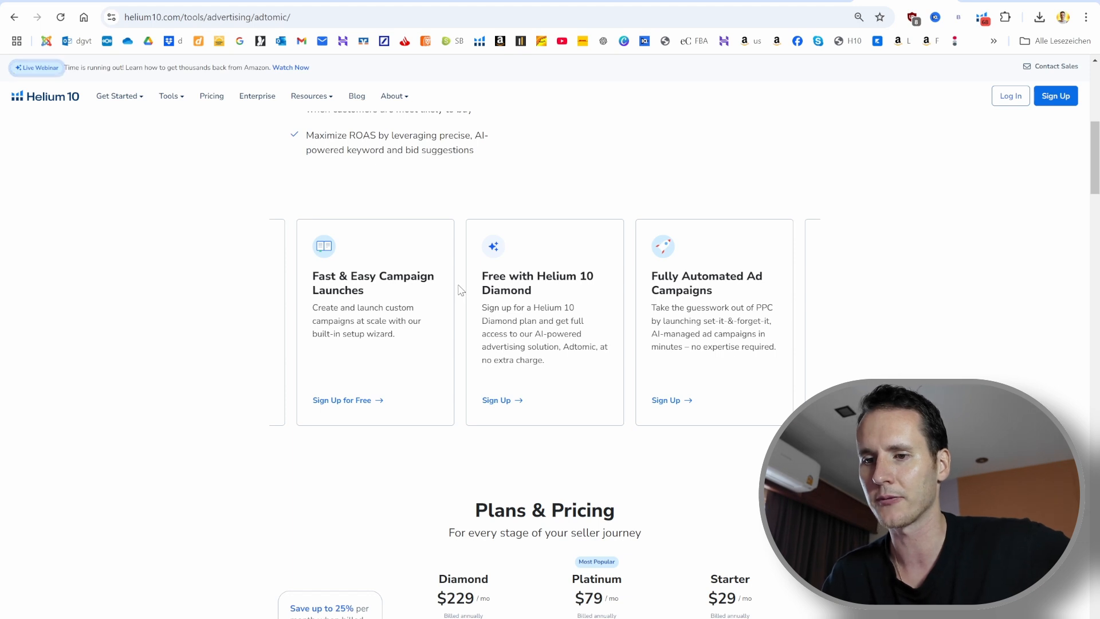
mouse_move(313, 278)
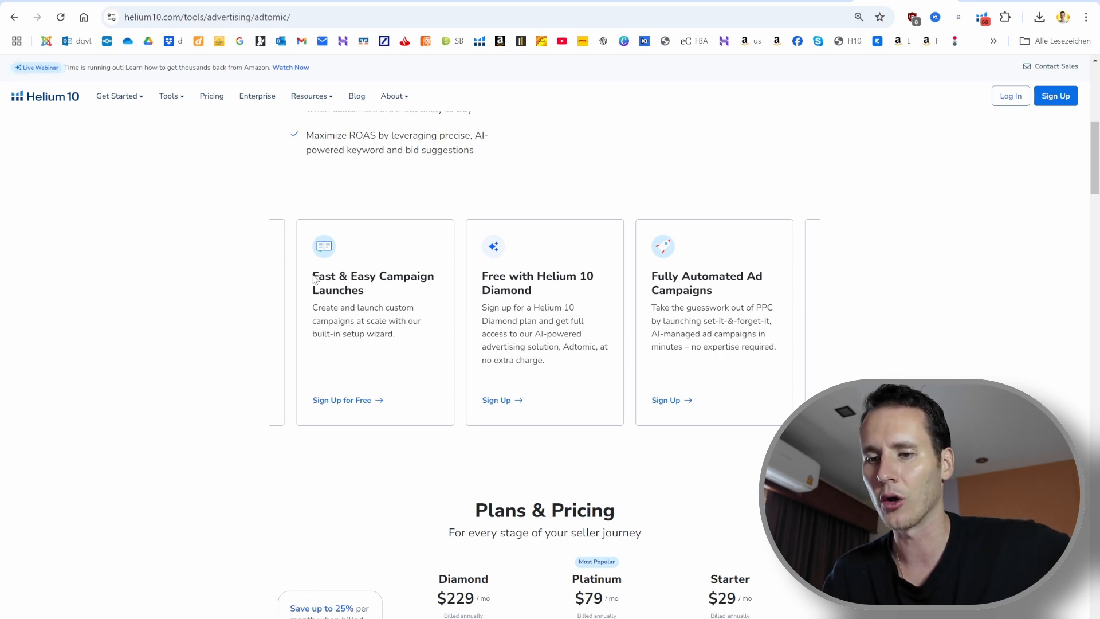